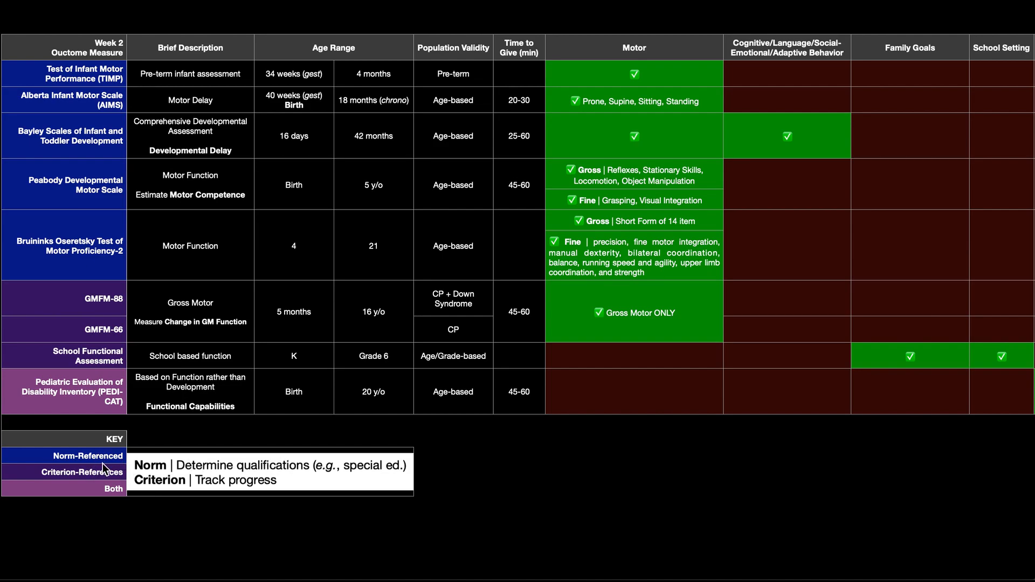
mouse_move(51, 456)
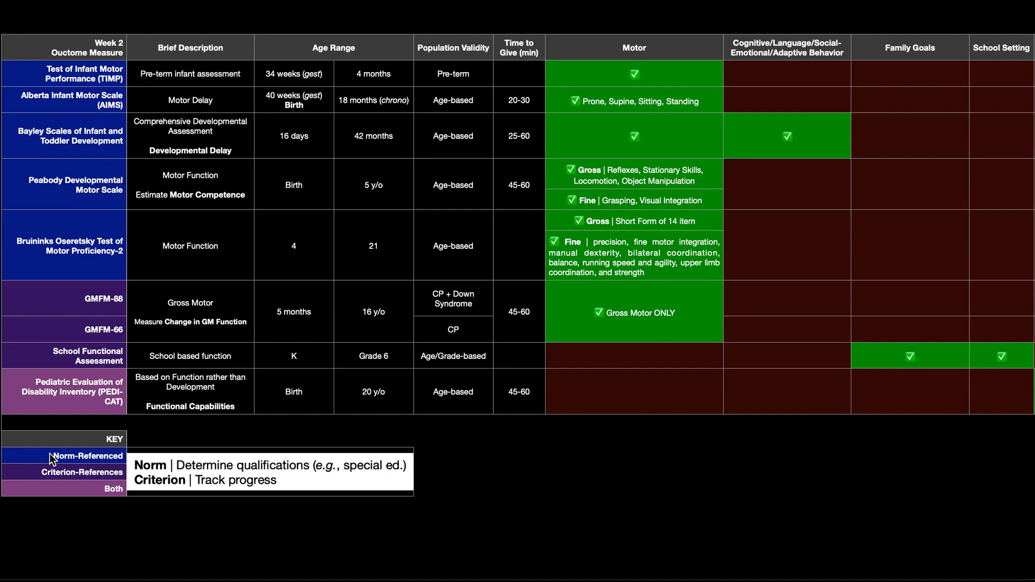
mouse_move(93, 459)
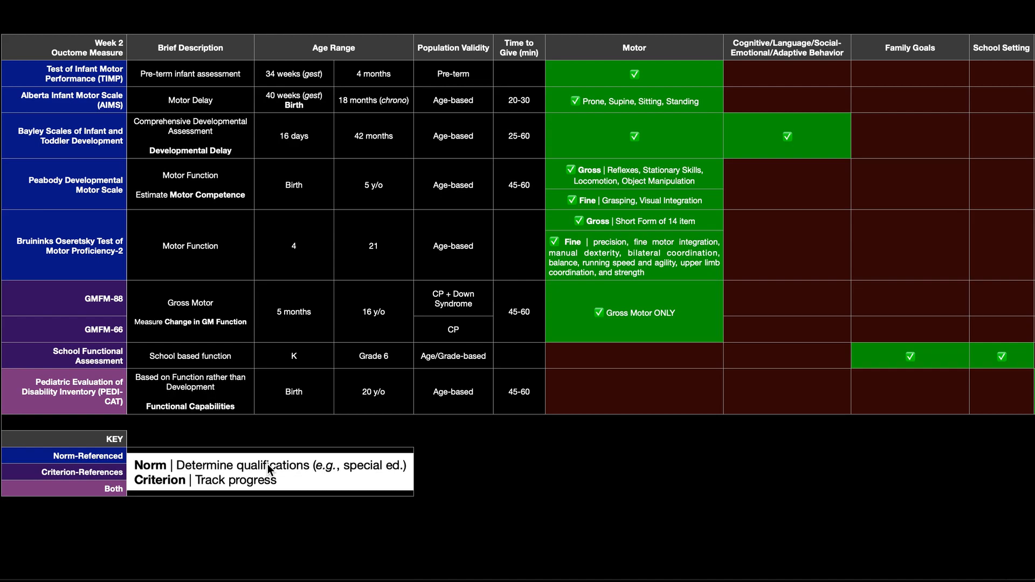
mouse_move(362, 475)
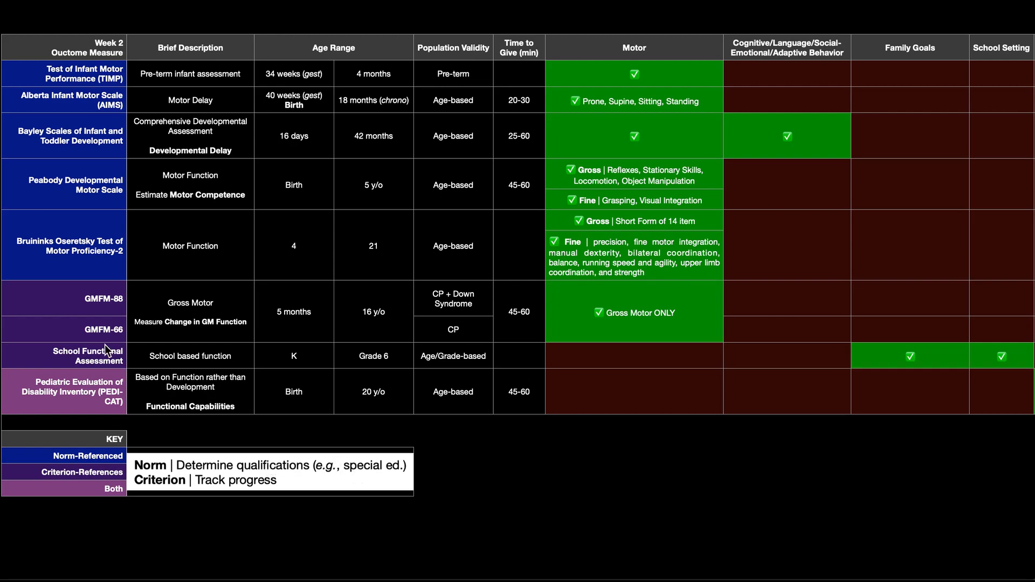
mouse_move(108, 374)
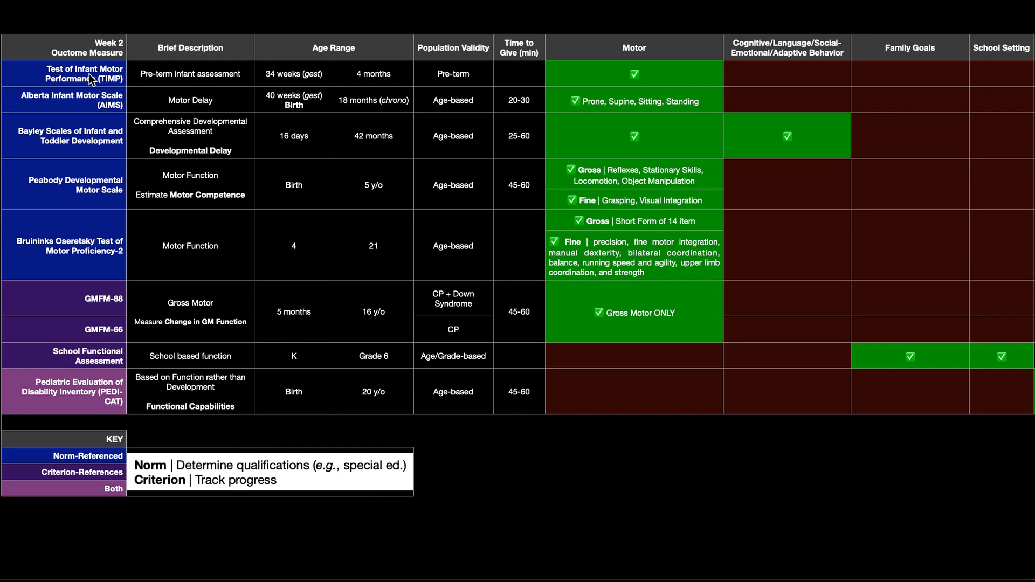
mouse_move(90, 187)
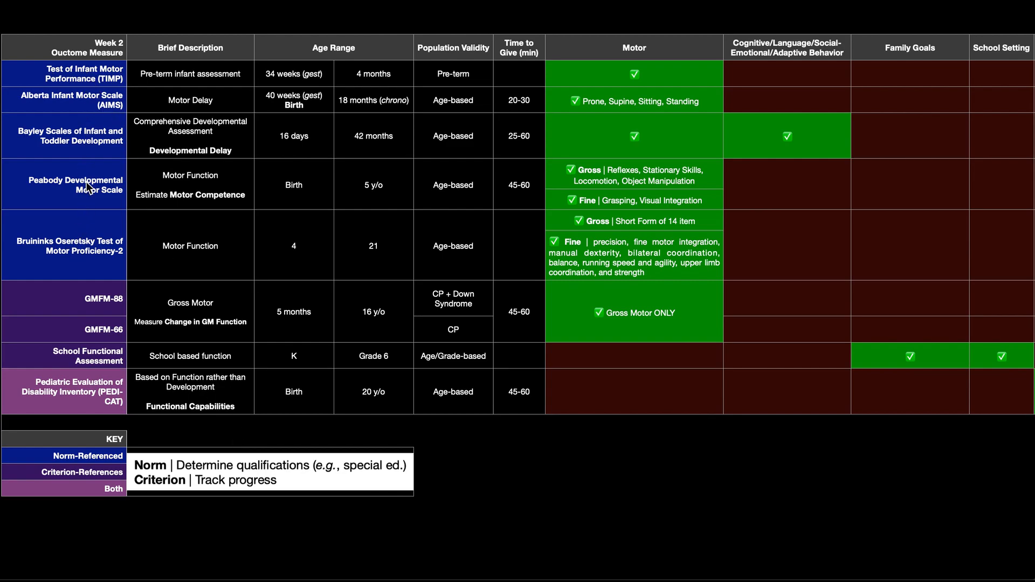
mouse_move(83, 255)
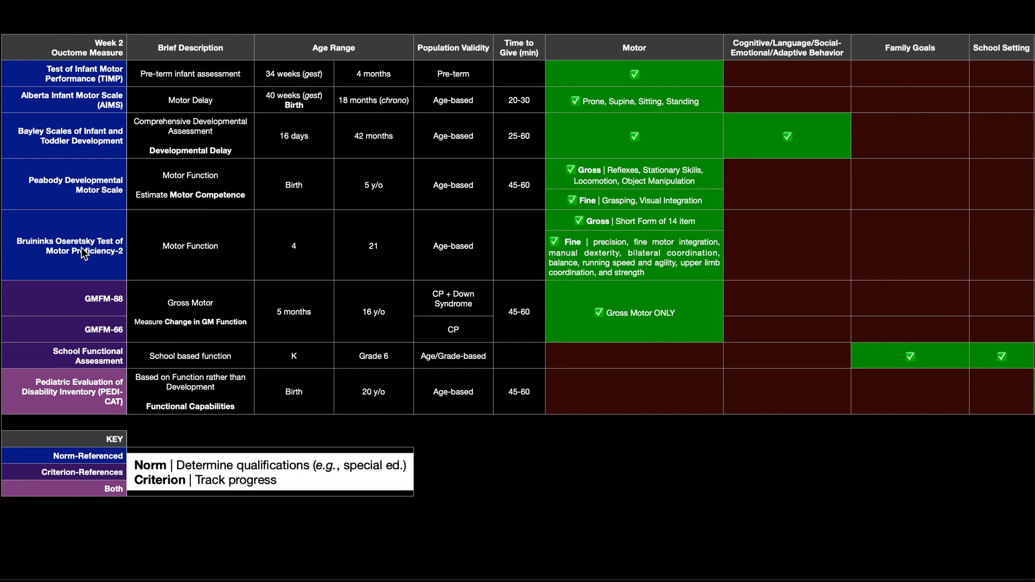
mouse_move(257, 478)
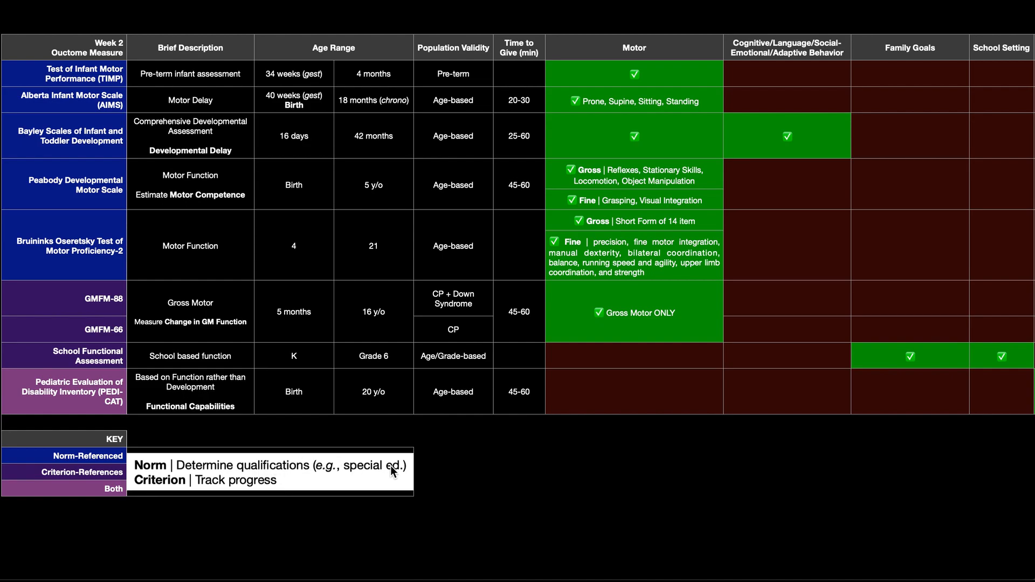
mouse_move(143, 273)
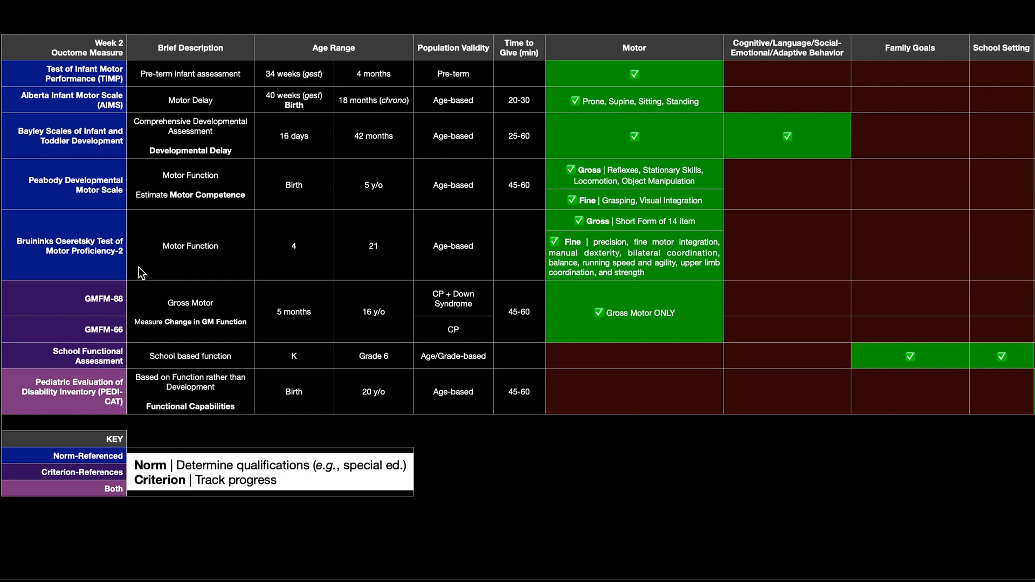
mouse_move(81, 239)
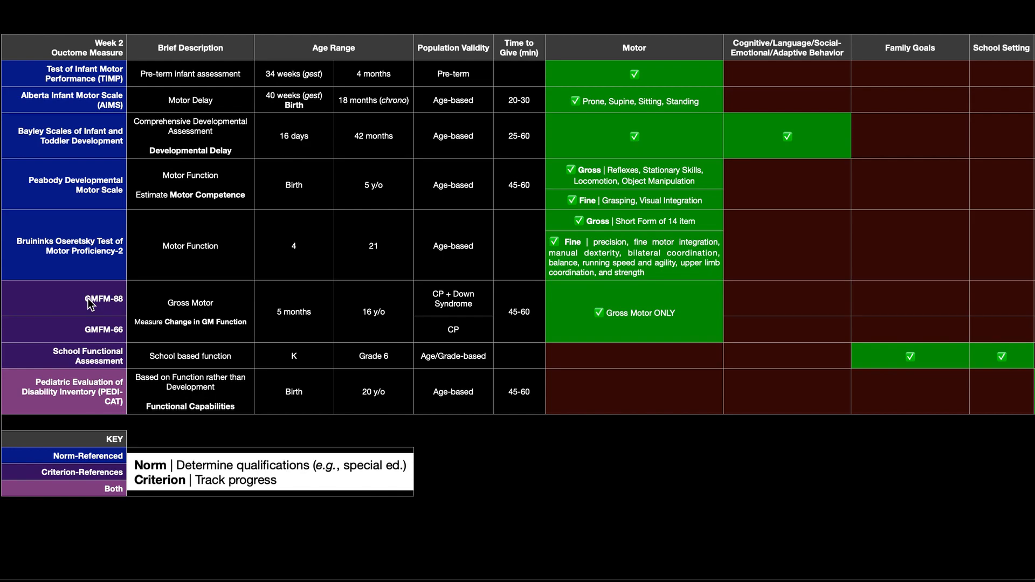
mouse_move(82, 233)
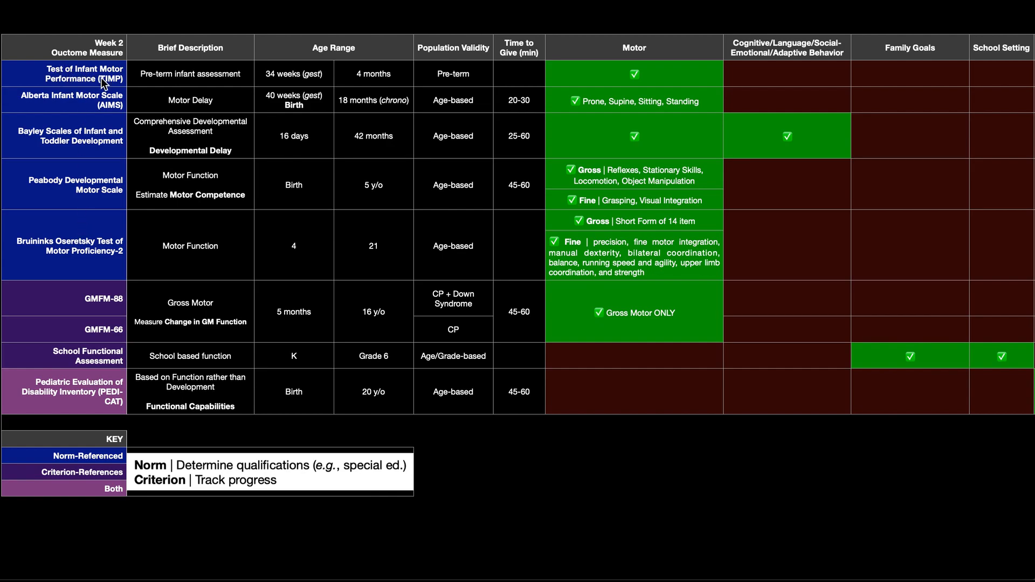
mouse_move(114, 87)
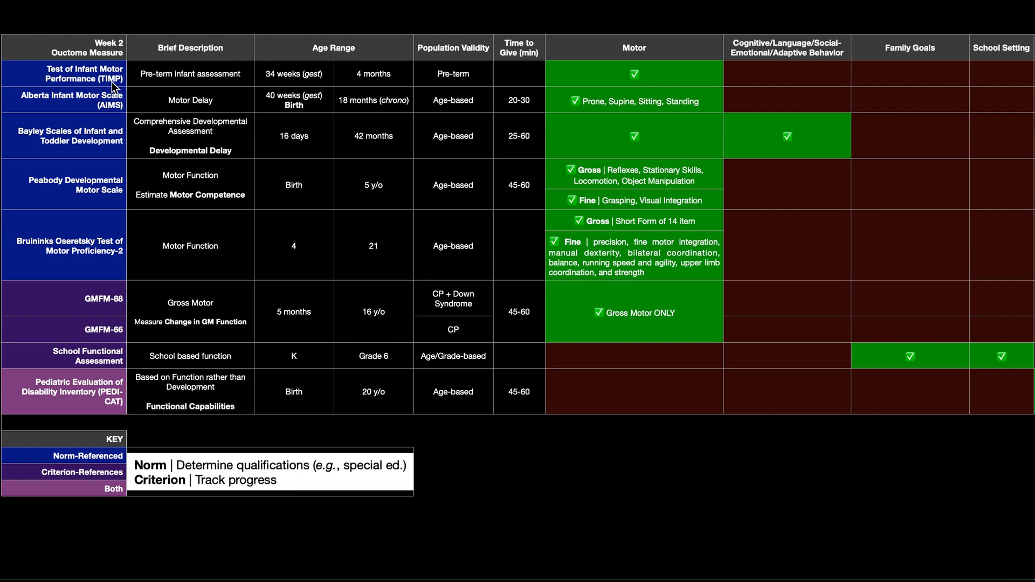
mouse_move(192, 84)
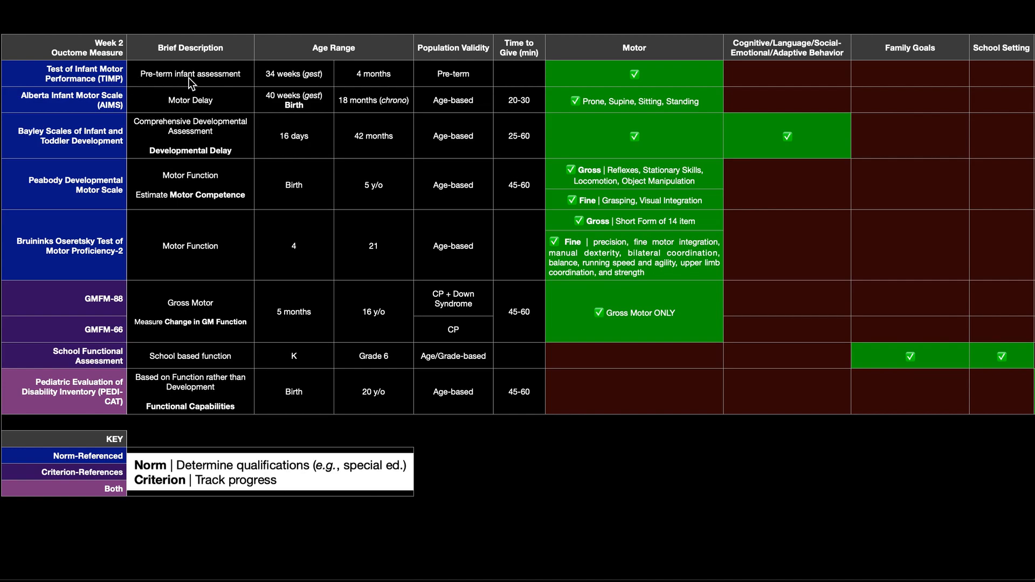
mouse_move(271, 84)
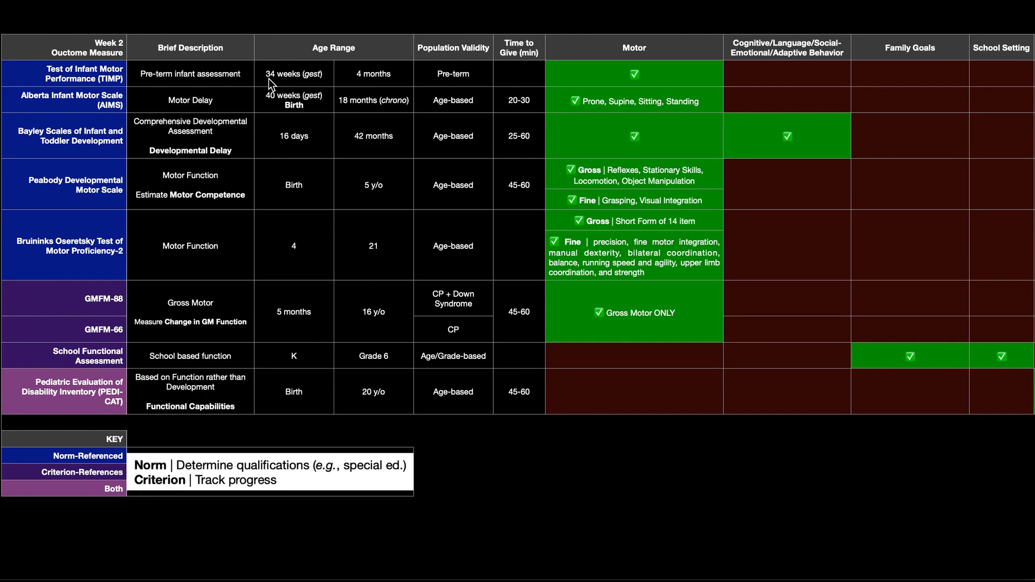
mouse_move(285, 87)
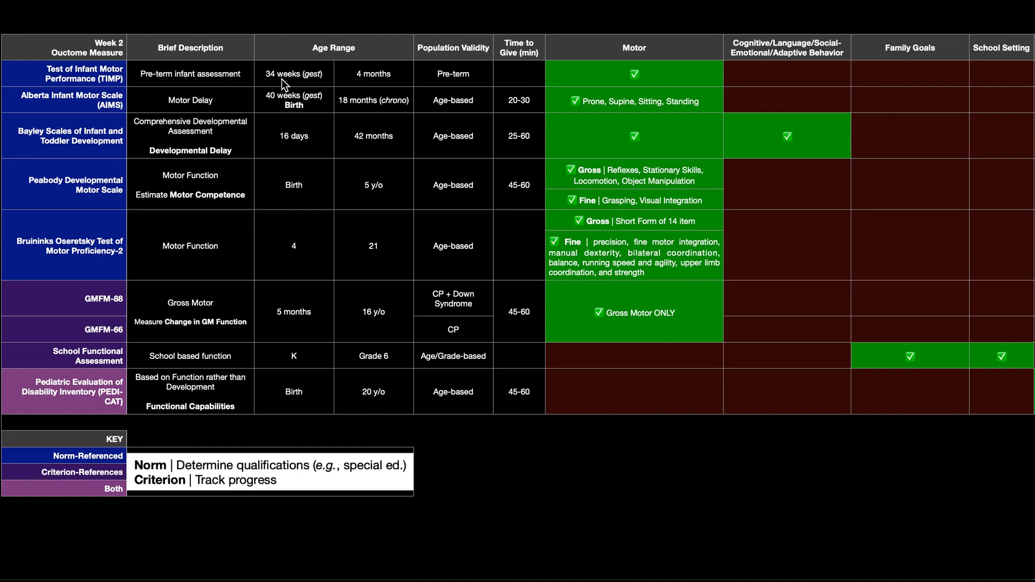
mouse_move(259, 97)
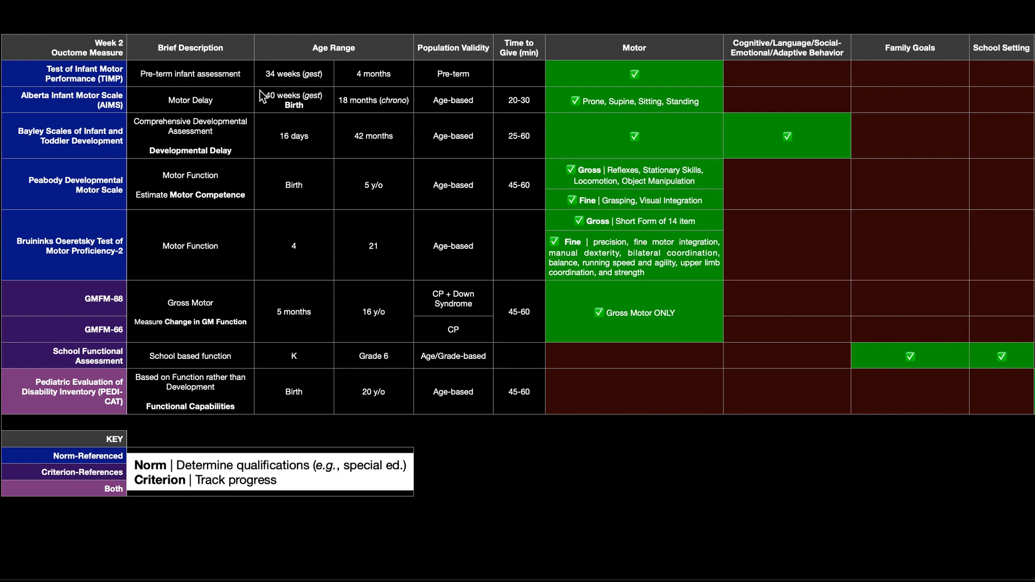
mouse_move(296, 80)
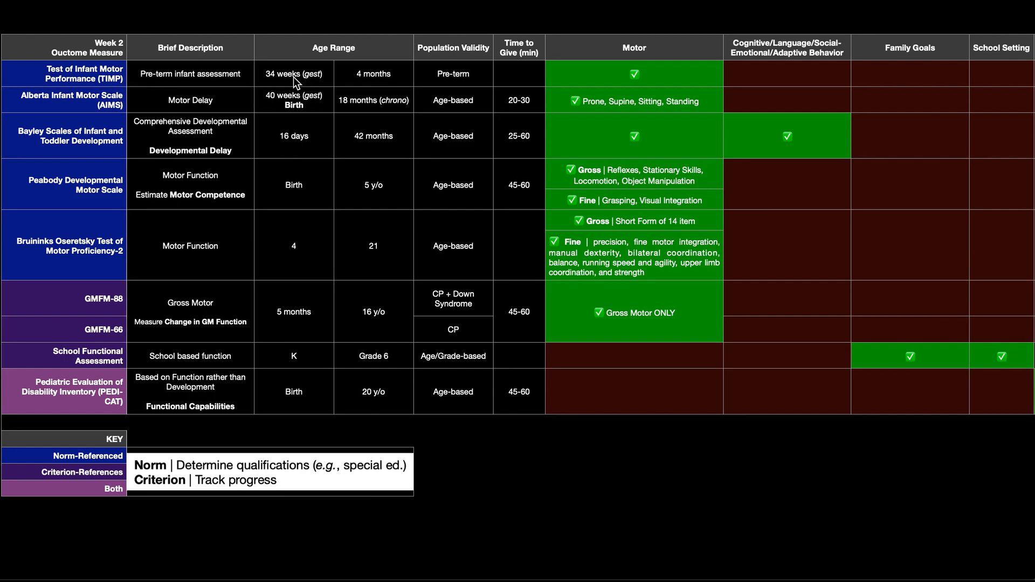
mouse_move(280, 83)
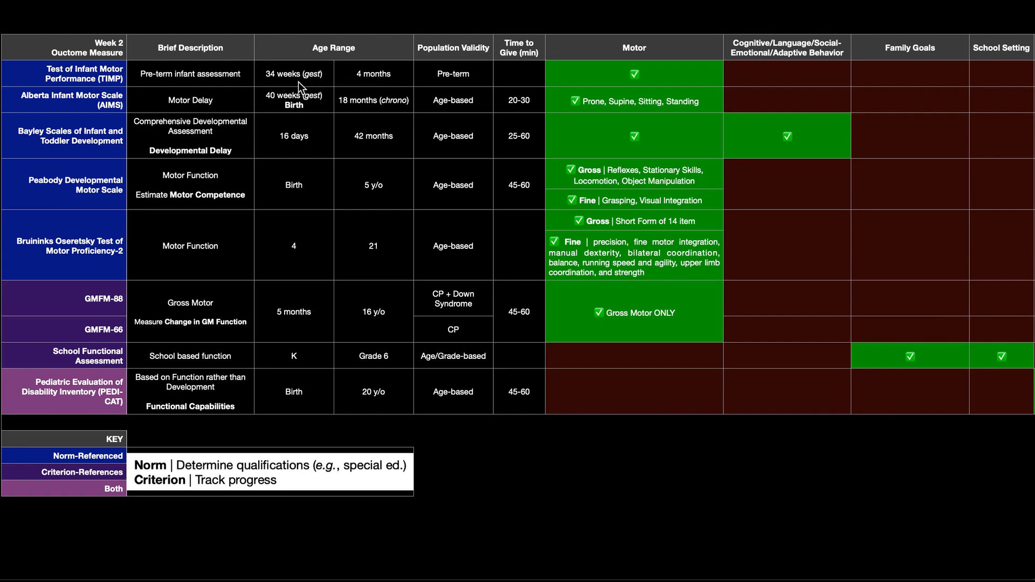
mouse_move(372, 84)
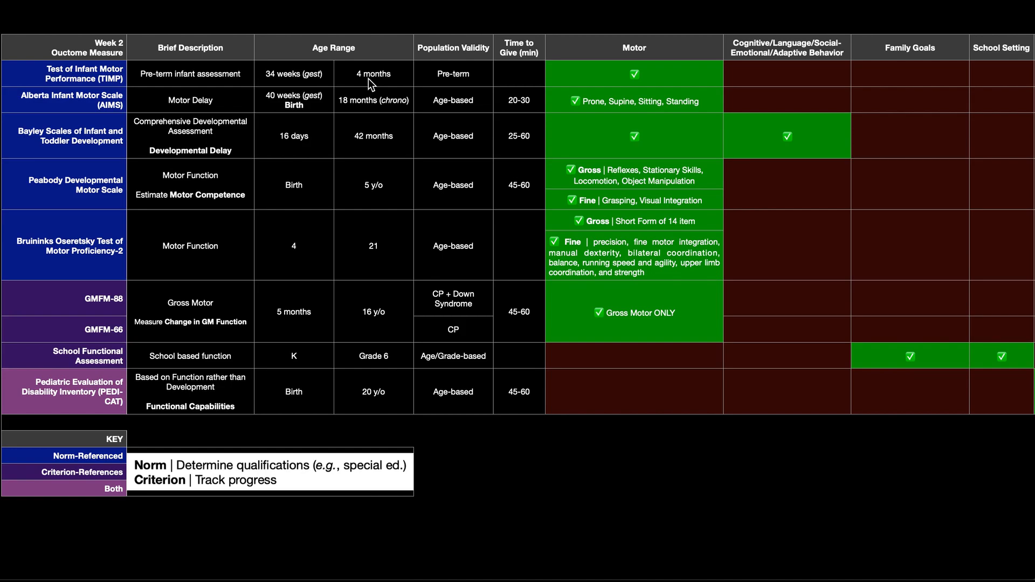
mouse_move(398, 78)
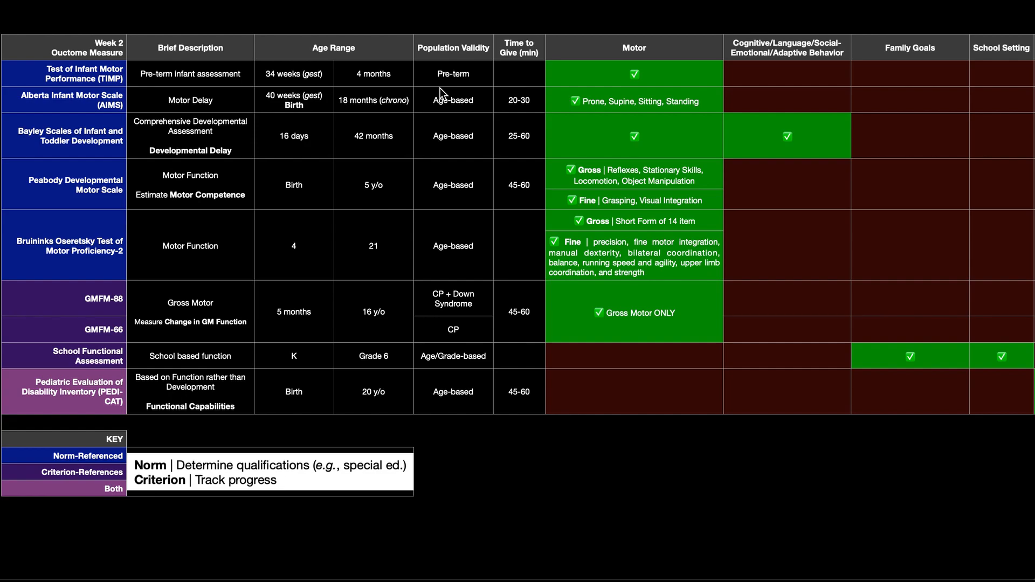
mouse_move(652, 91)
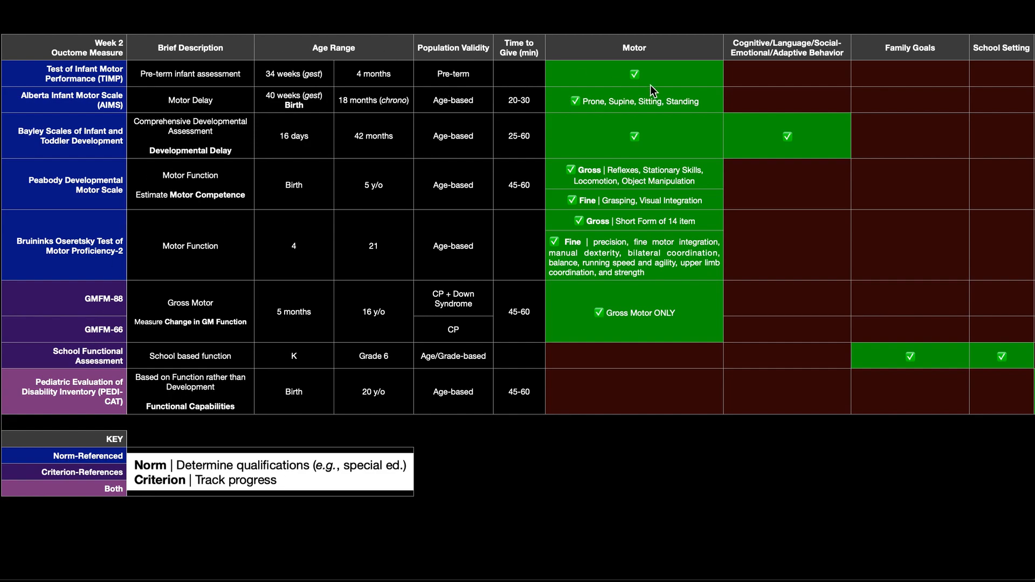
mouse_move(654, 91)
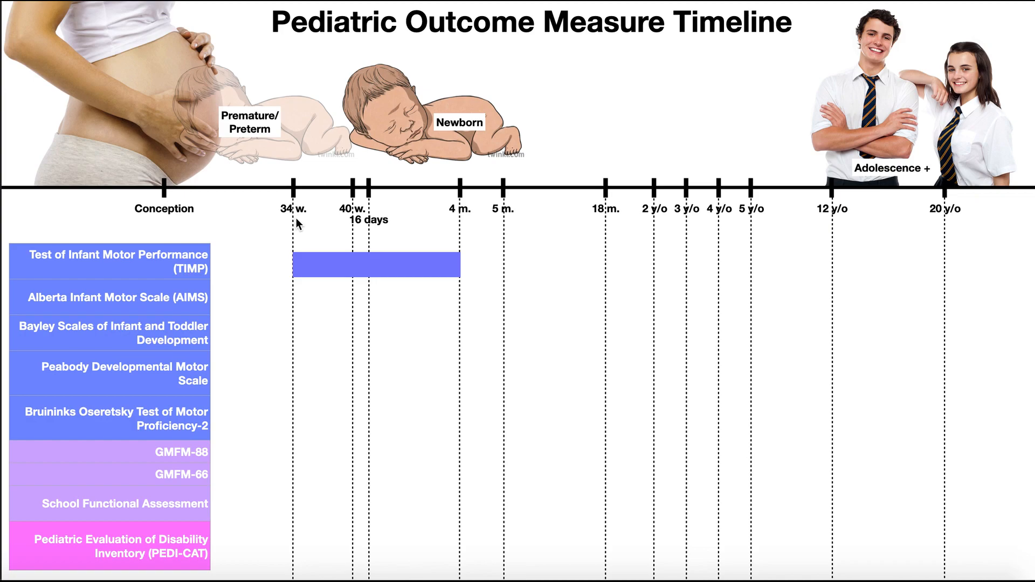
mouse_move(363, 263)
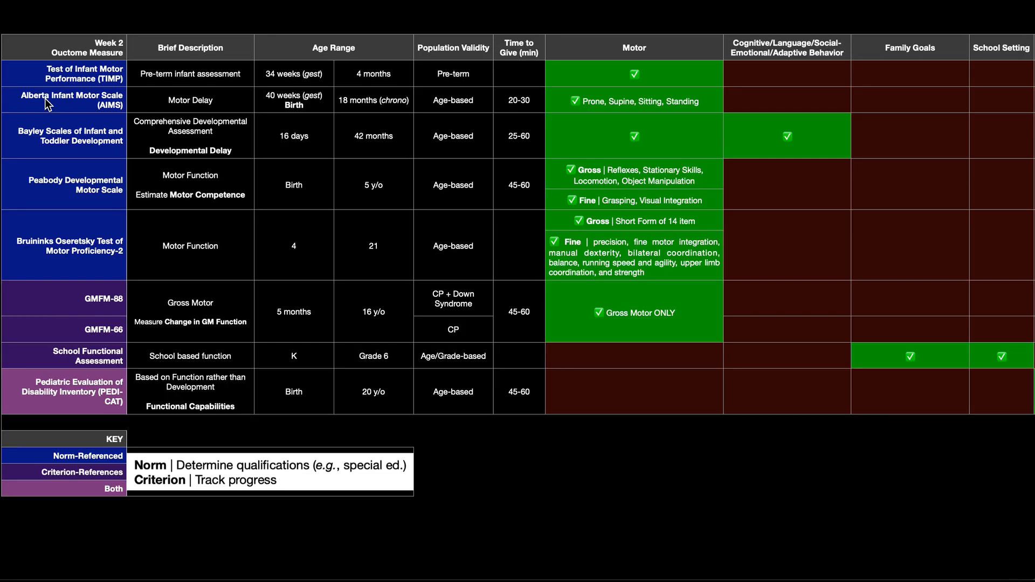
mouse_move(79, 254)
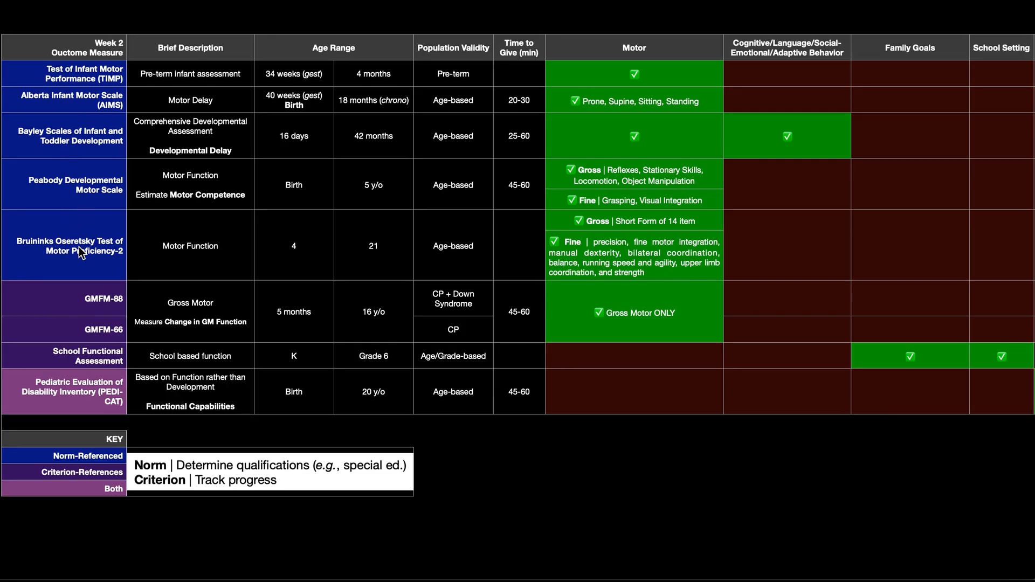
mouse_move(113, 105)
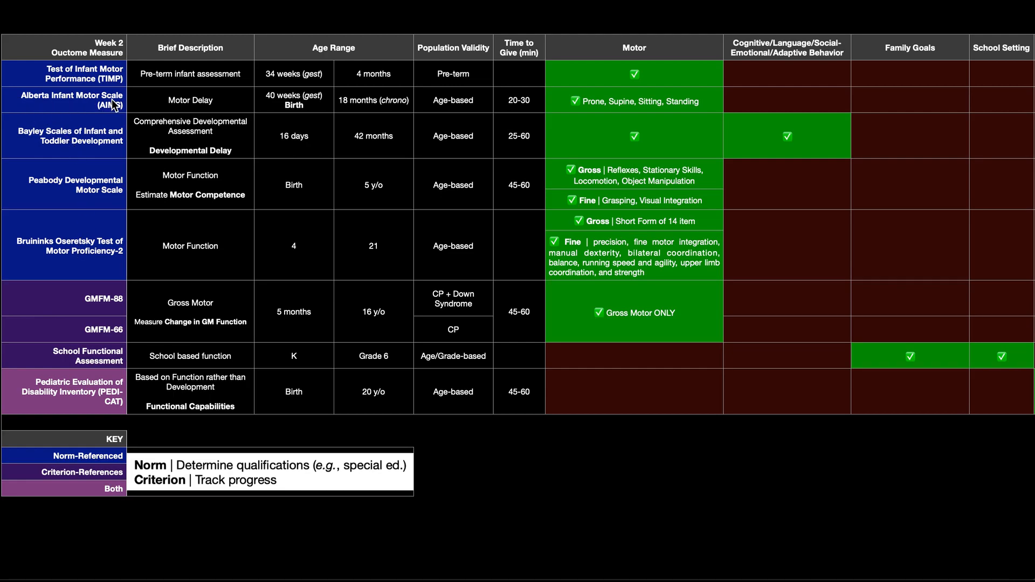
mouse_move(115, 111)
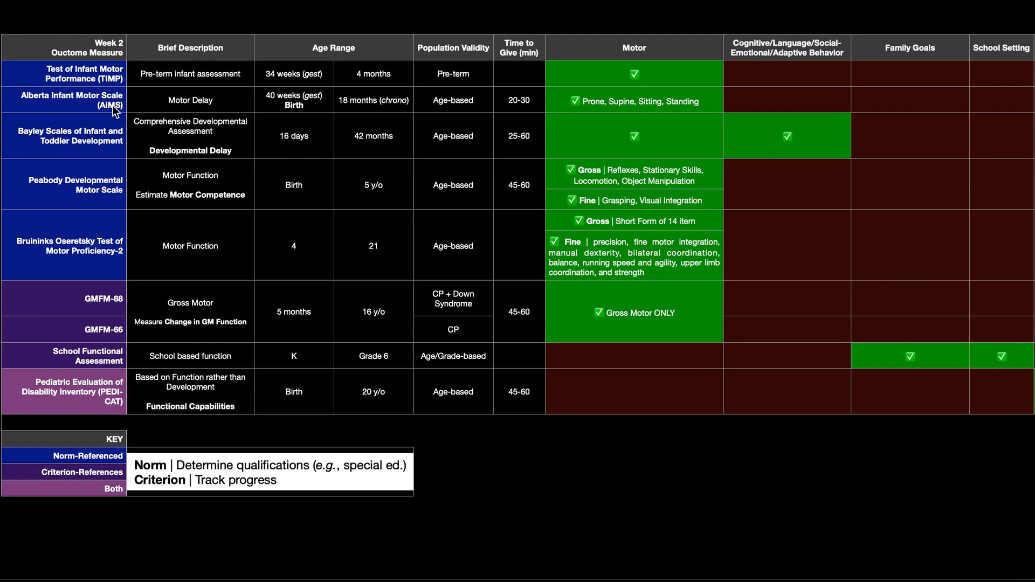
mouse_move(214, 103)
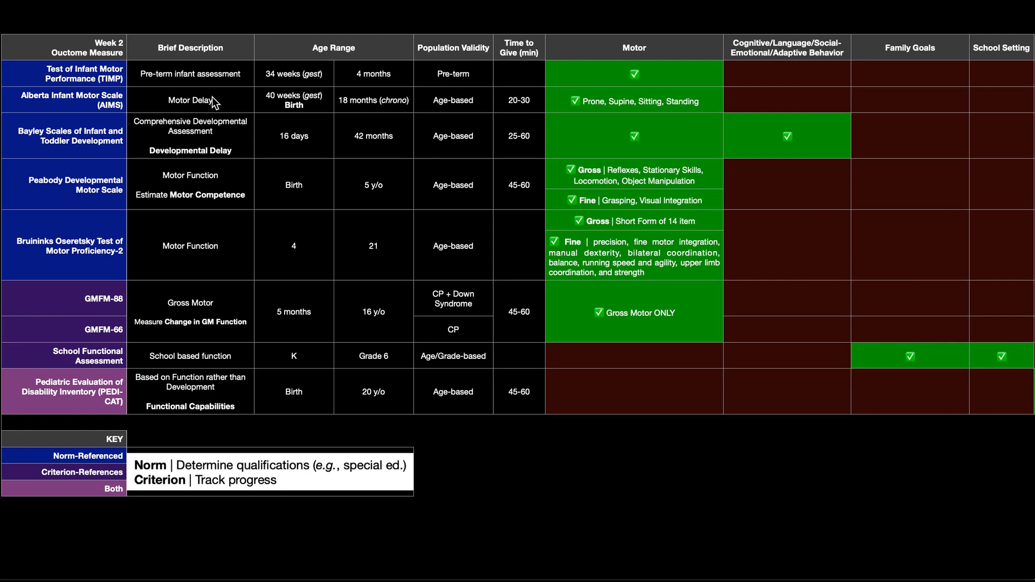
mouse_move(314, 102)
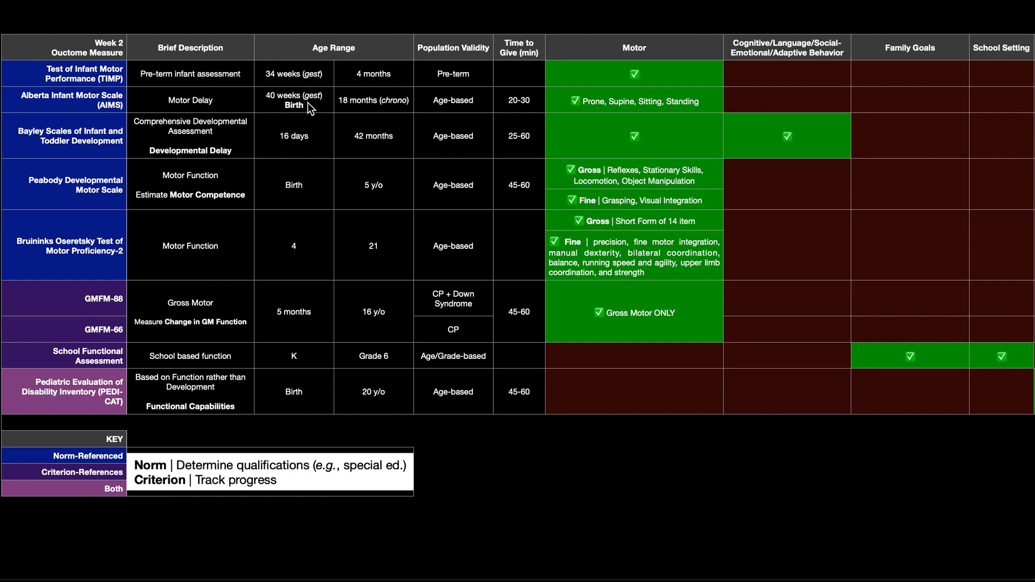
mouse_move(363, 108)
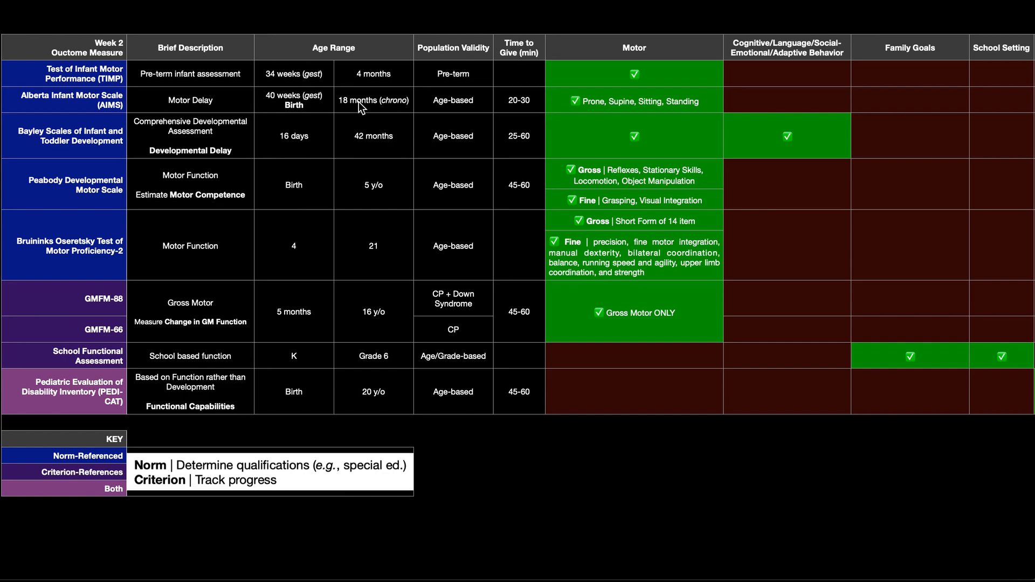
mouse_move(524, 112)
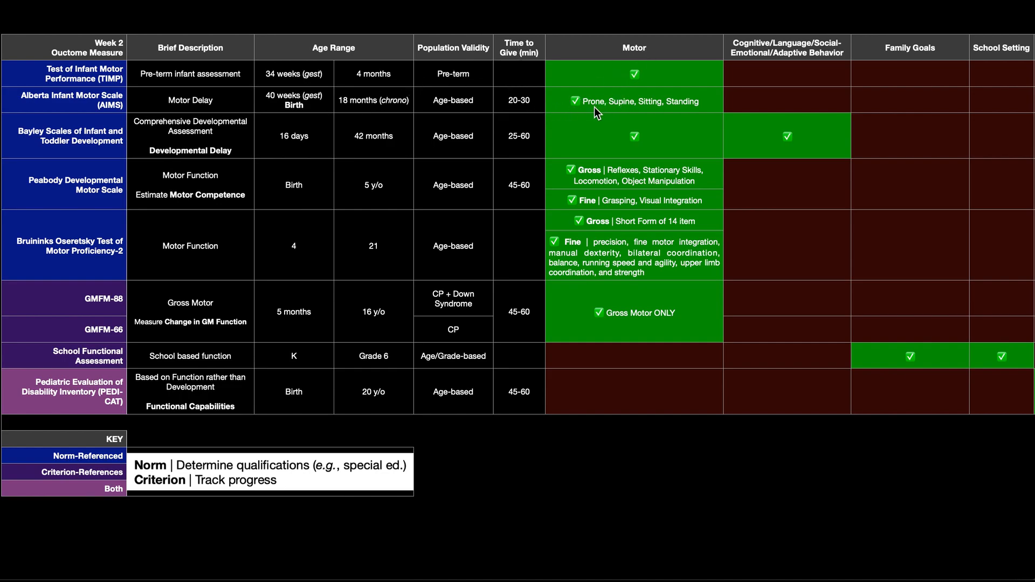
mouse_move(590, 116)
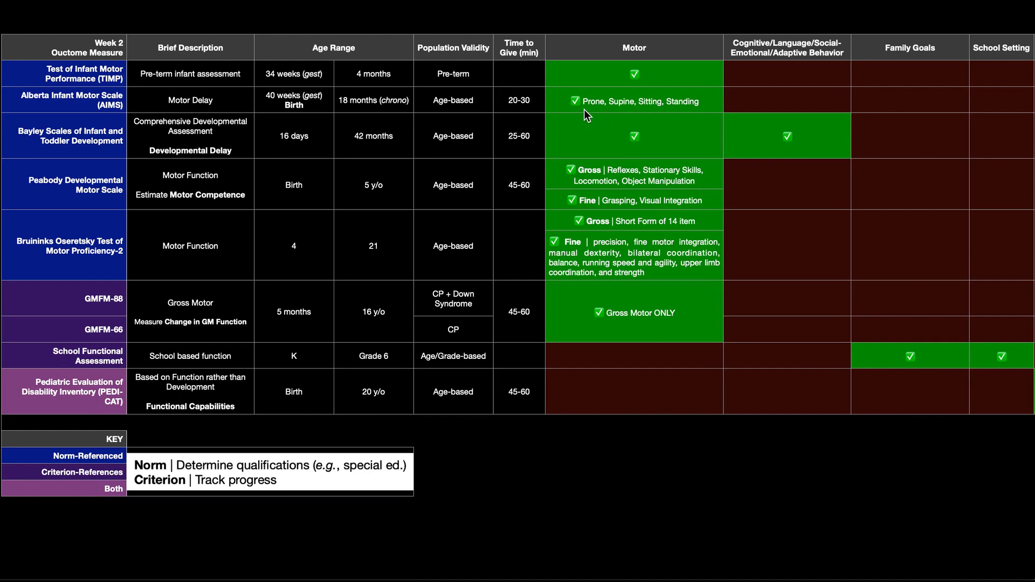
mouse_move(671, 108)
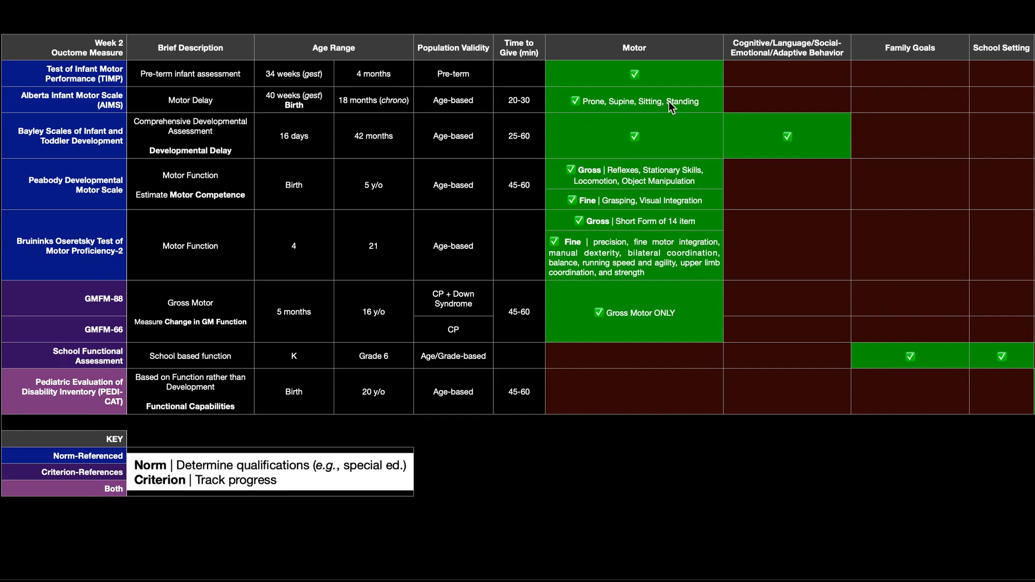
mouse_move(684, 110)
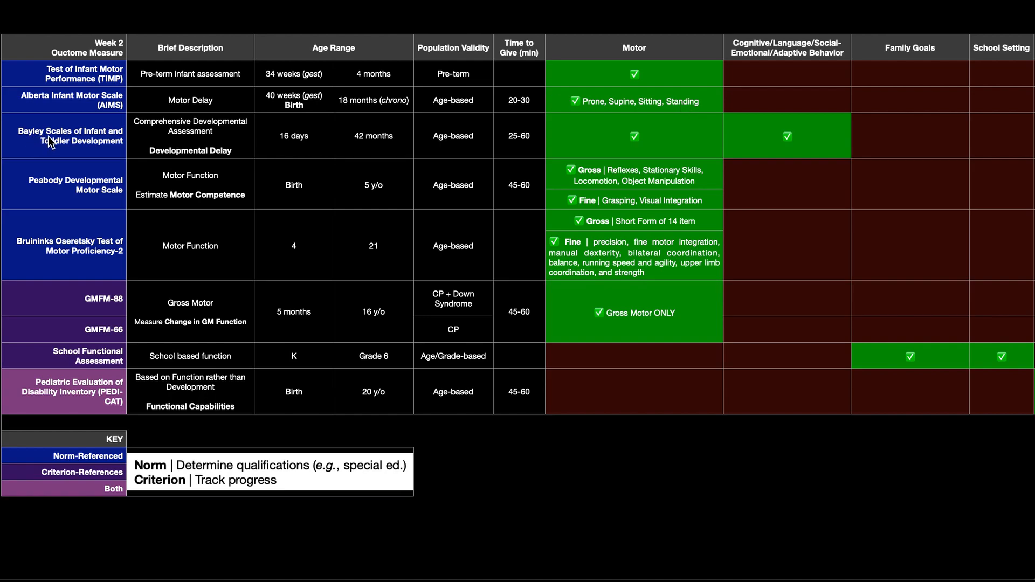
mouse_move(83, 155)
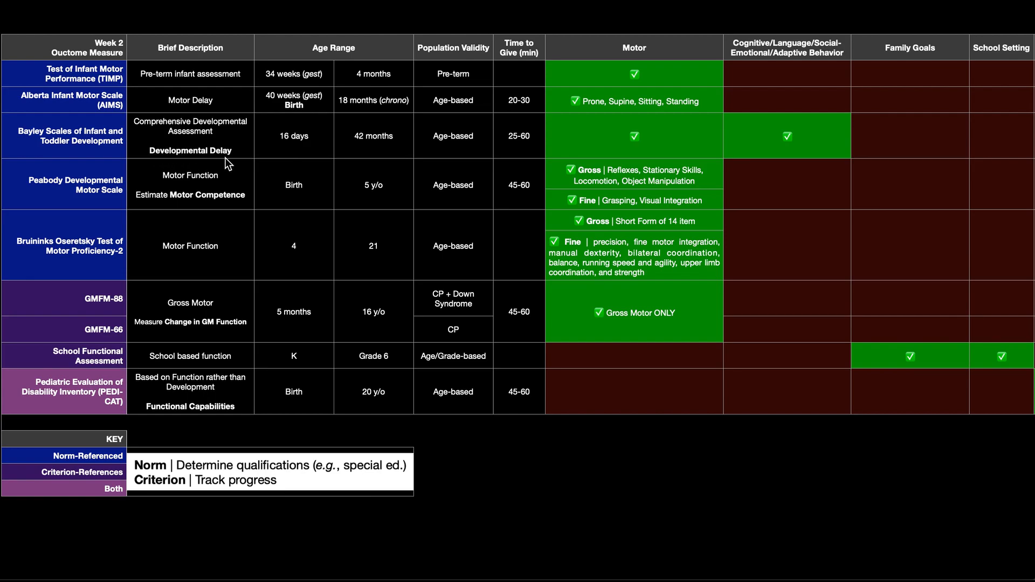
mouse_move(311, 136)
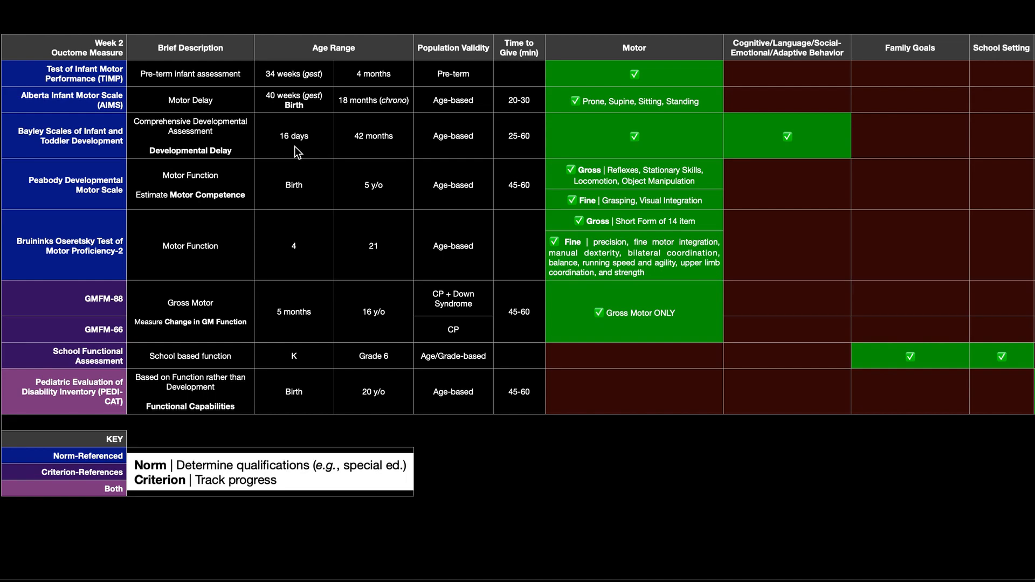
mouse_move(324, 143)
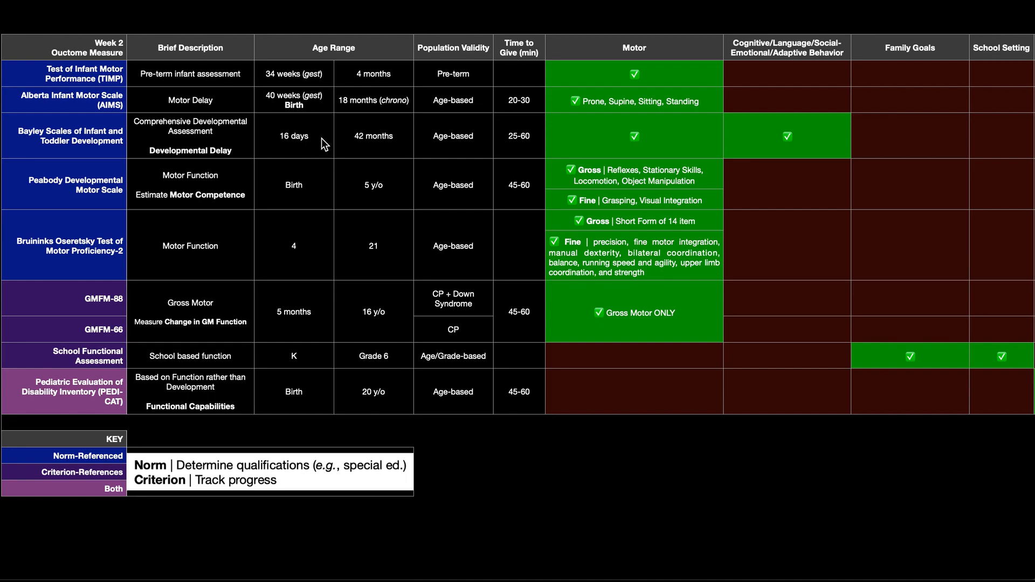
mouse_move(361, 144)
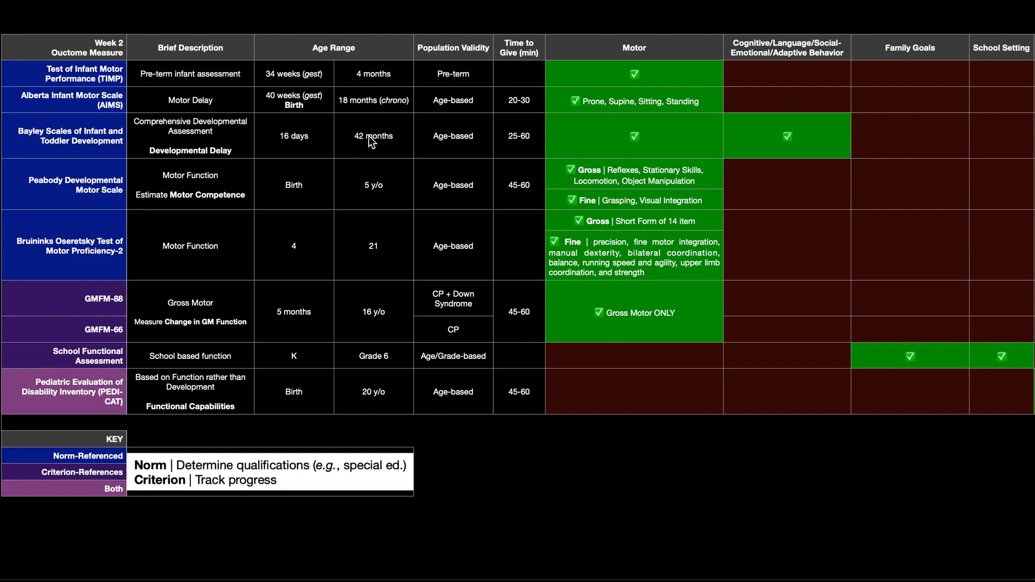
mouse_move(520, 150)
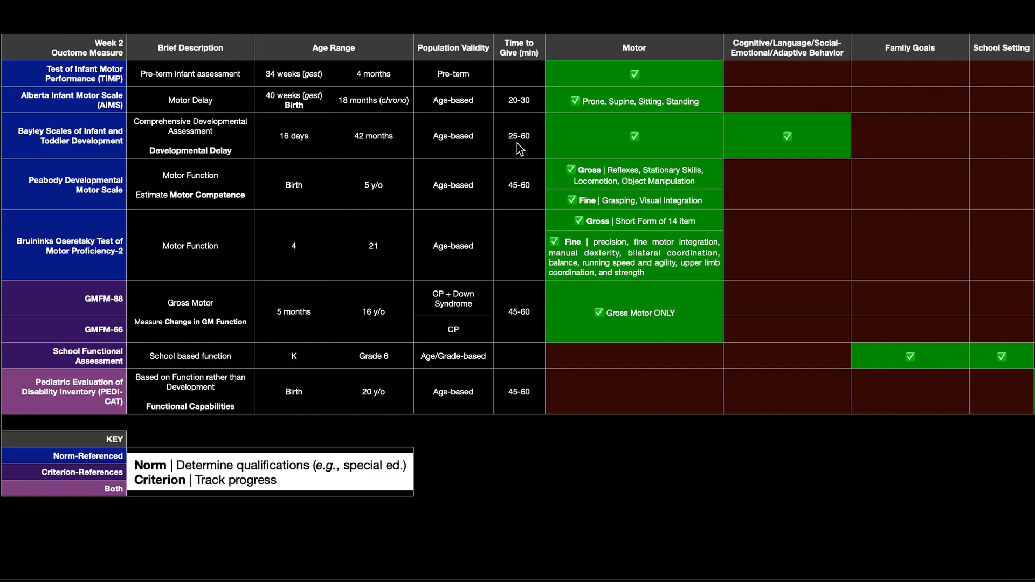
mouse_move(651, 137)
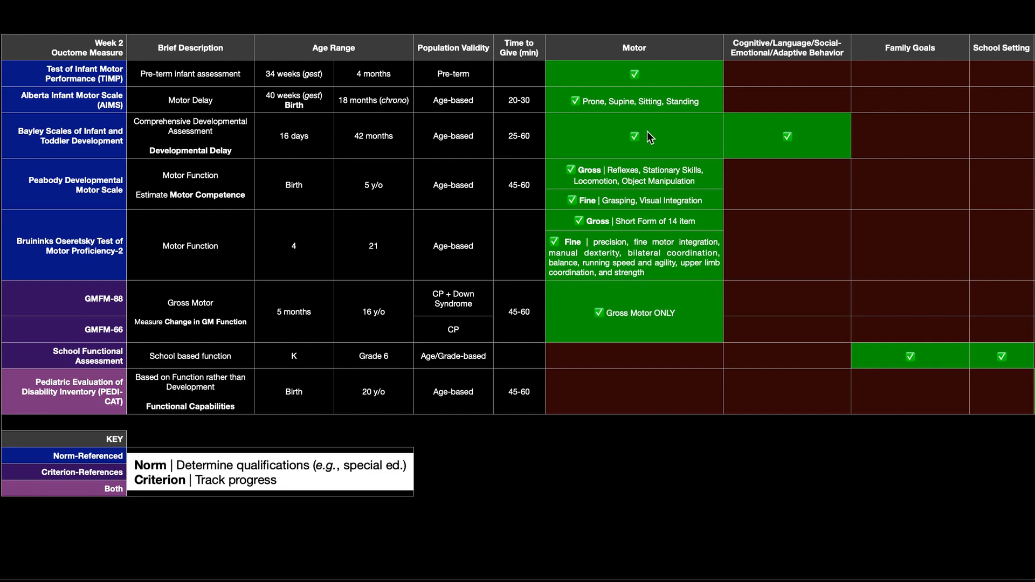
mouse_move(829, 78)
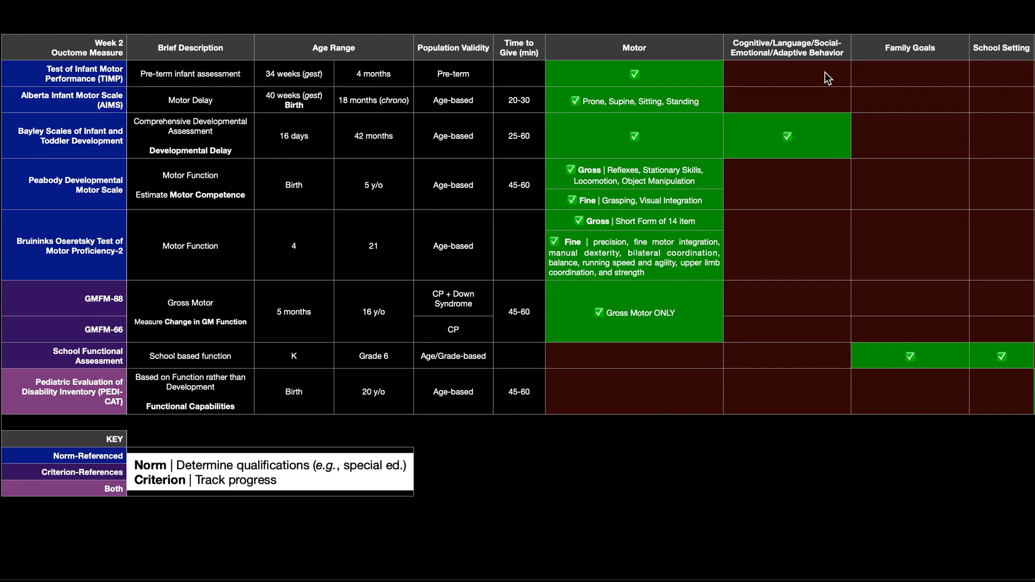
mouse_move(786, 52)
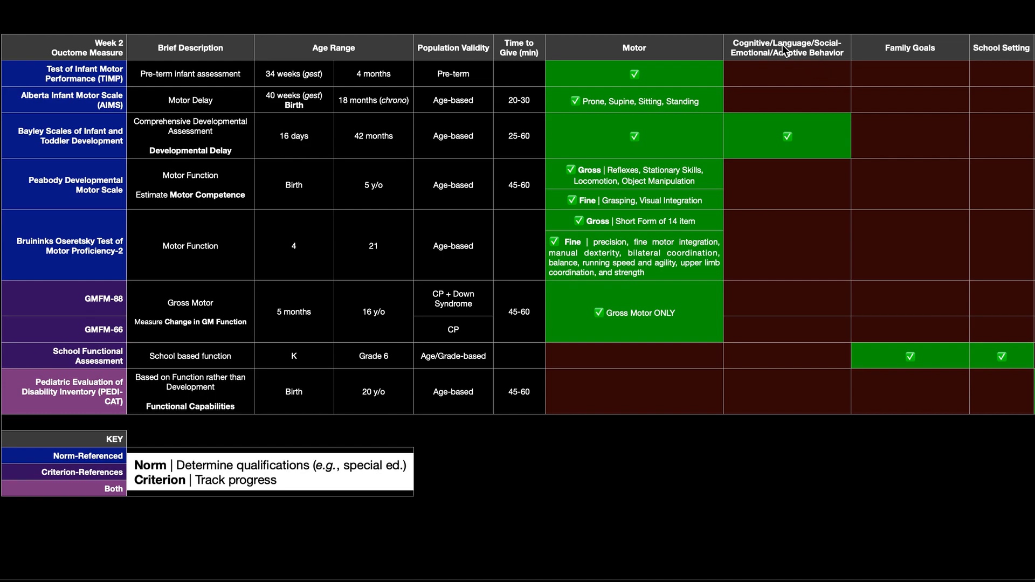
mouse_move(779, 64)
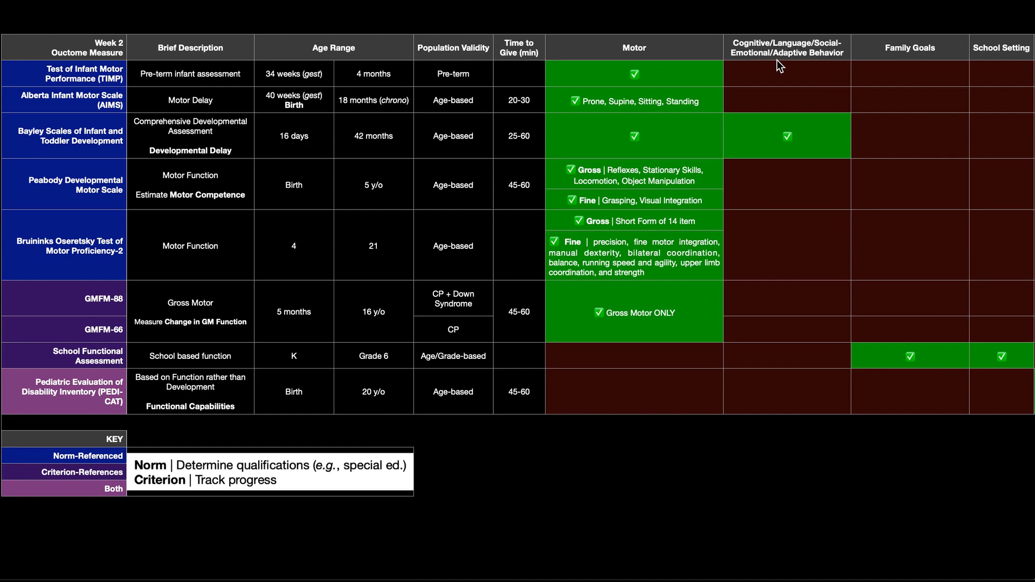
mouse_move(823, 79)
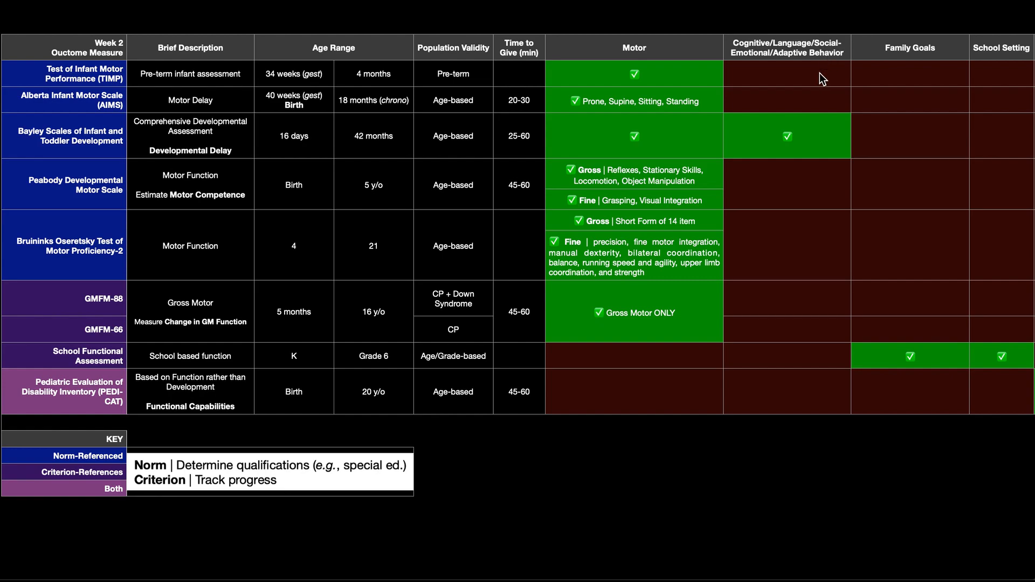
mouse_move(675, 144)
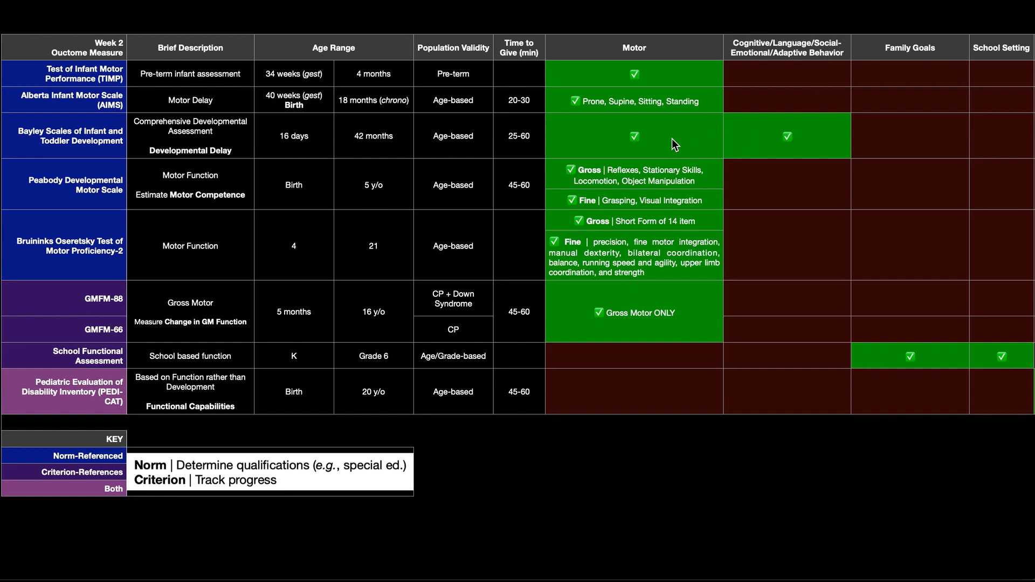
mouse_move(25, 140)
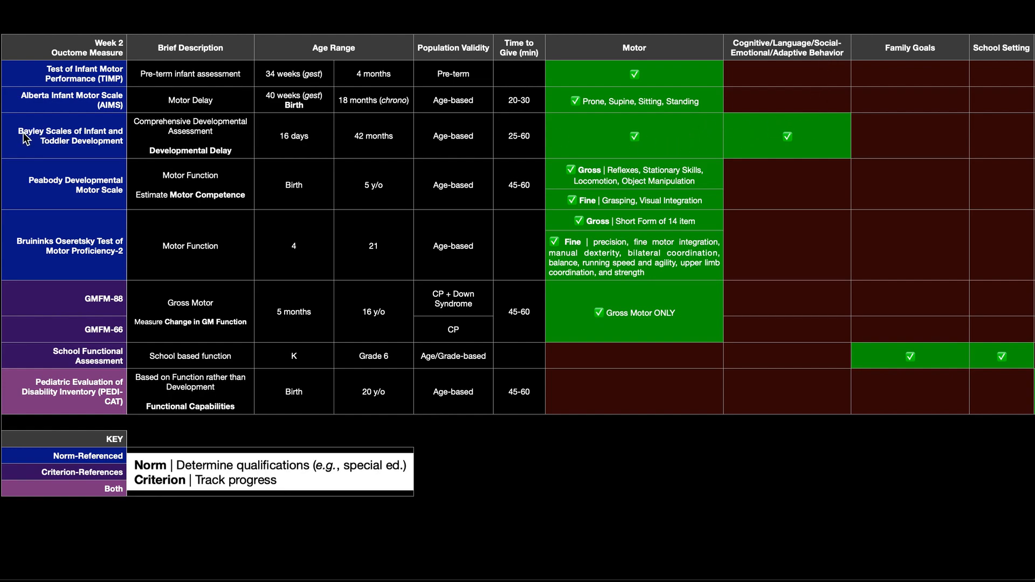
mouse_move(42, 225)
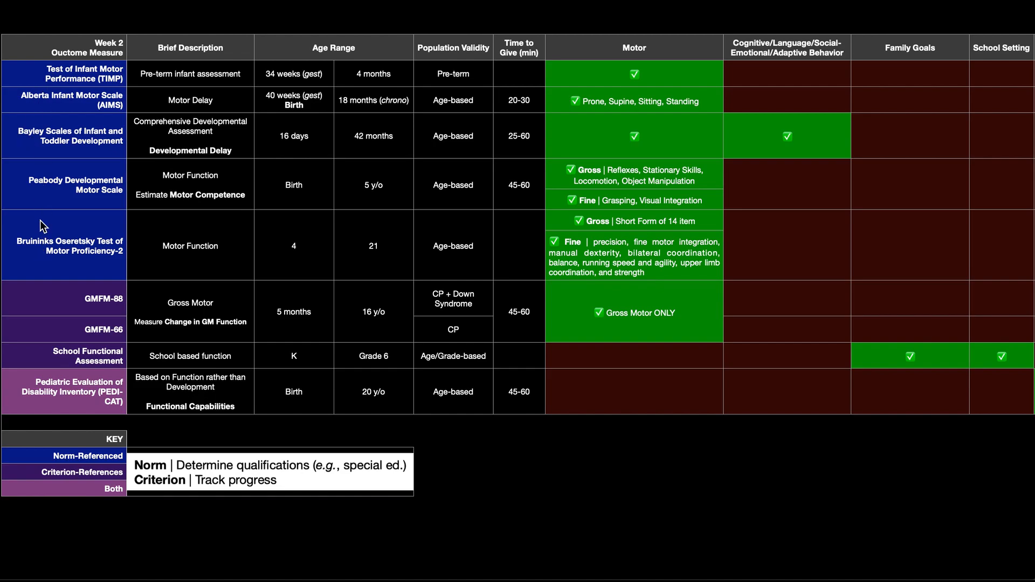
mouse_move(33, 143)
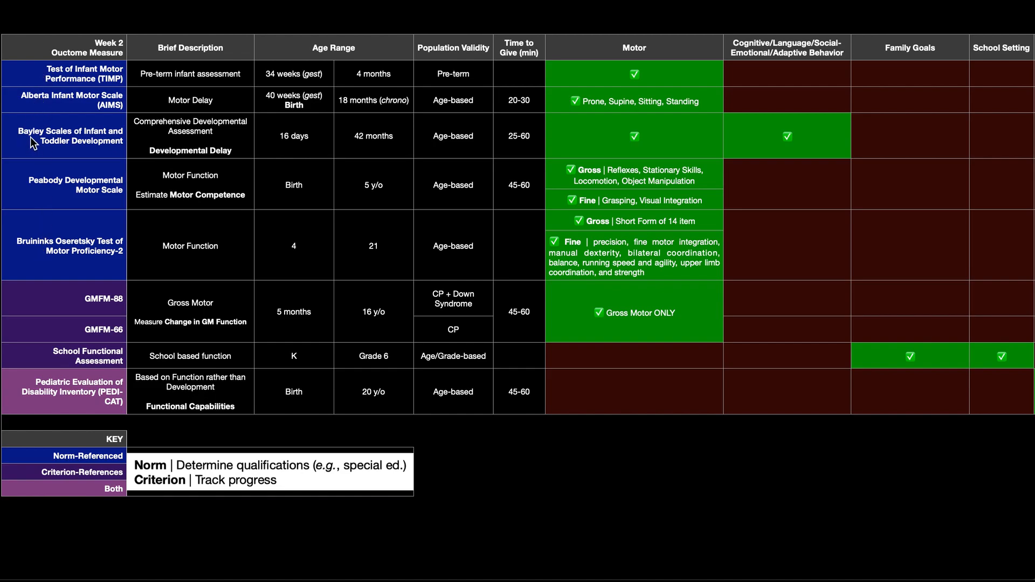
mouse_move(47, 194)
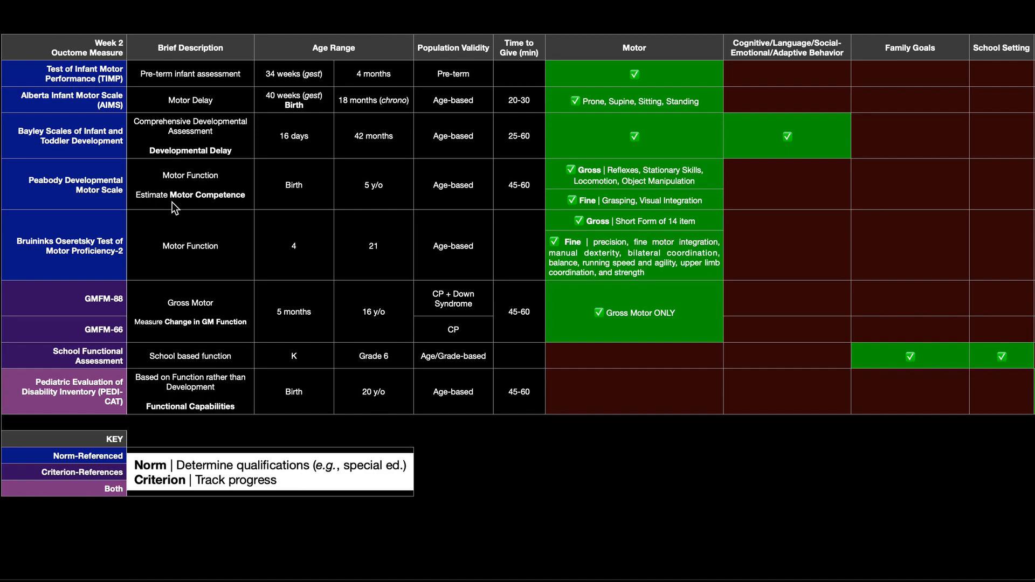
mouse_move(423, 163)
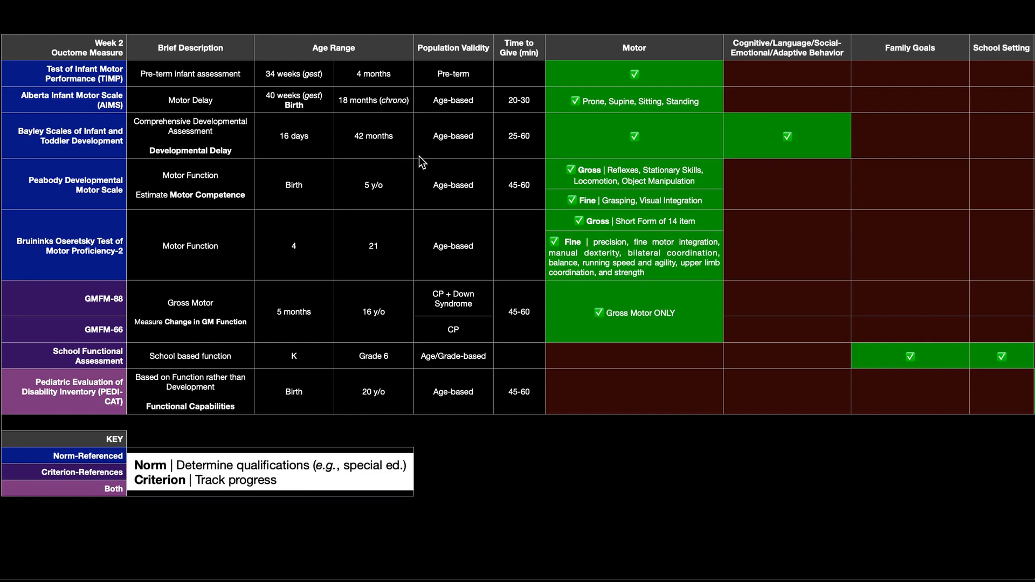
mouse_move(598, 207)
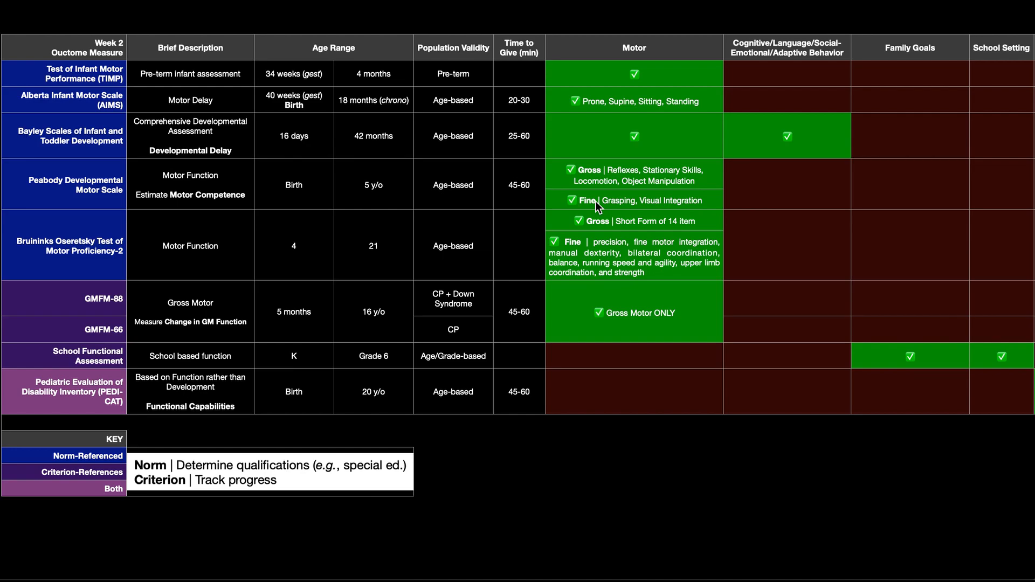
mouse_move(310, 172)
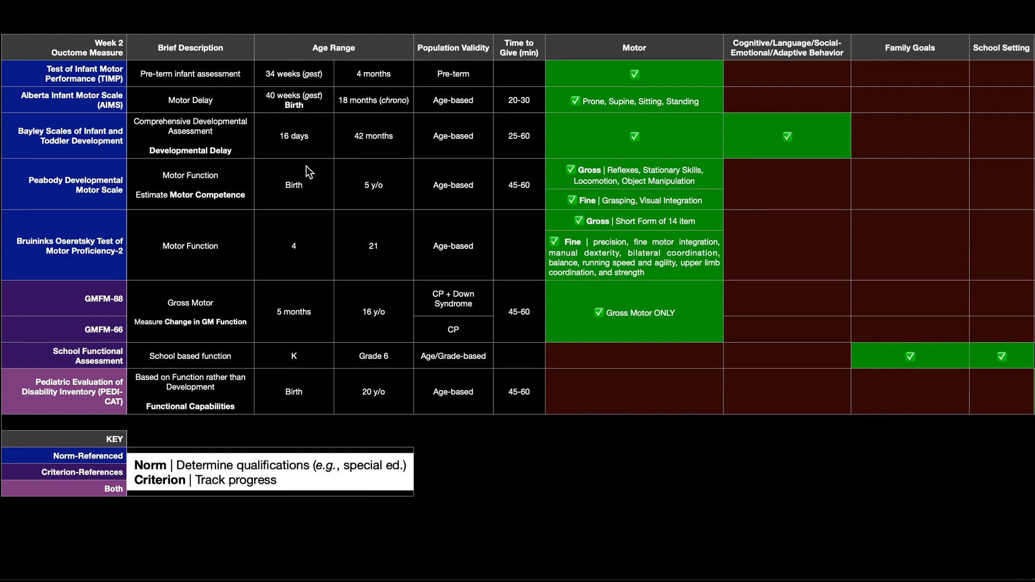
mouse_move(387, 195)
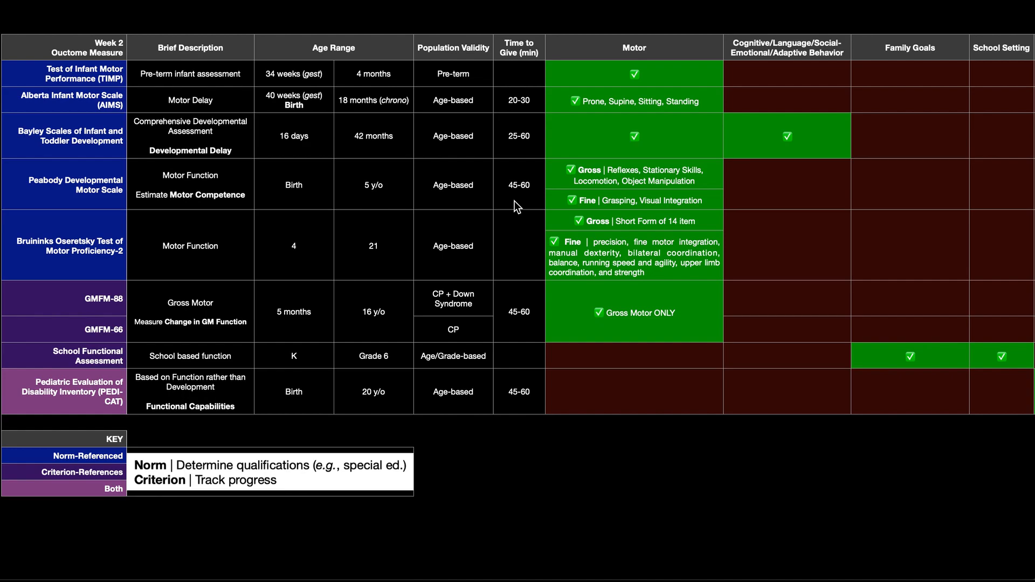
mouse_move(593, 178)
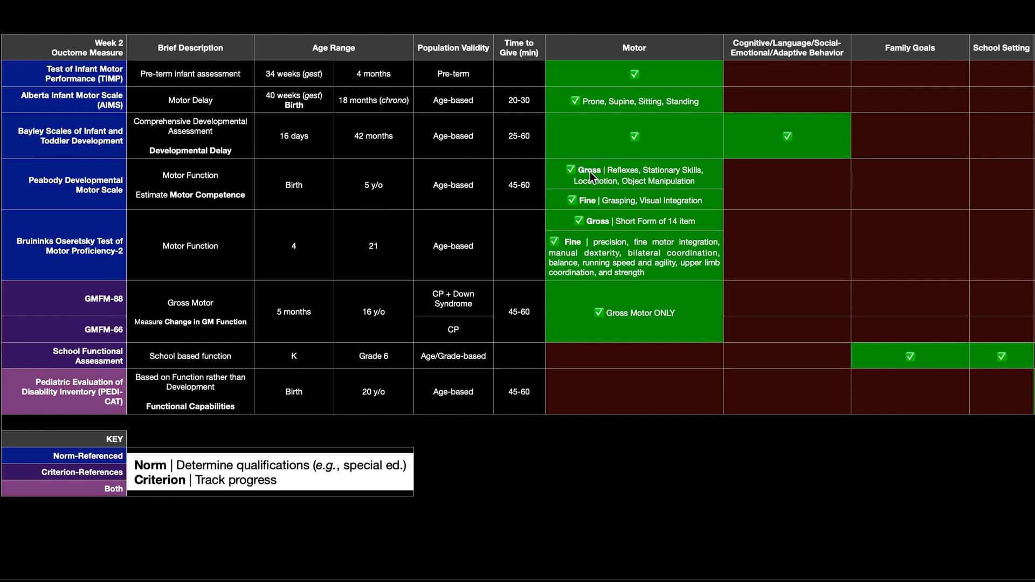
mouse_move(687, 174)
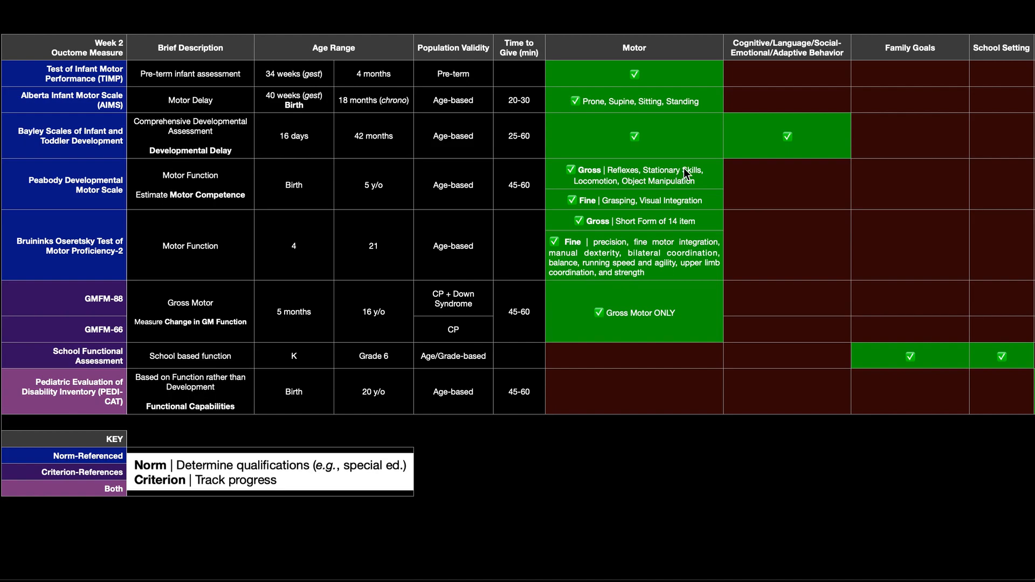
mouse_move(661, 184)
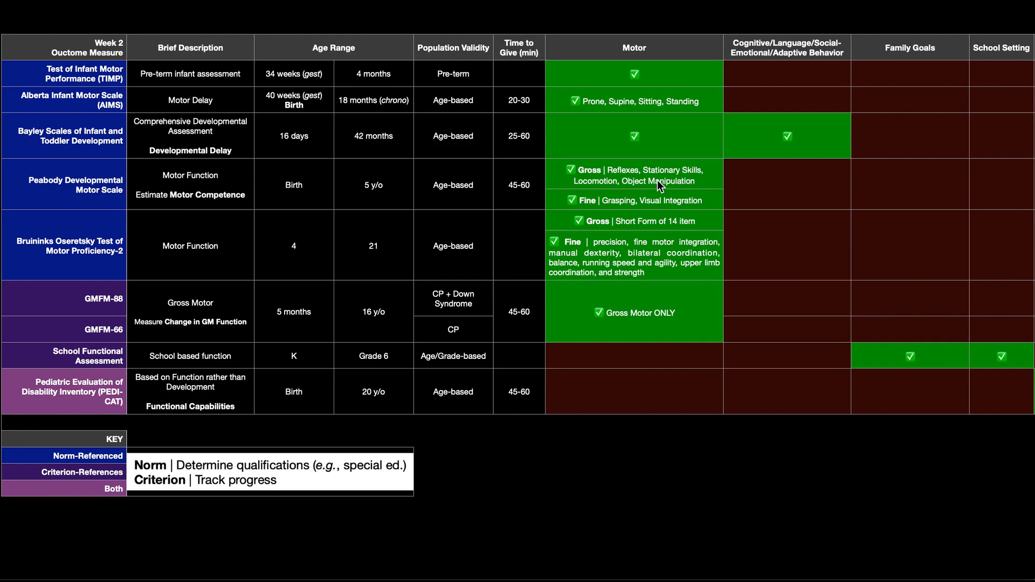
mouse_move(590, 208)
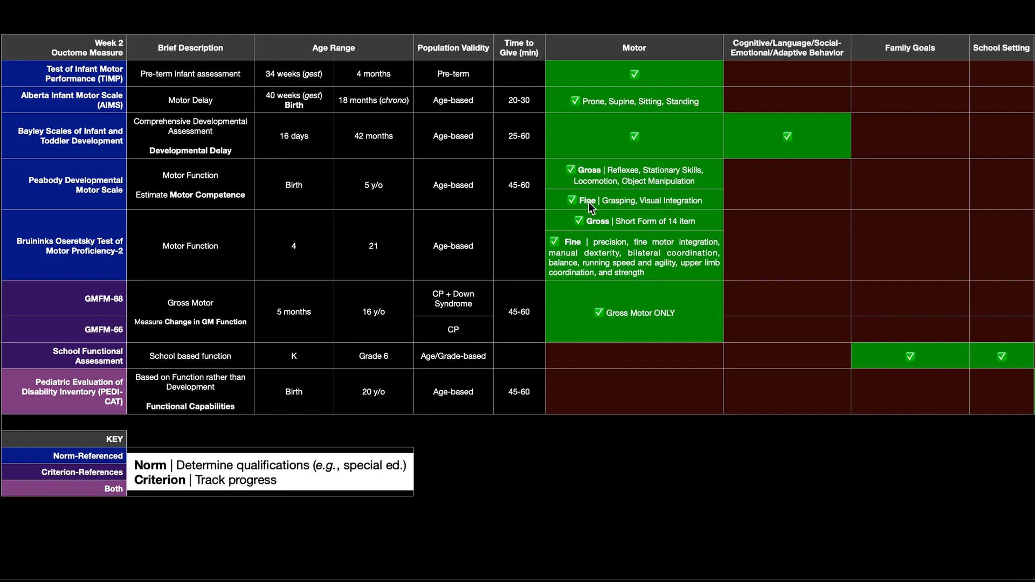
mouse_move(660, 208)
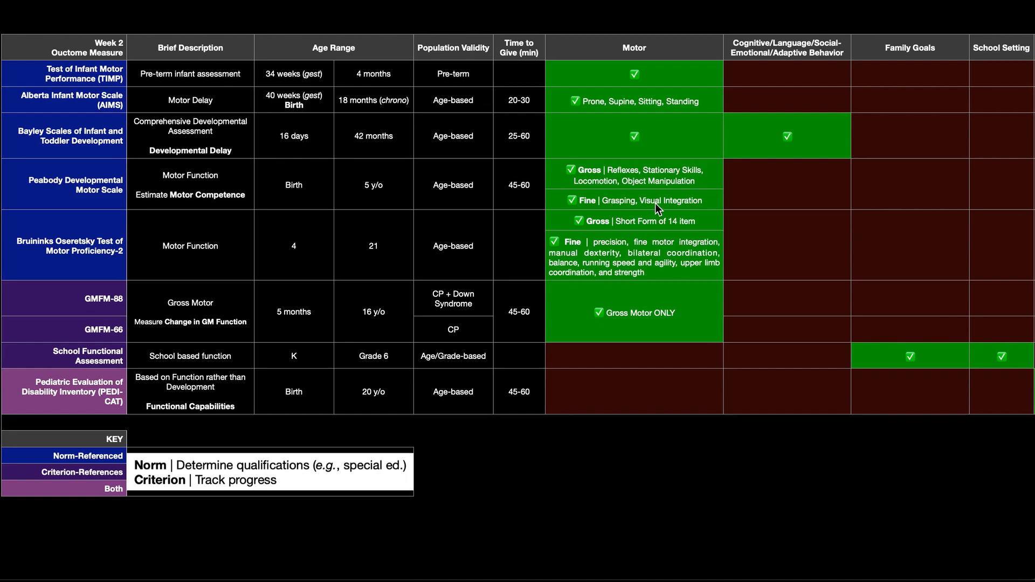
mouse_move(636, 192)
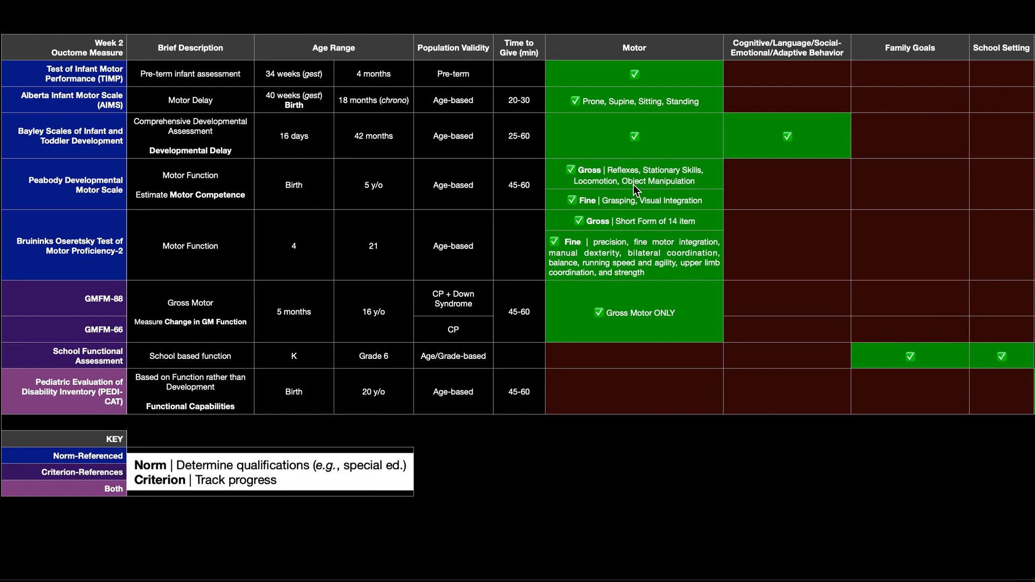
mouse_move(54, 258)
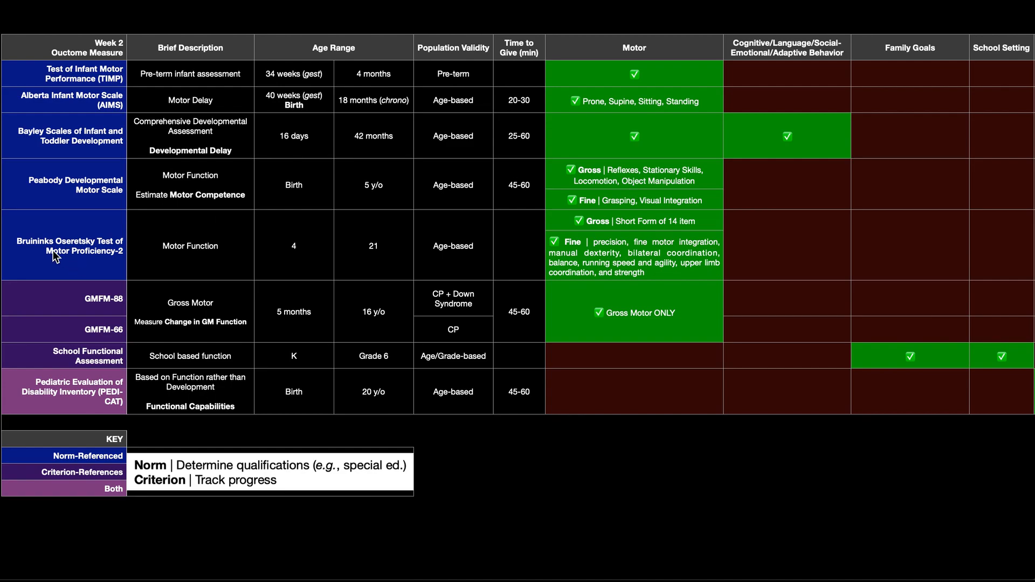
mouse_move(96, 246)
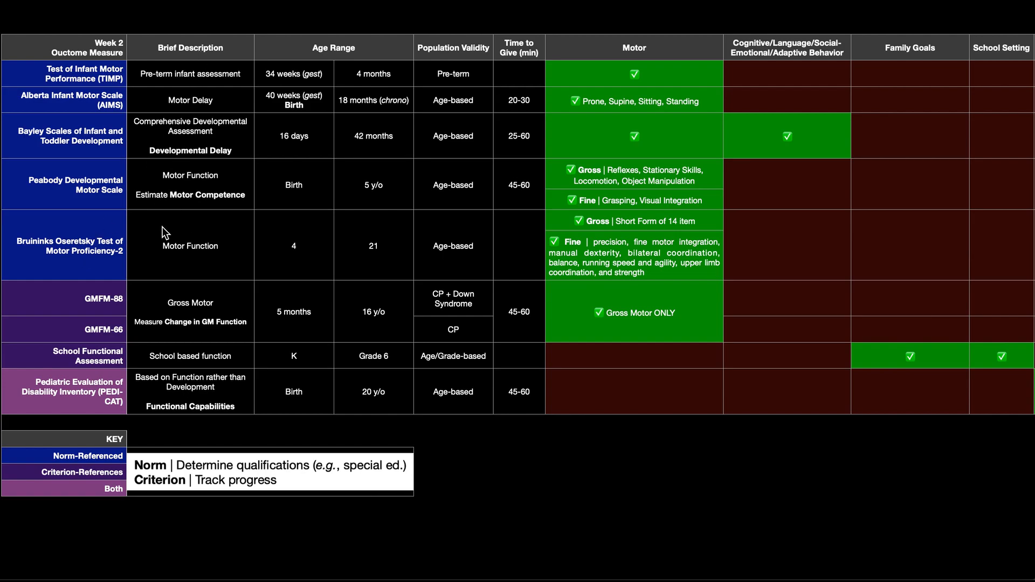
mouse_move(610, 218)
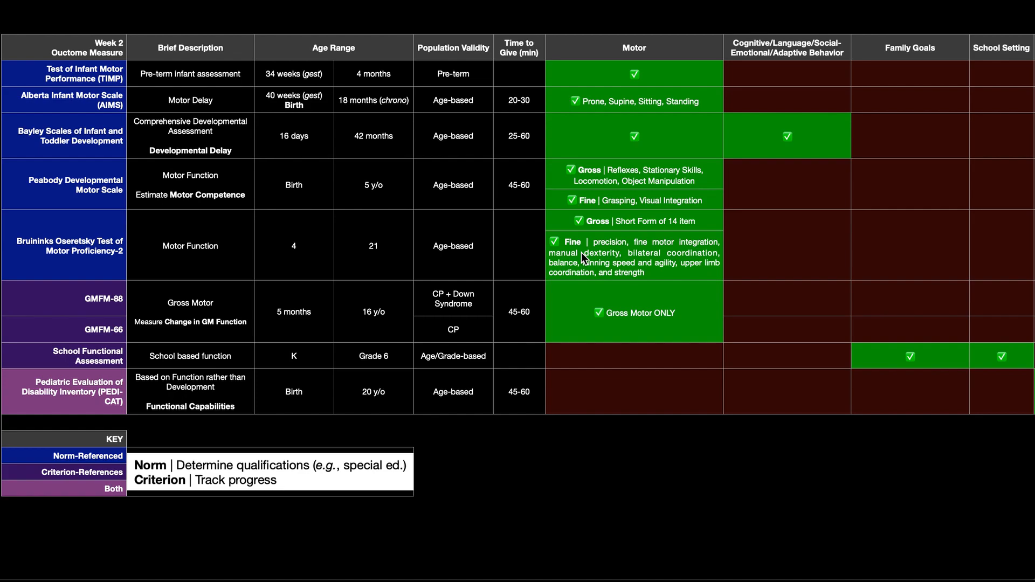
mouse_move(330, 54)
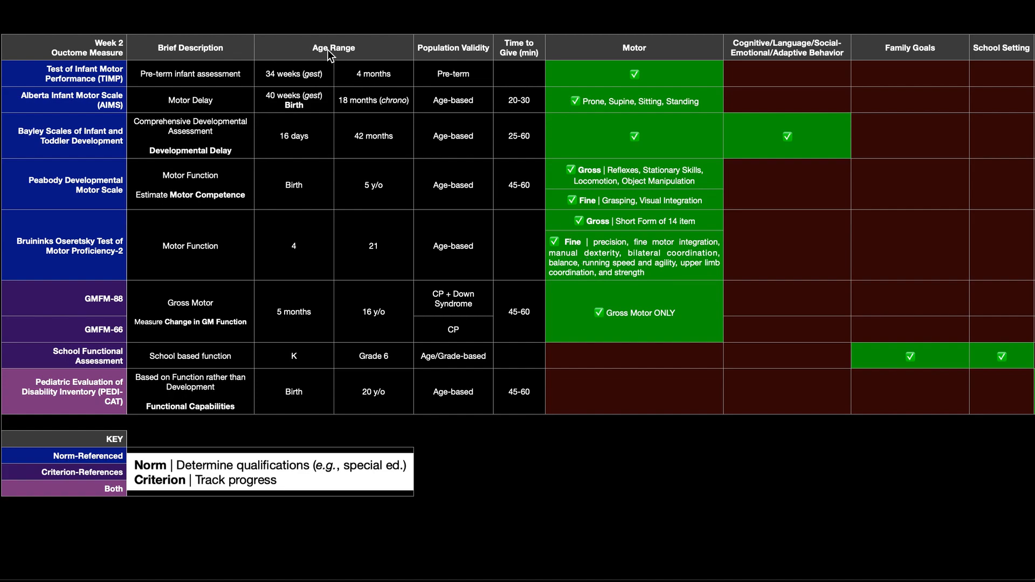
mouse_move(313, 260)
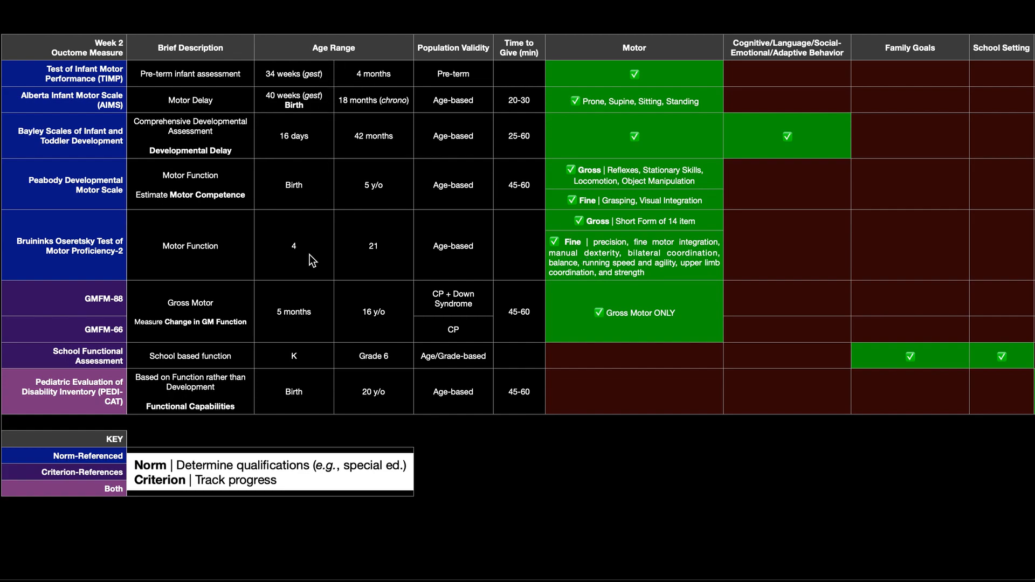
mouse_move(364, 265)
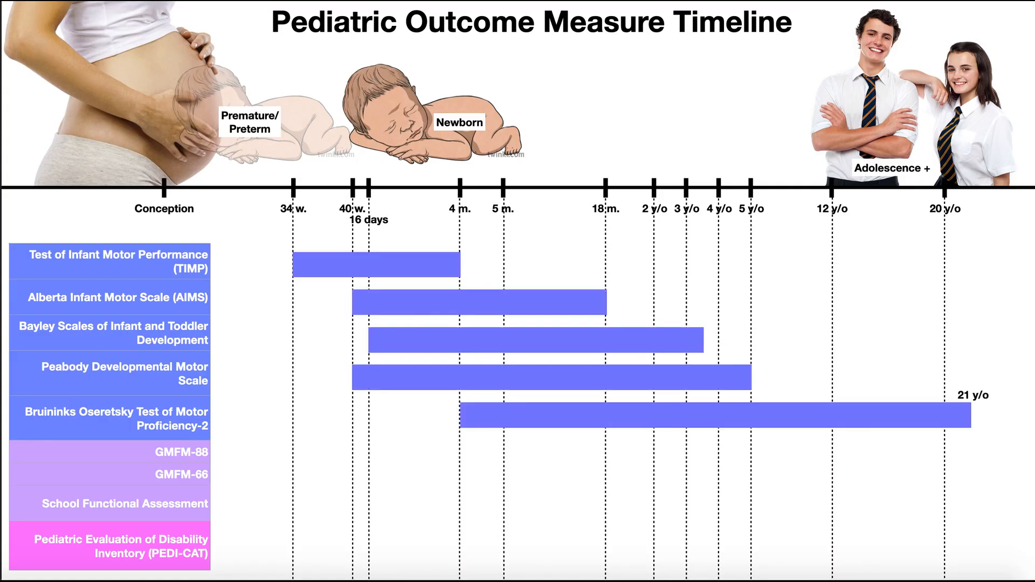
mouse_move(34, 305)
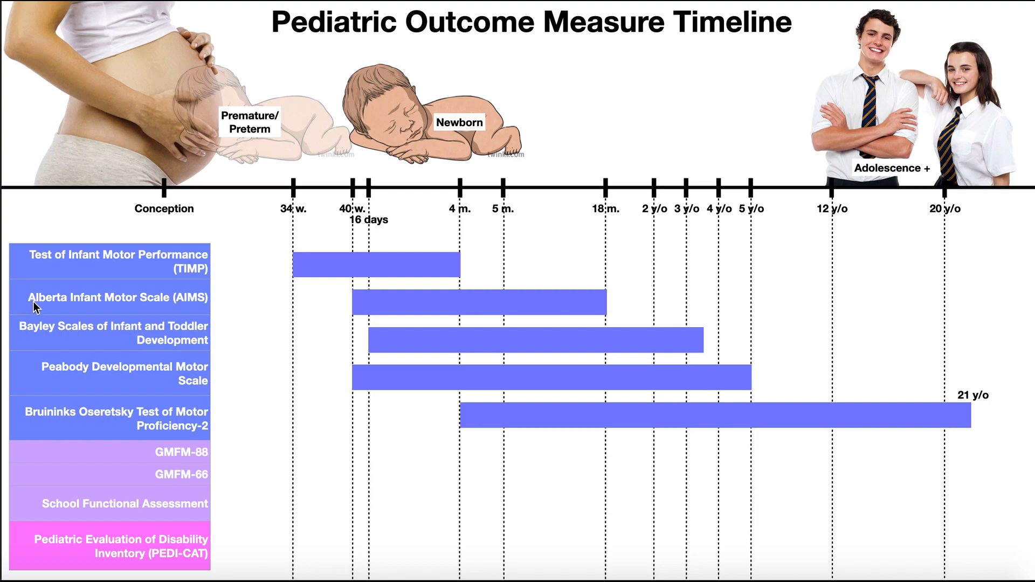
mouse_move(354, 311)
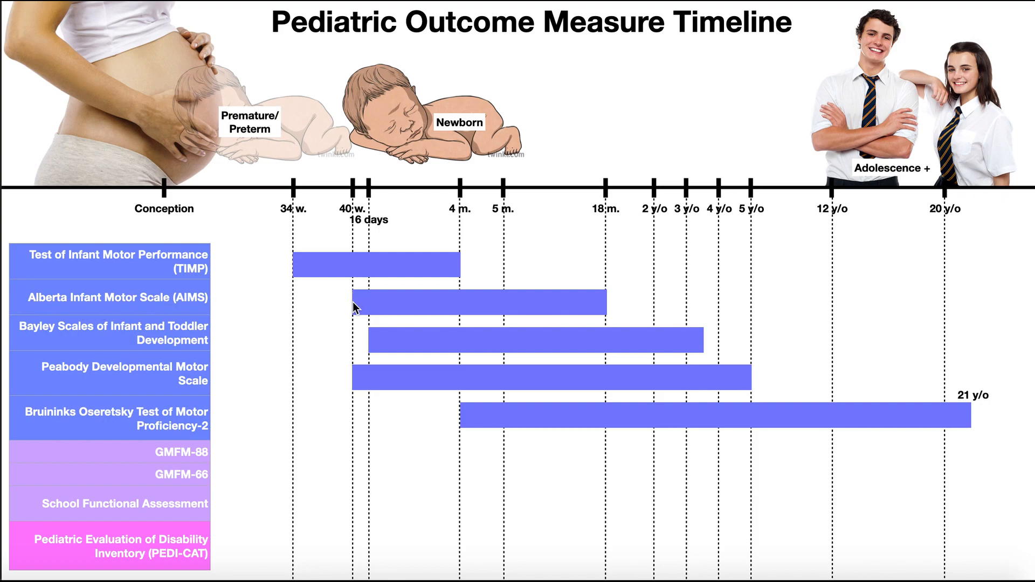
mouse_move(606, 310)
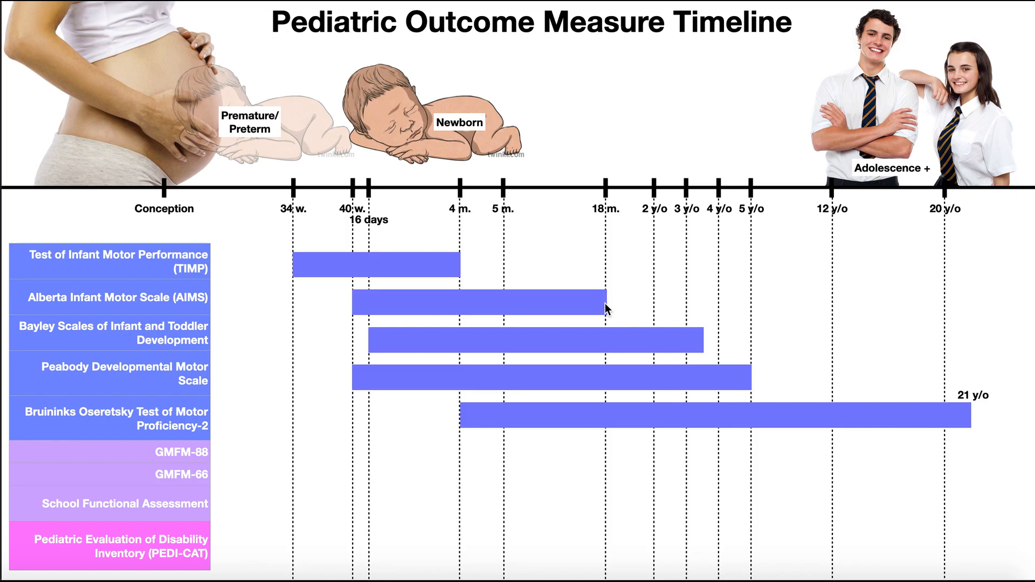
mouse_move(56, 332)
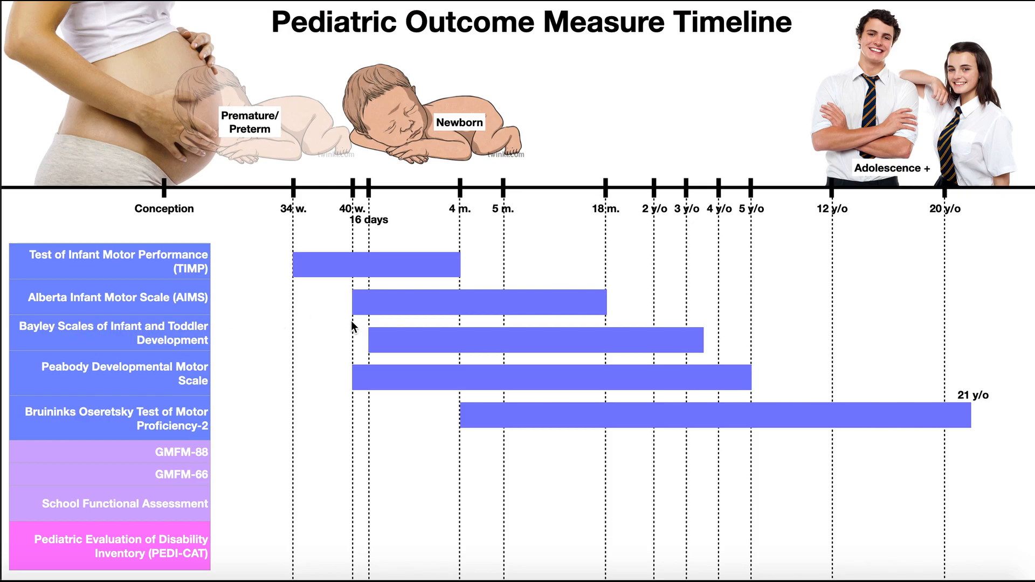
mouse_move(370, 349)
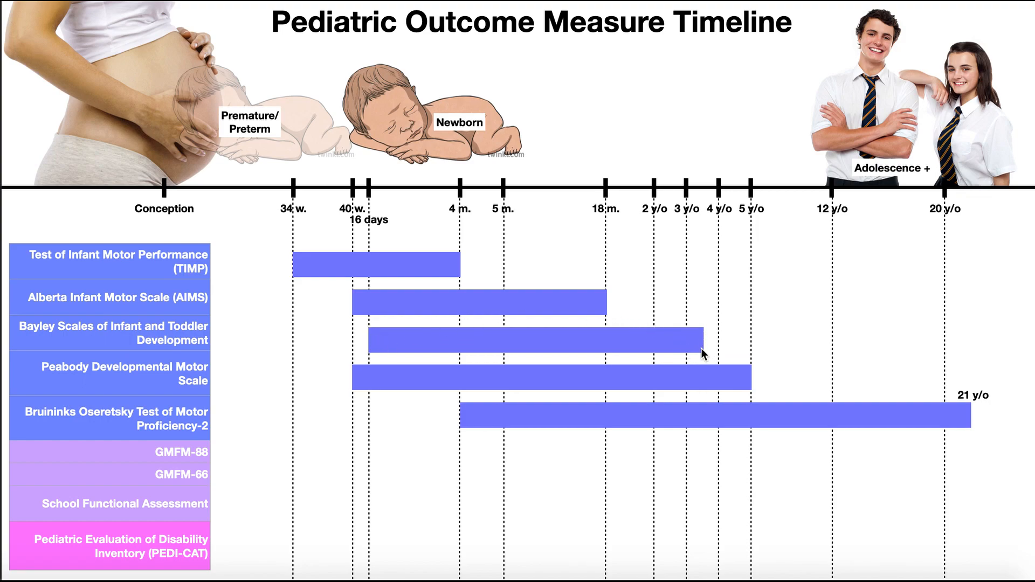
mouse_move(704, 353)
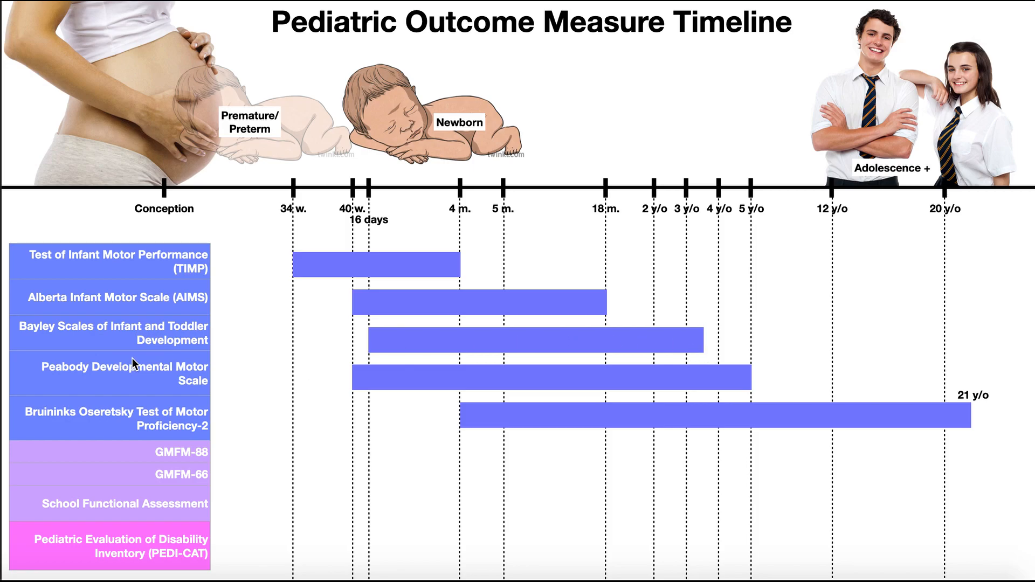
mouse_move(745, 380)
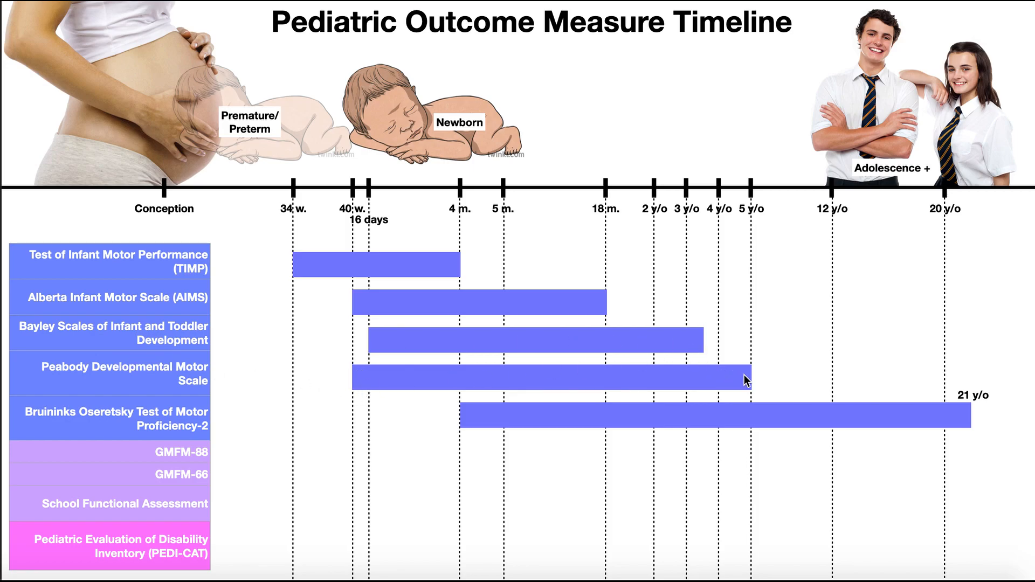
mouse_move(93, 407)
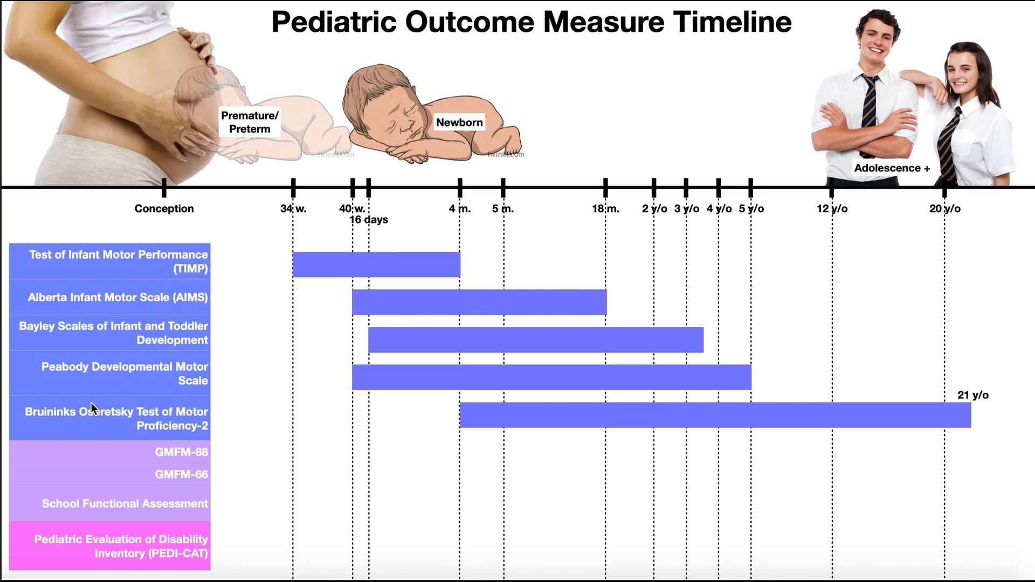
mouse_move(466, 428)
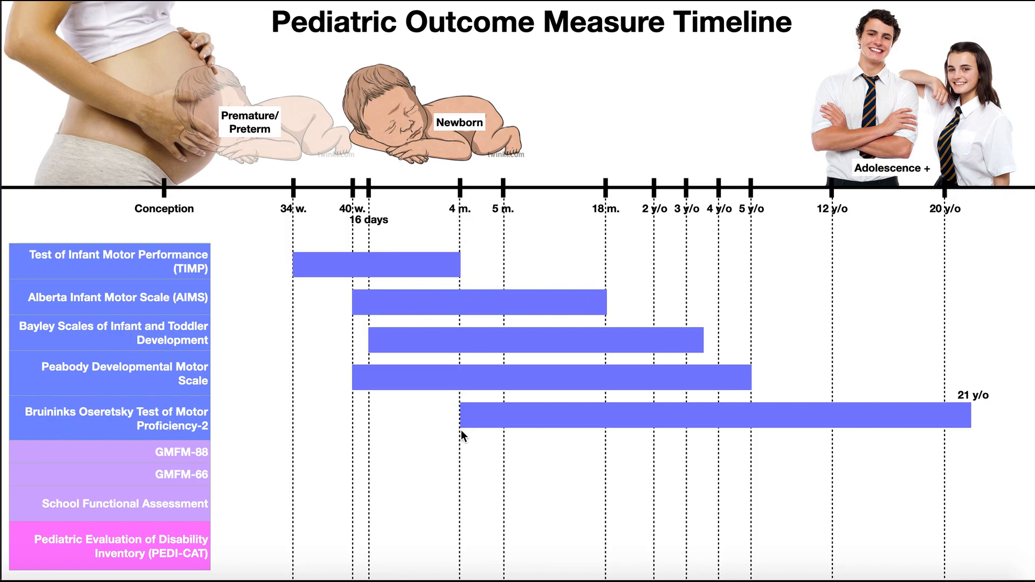
mouse_move(978, 410)
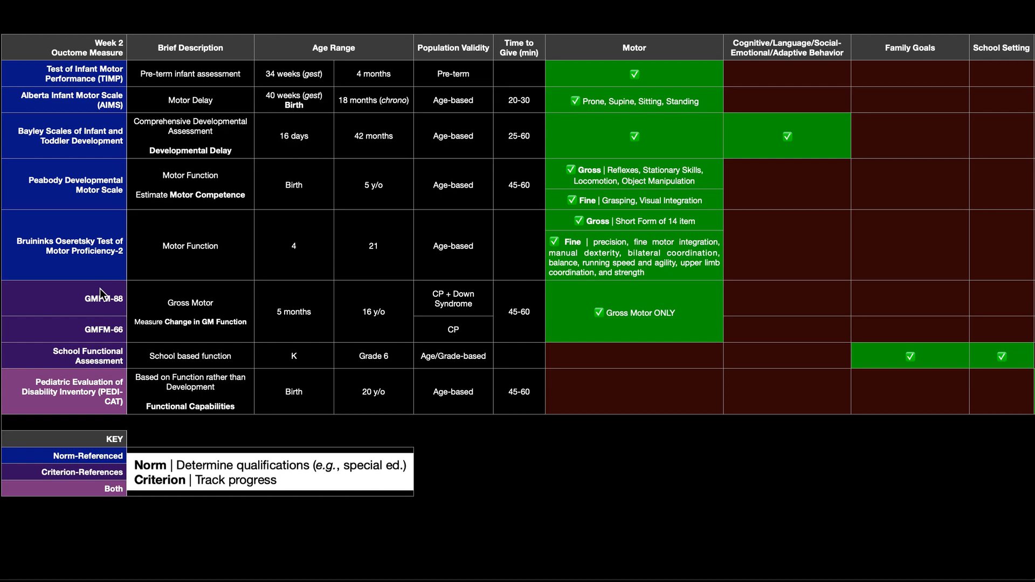
mouse_move(111, 314)
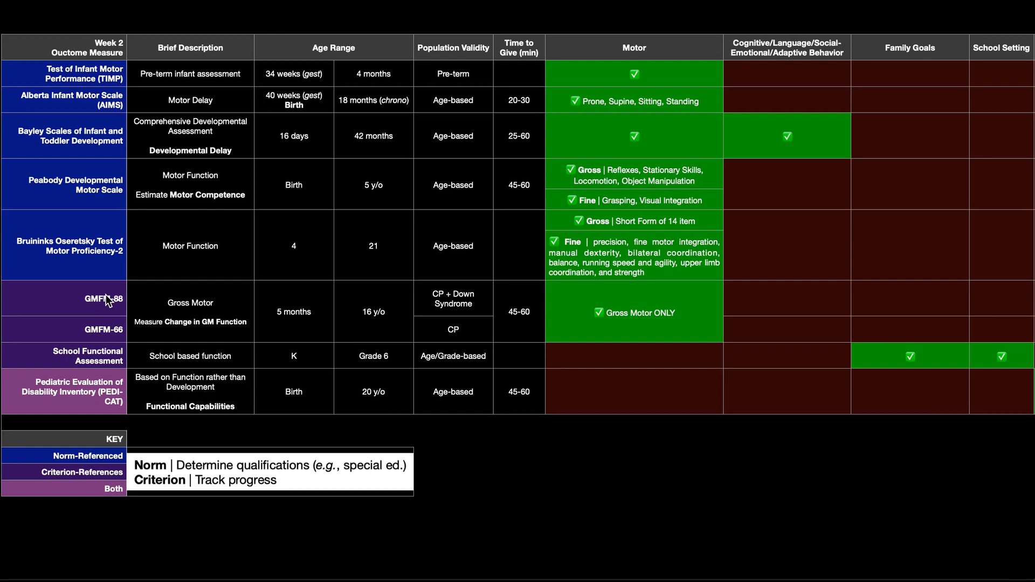
mouse_move(105, 357)
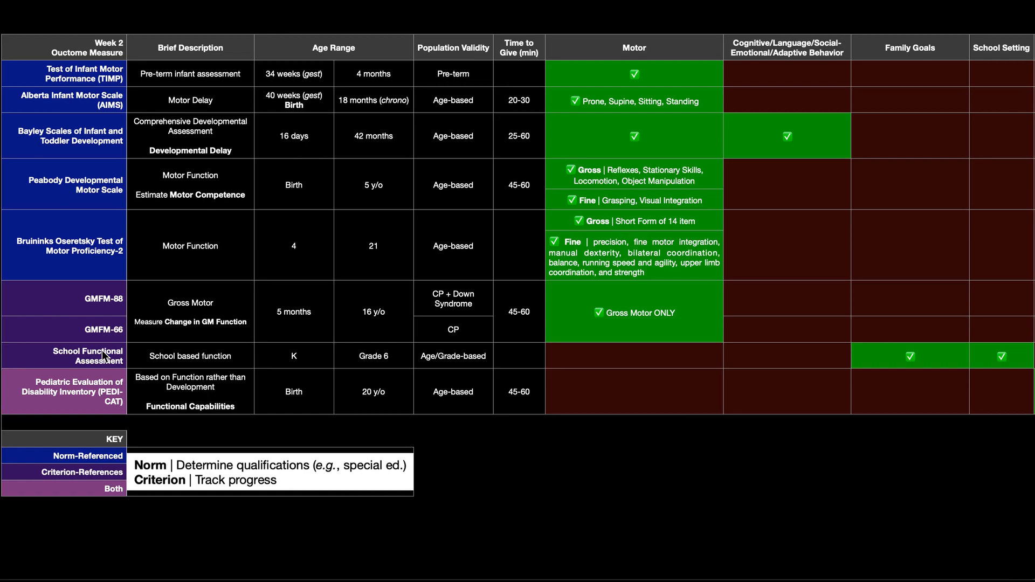
mouse_move(99, 357)
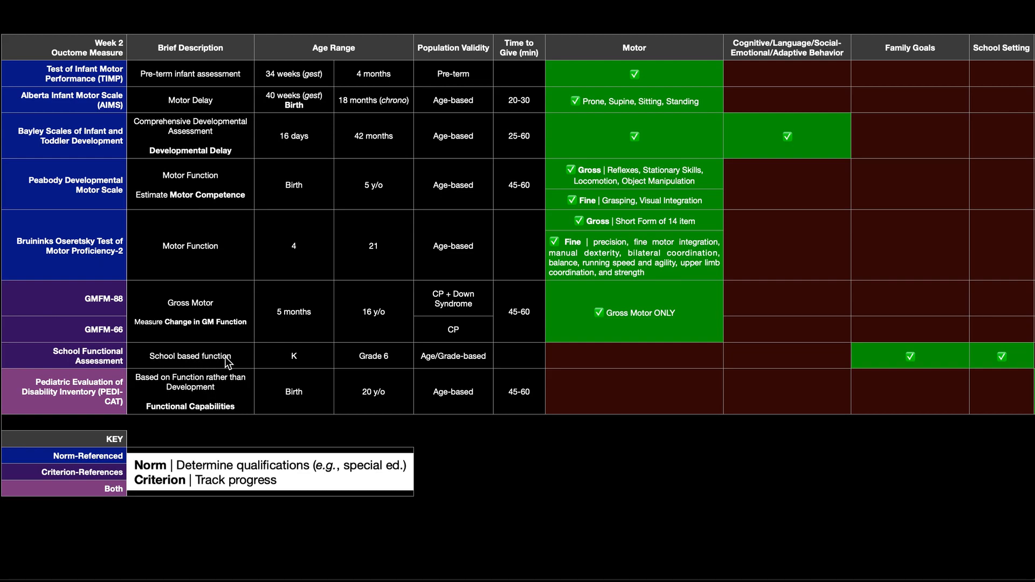
mouse_move(240, 361)
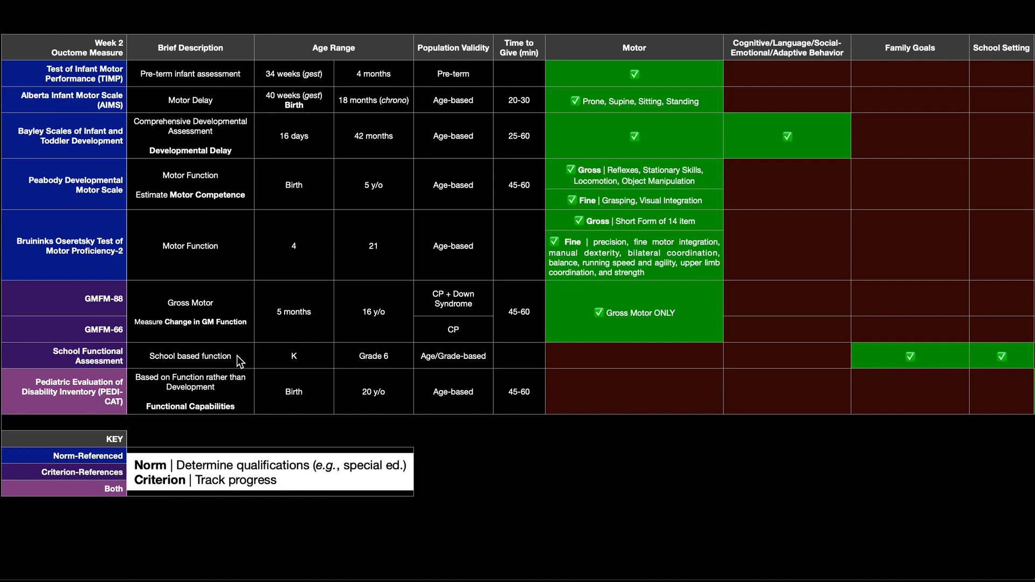
mouse_move(454, 365)
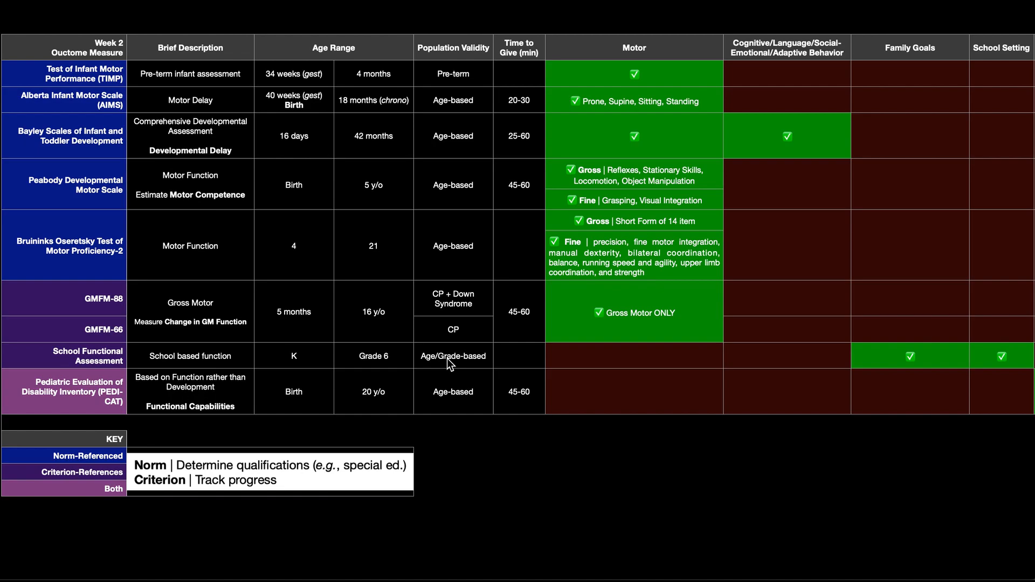
mouse_move(428, 364)
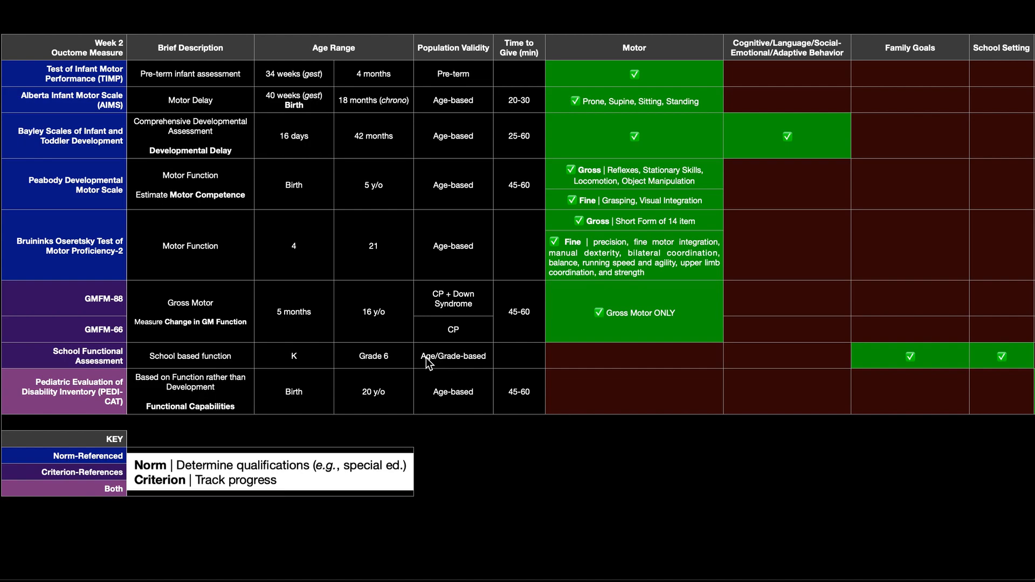
mouse_move(320, 62)
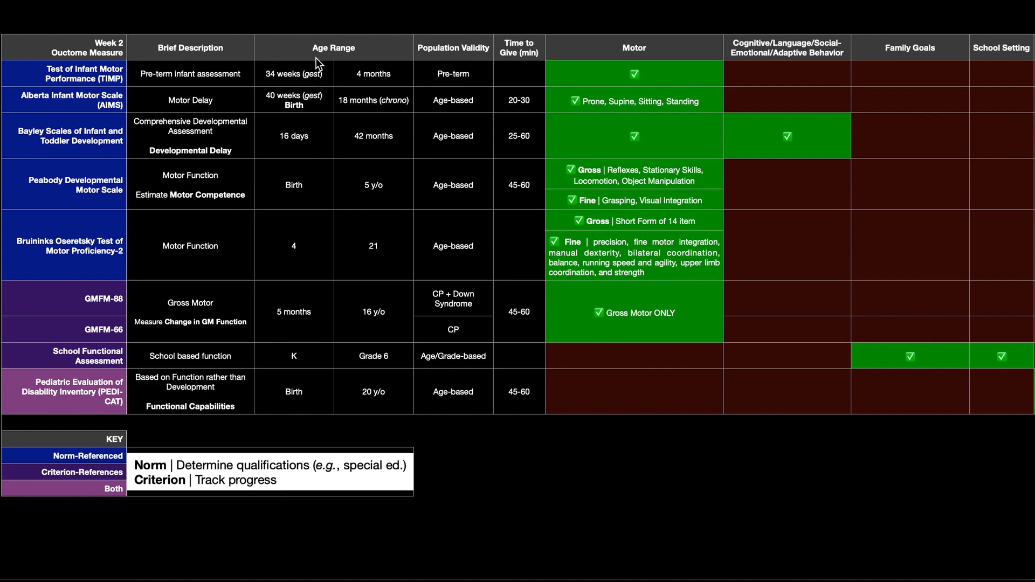
mouse_move(324, 368)
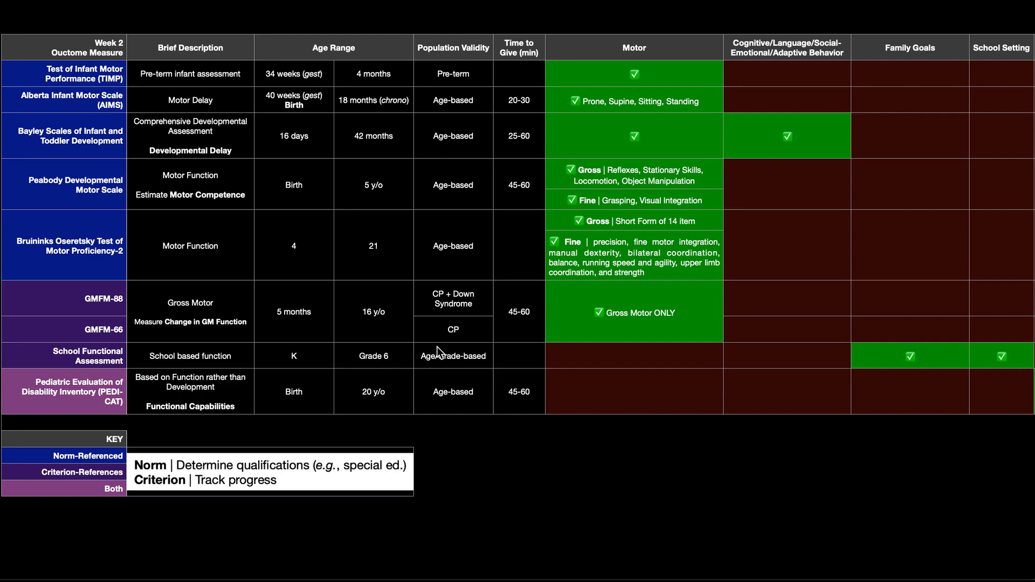
scroll("right", 3)
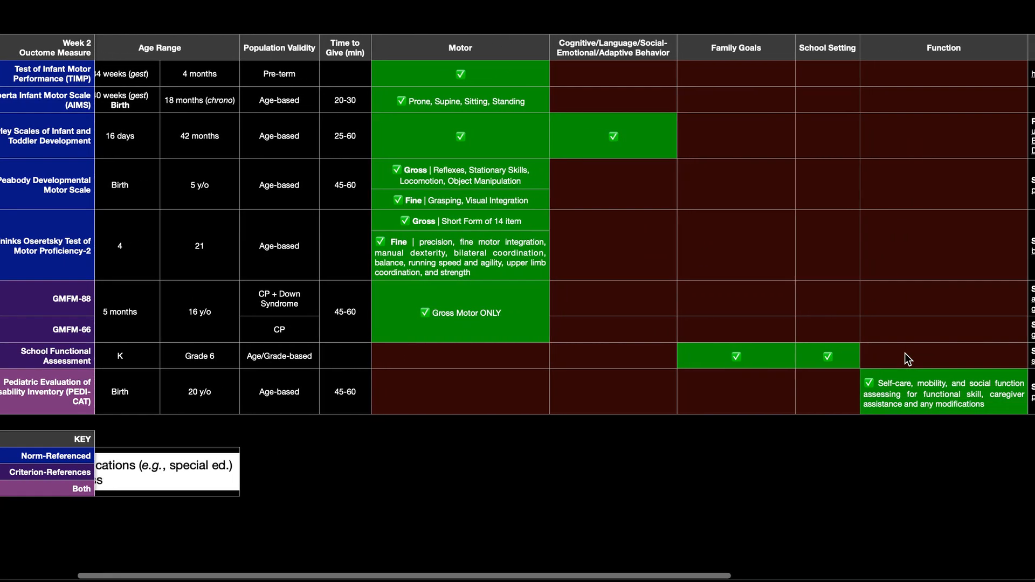
scroll("right", 3)
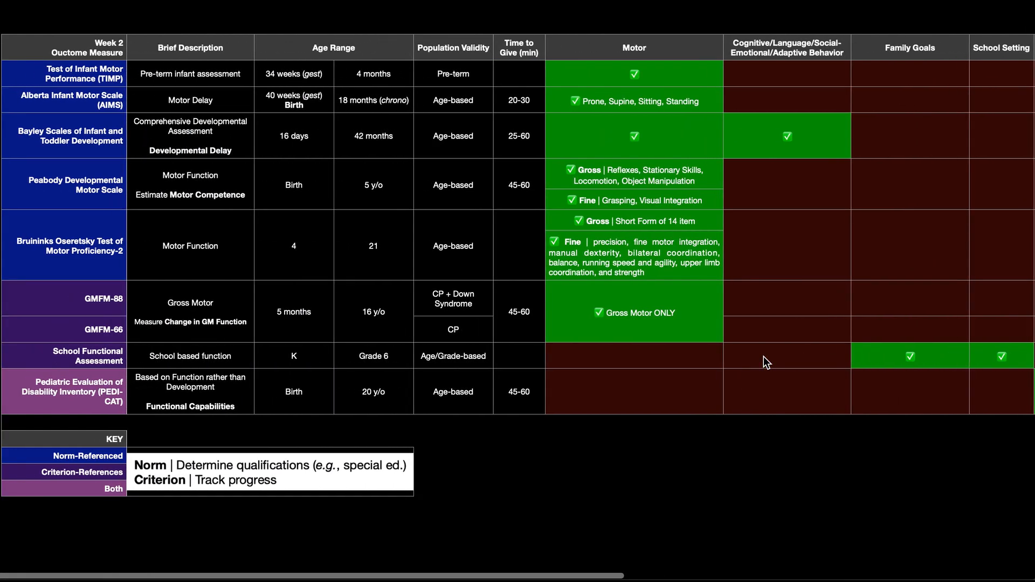
mouse_move(729, 349)
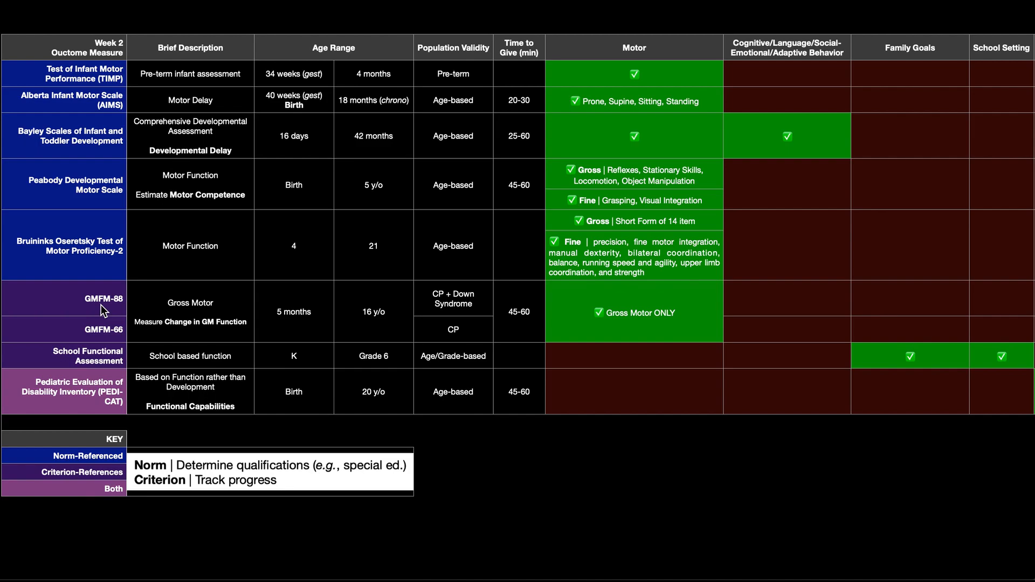
mouse_move(126, 309)
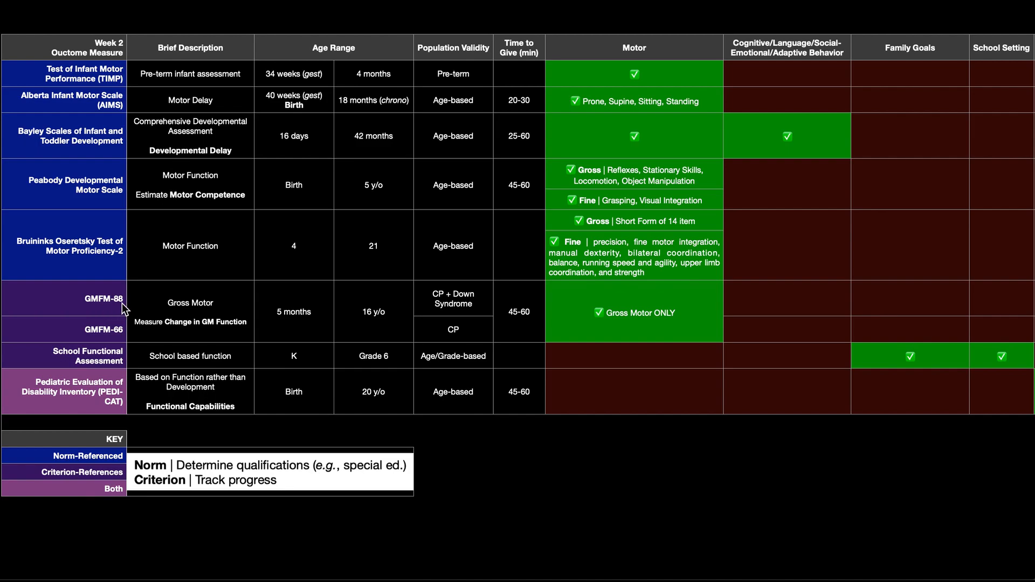
mouse_move(119, 330)
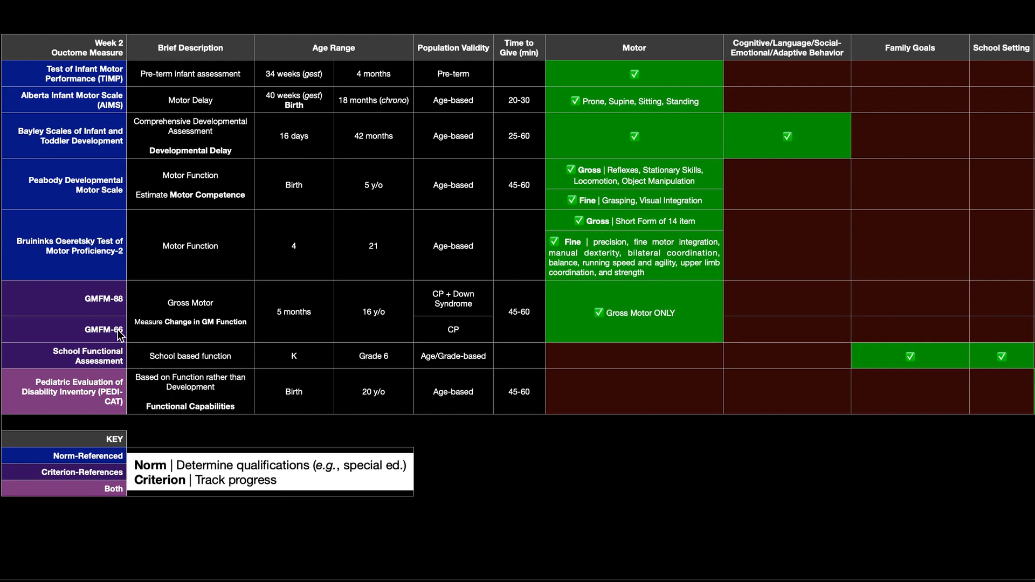
mouse_move(119, 309)
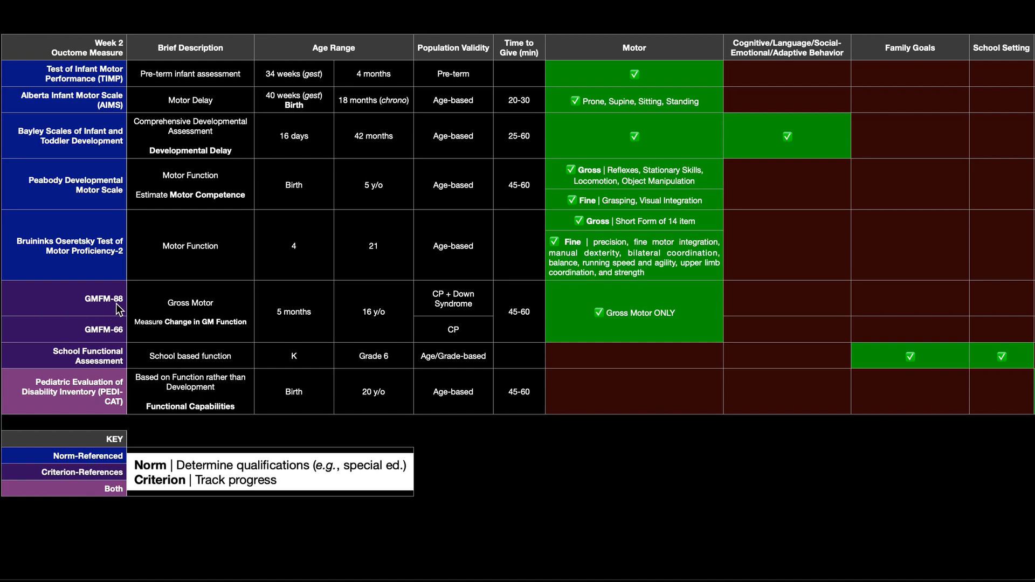
mouse_move(117, 310)
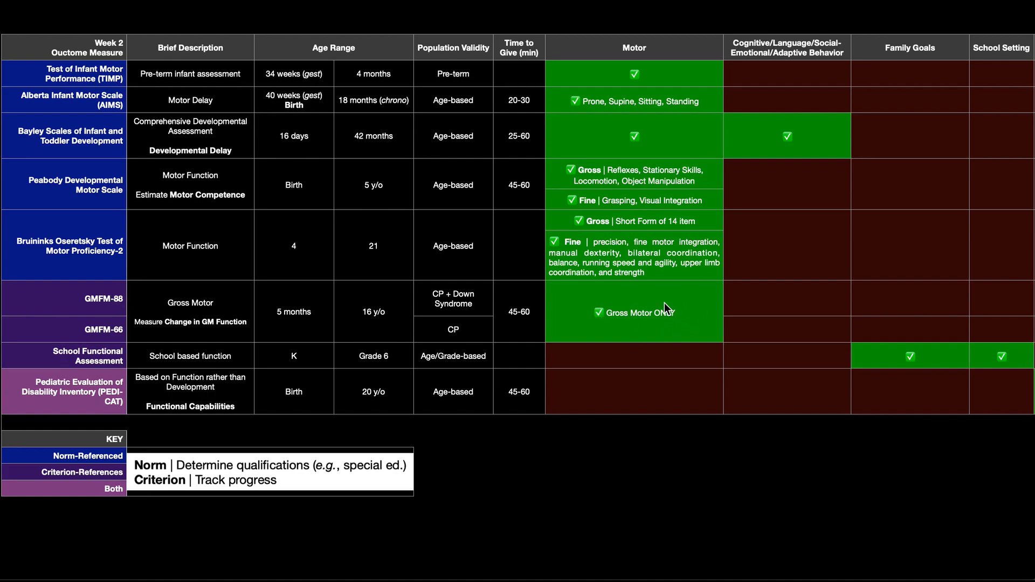
mouse_move(514, 323)
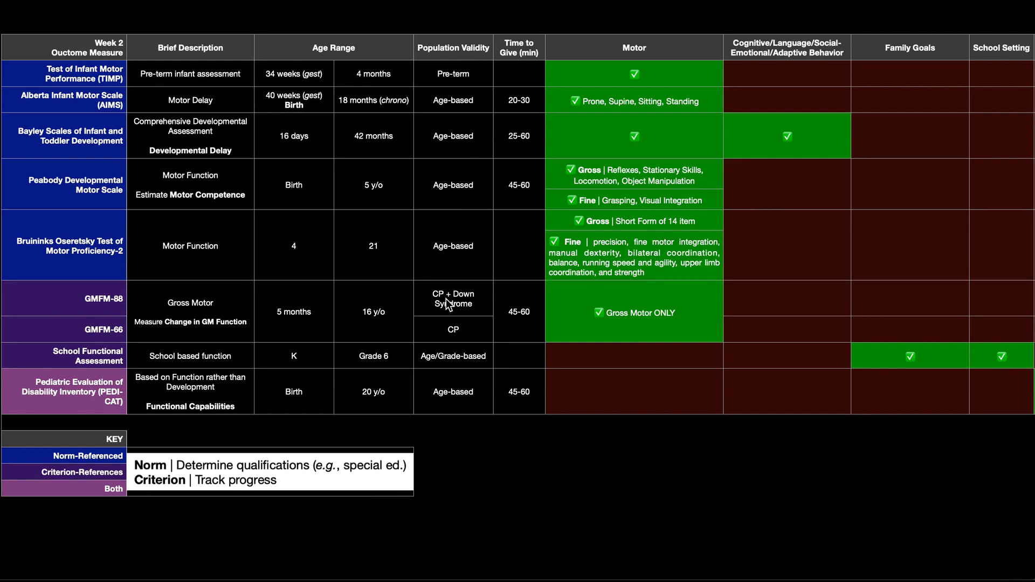
mouse_move(477, 309)
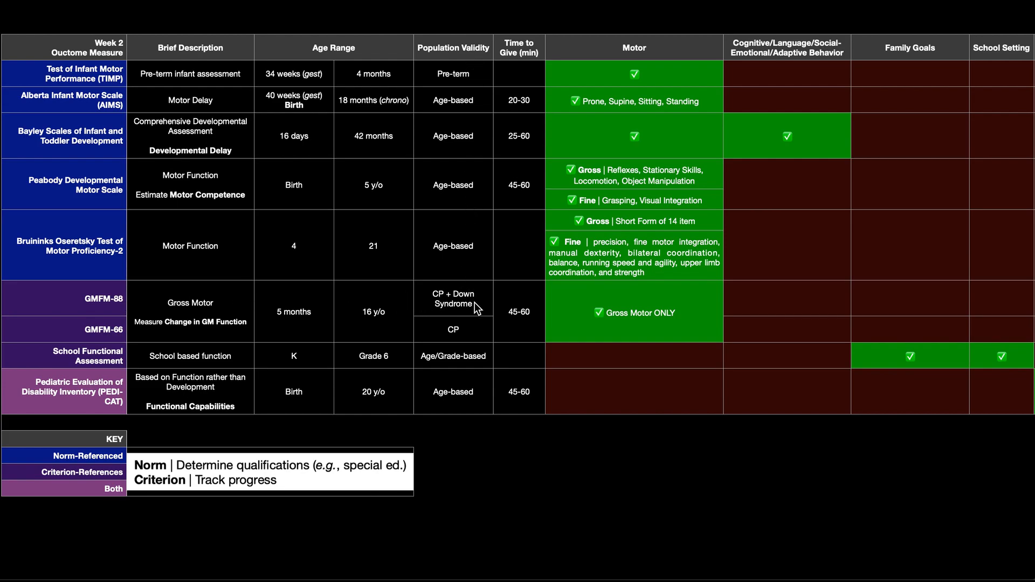
mouse_move(122, 338)
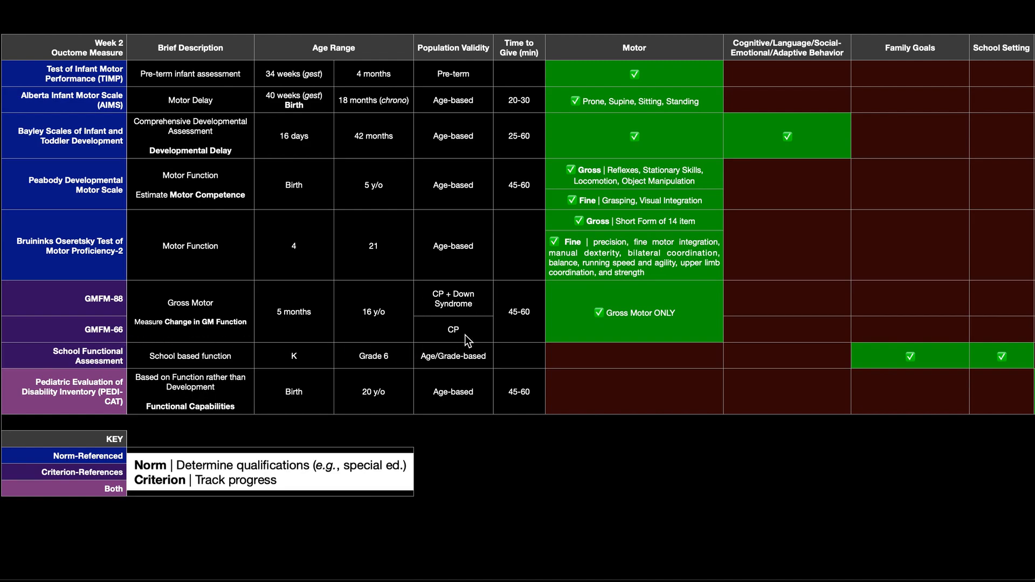
mouse_move(472, 51)
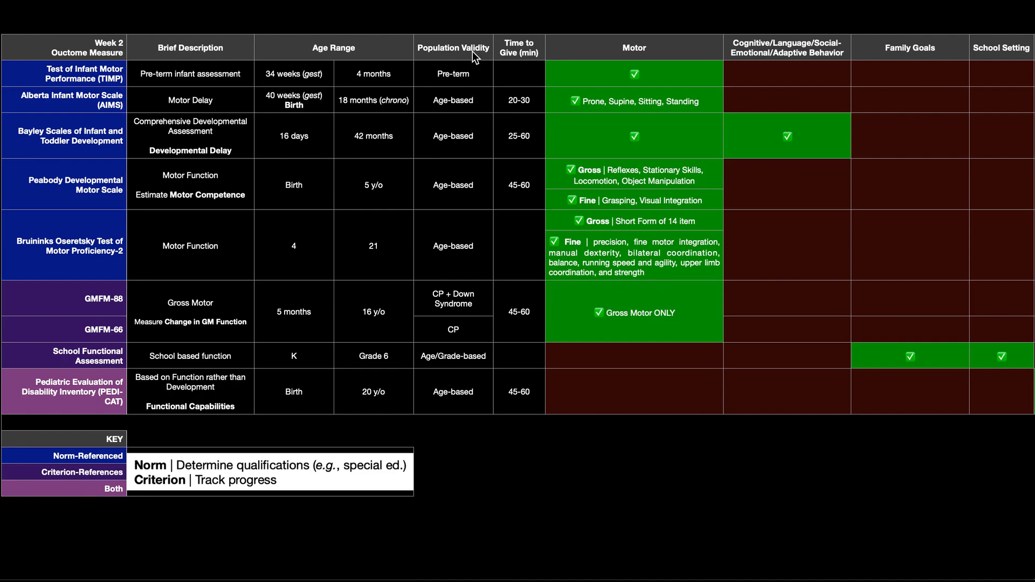
mouse_move(448, 315)
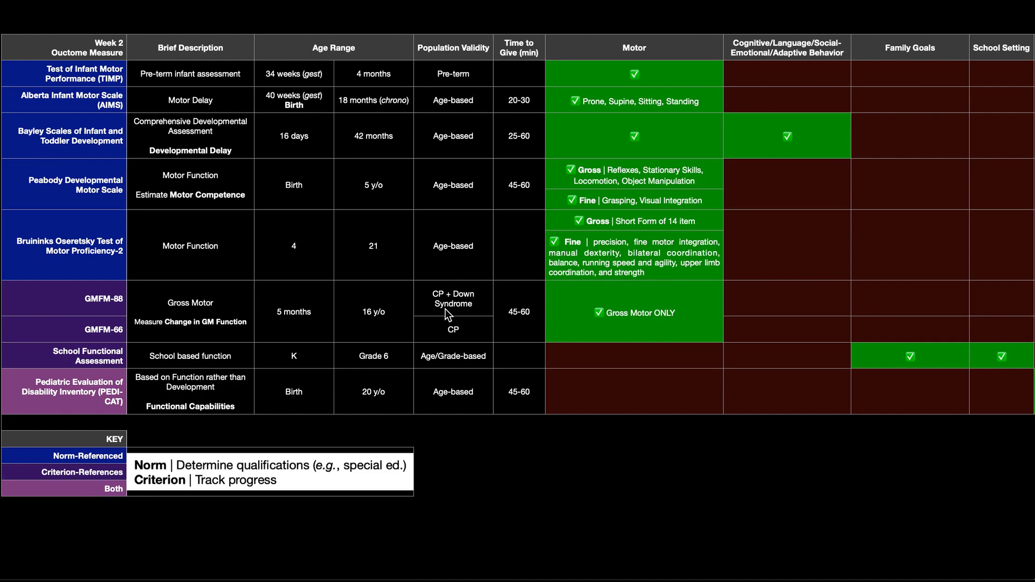
mouse_move(466, 307)
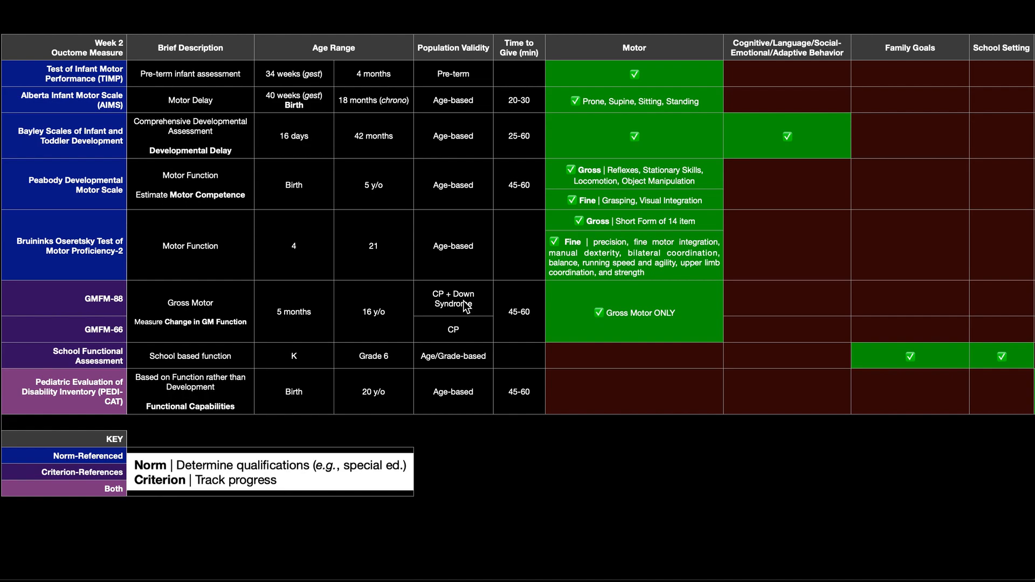
mouse_move(467, 308)
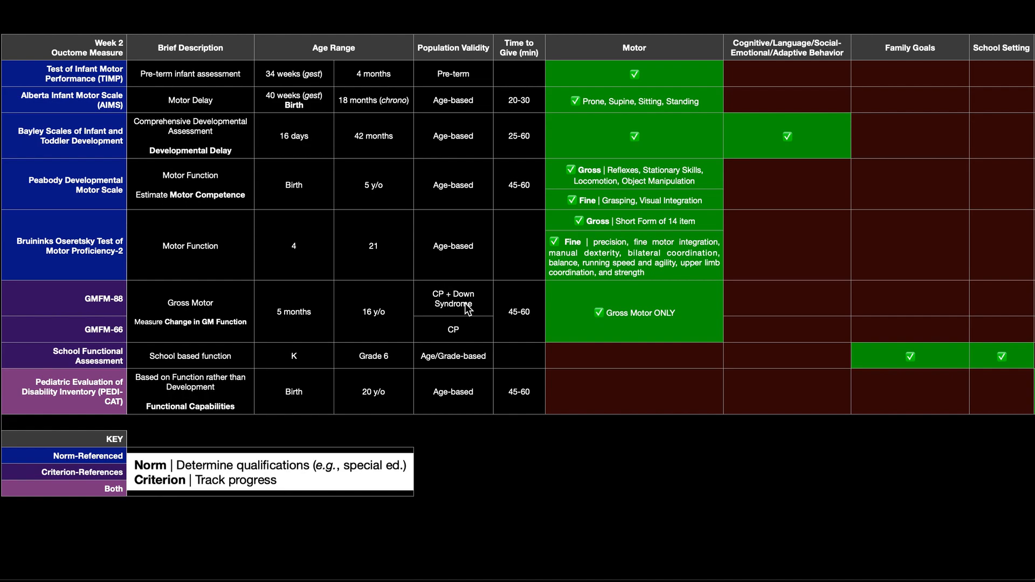
mouse_move(435, 297)
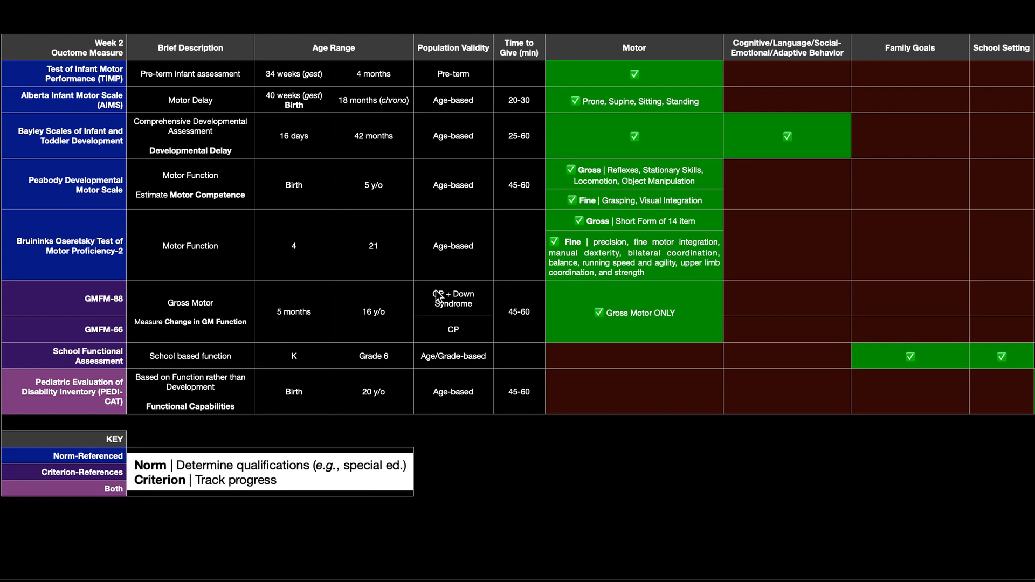
mouse_move(454, 311)
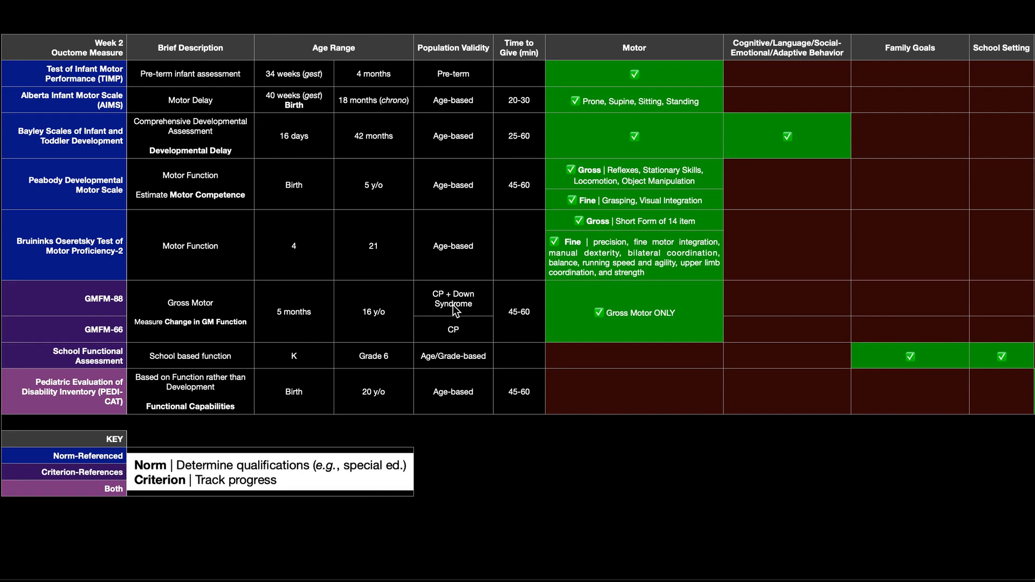
mouse_move(277, 324)
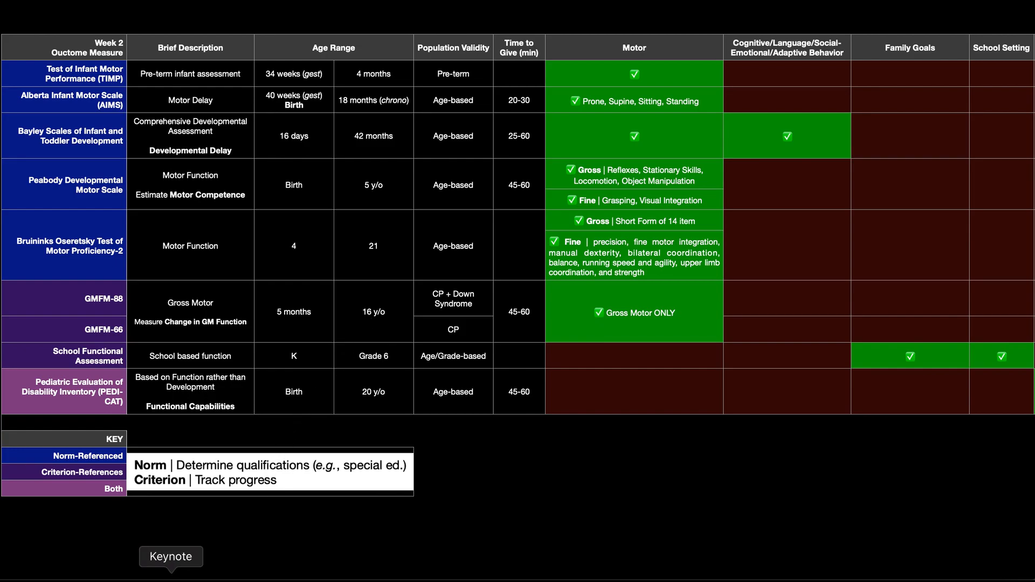
Advance to the Pediatric Outcome Measure Timeline slide with the GMFM-88/66 age-range bar
key("right")
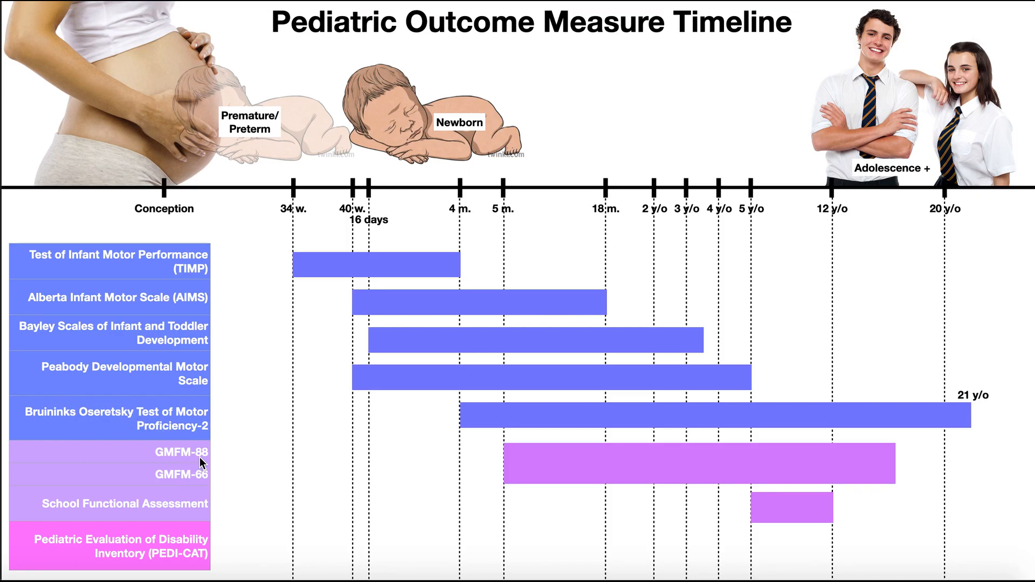
mouse_move(509, 216)
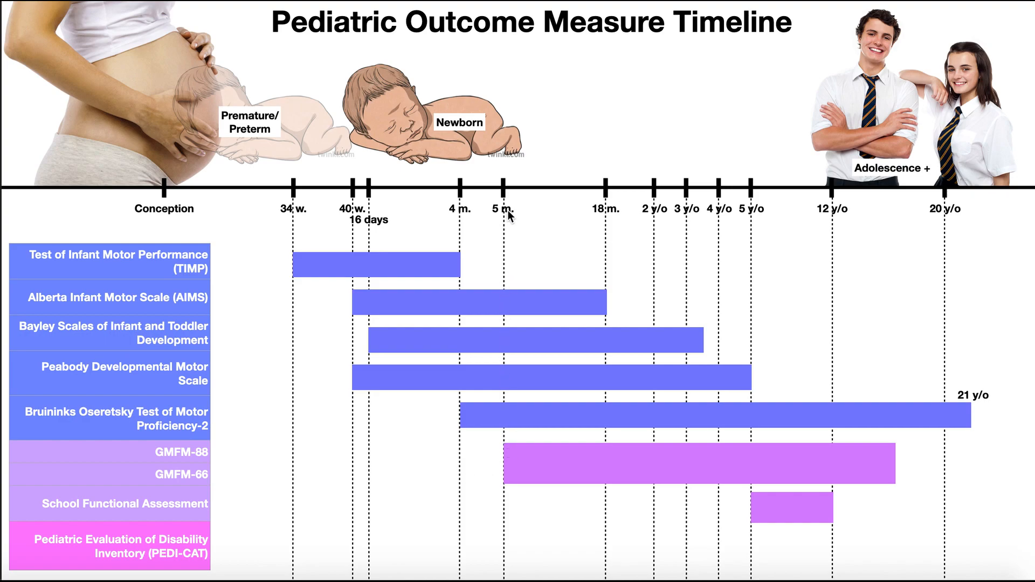
mouse_move(889, 473)
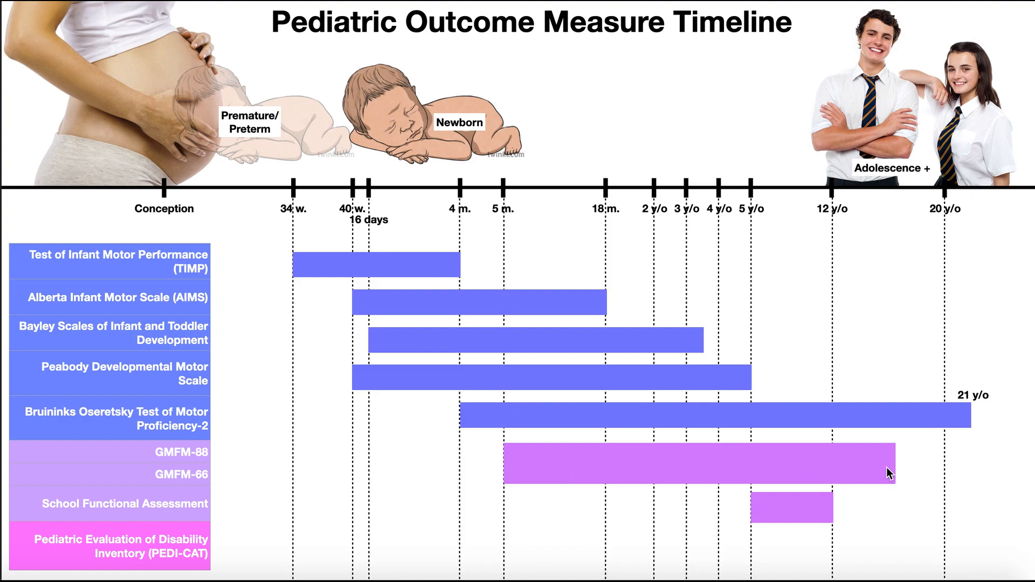
mouse_move(895, 456)
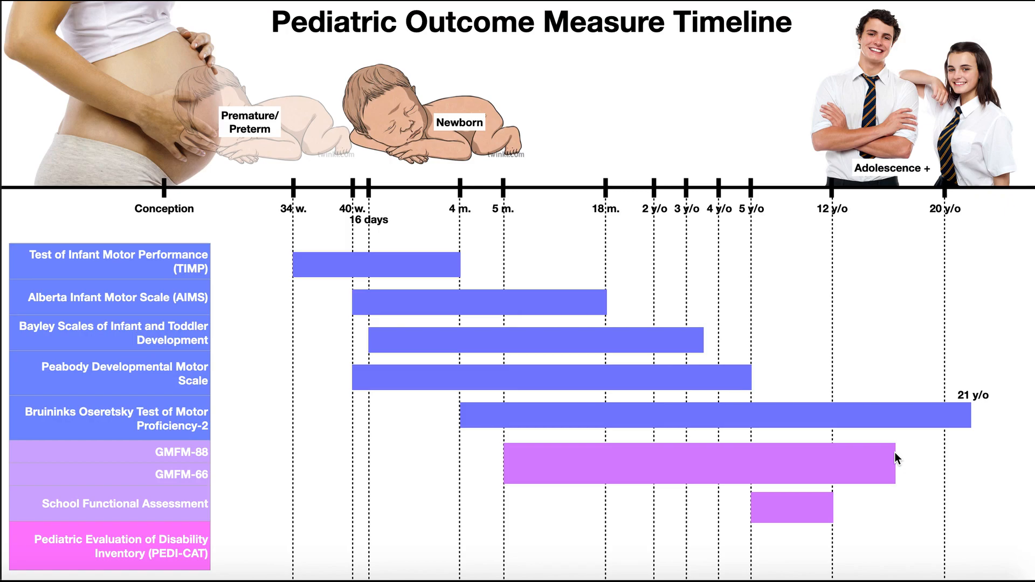
mouse_move(65, 510)
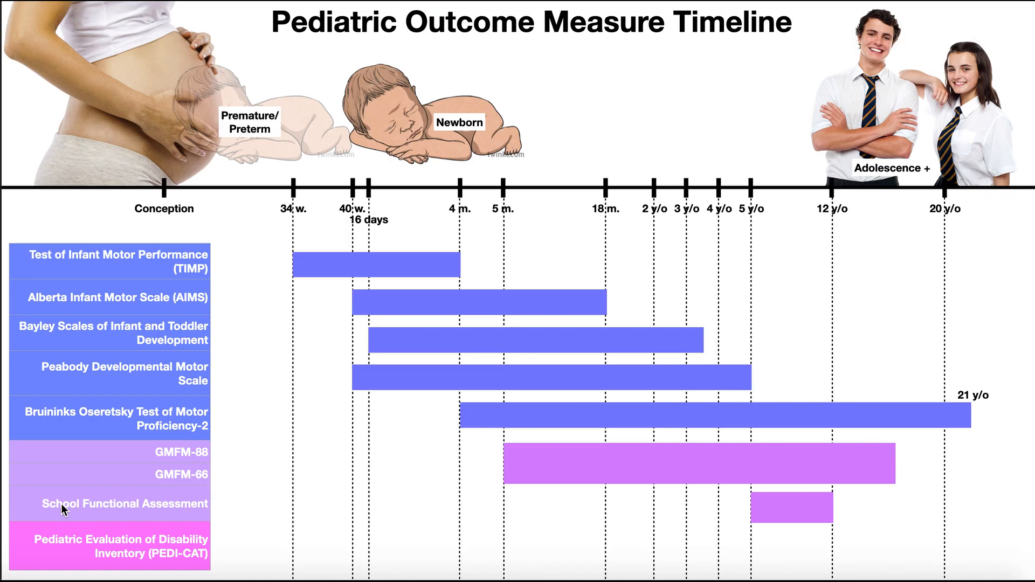
mouse_move(186, 514)
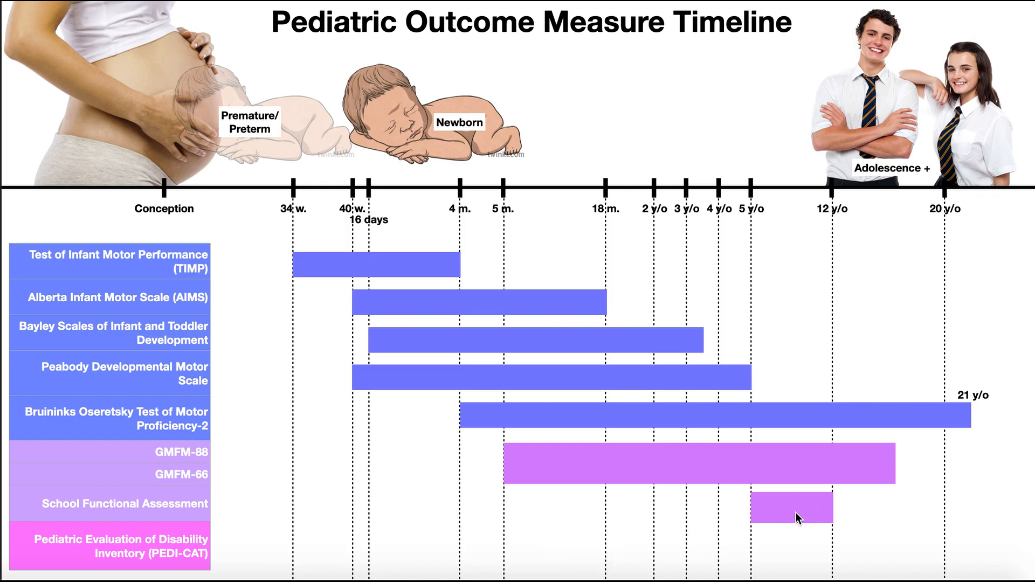
mouse_move(837, 508)
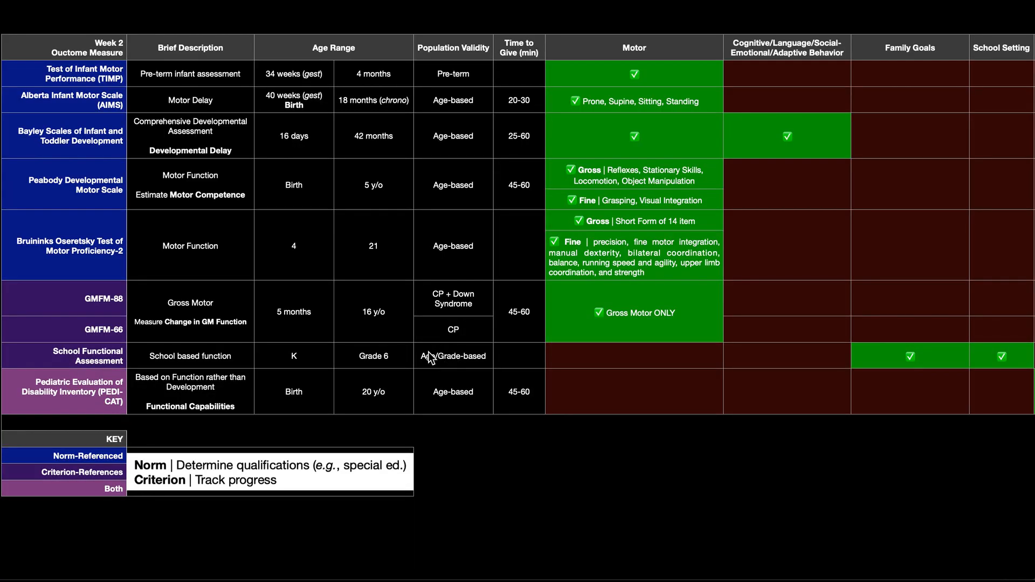
mouse_move(53, 390)
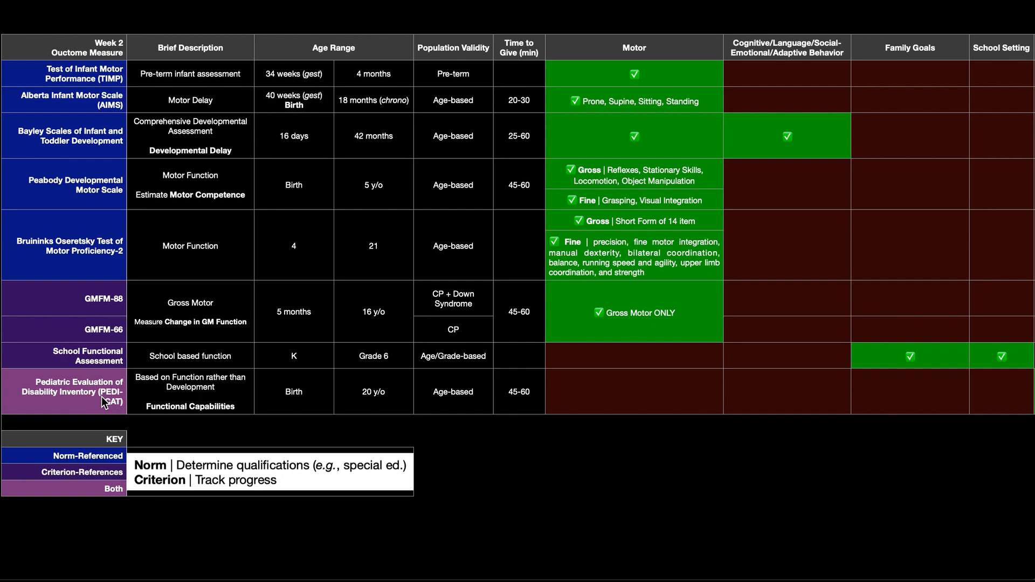
mouse_move(219, 414)
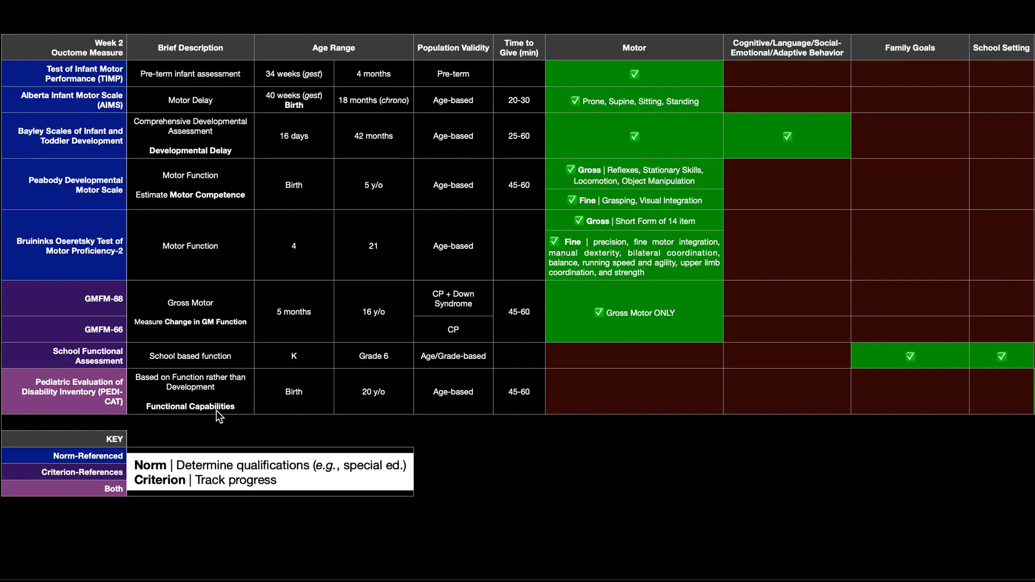
scroll("right", 3)
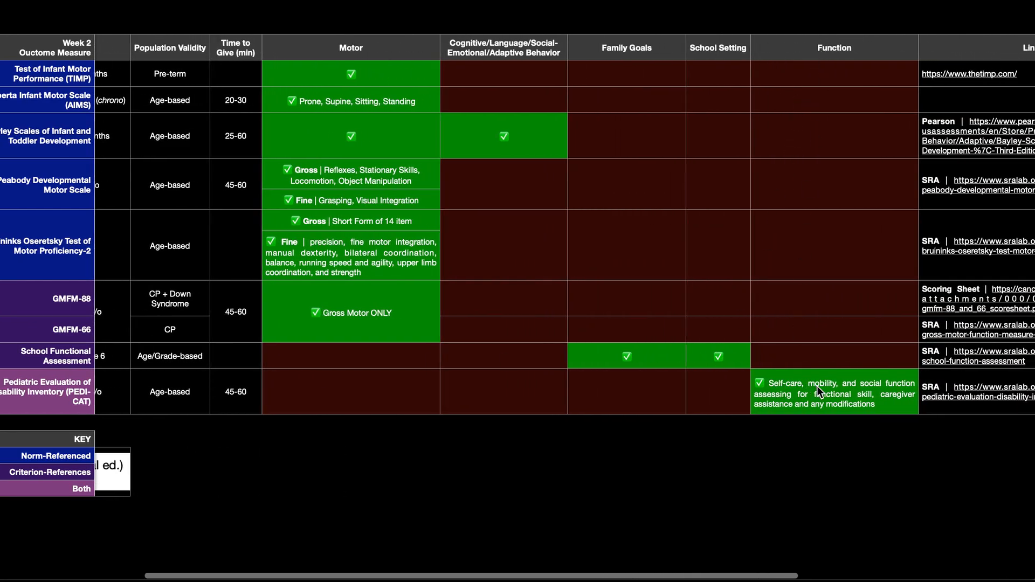
mouse_move(778, 405)
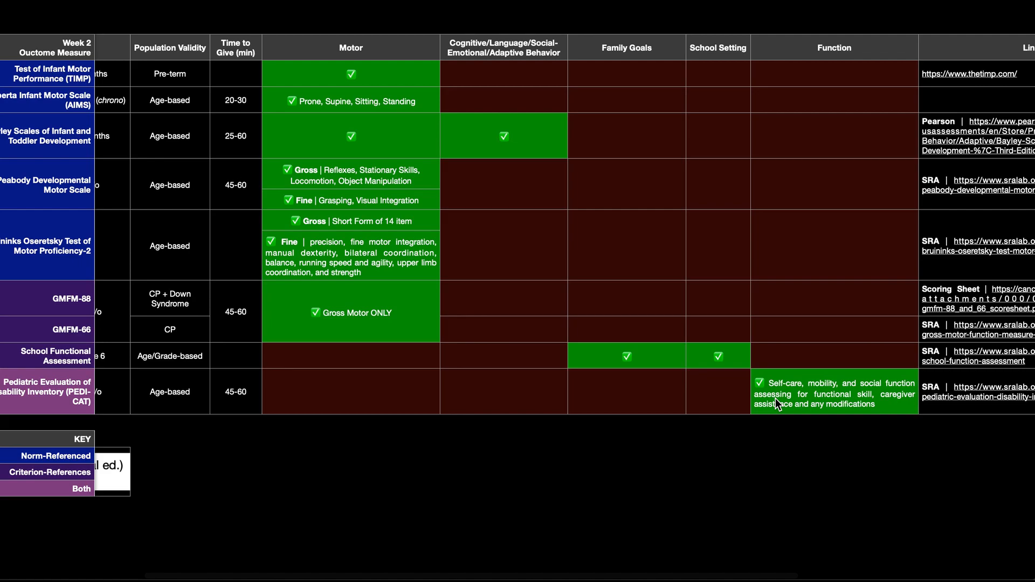
mouse_move(799, 411)
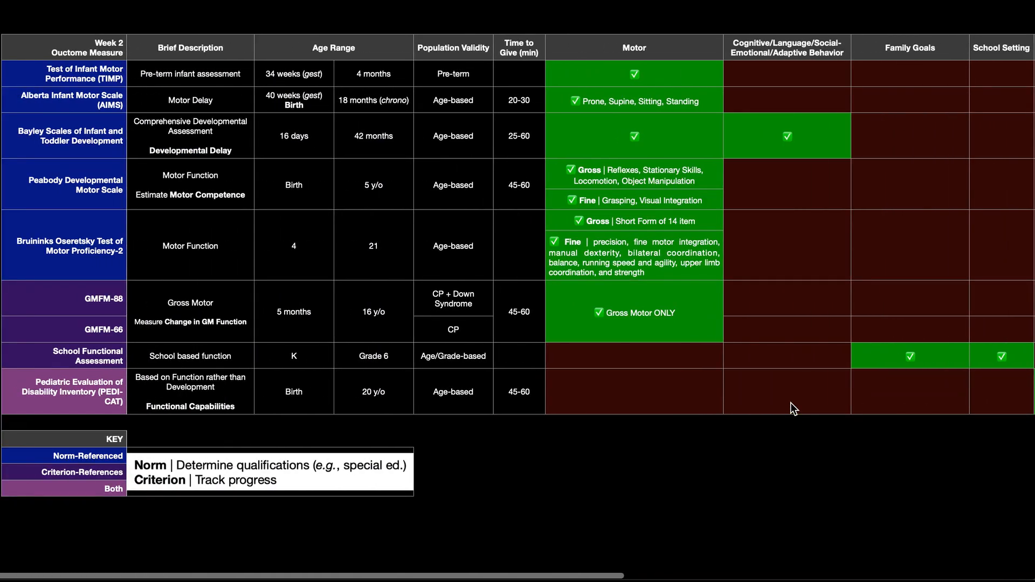
mouse_move(79, 396)
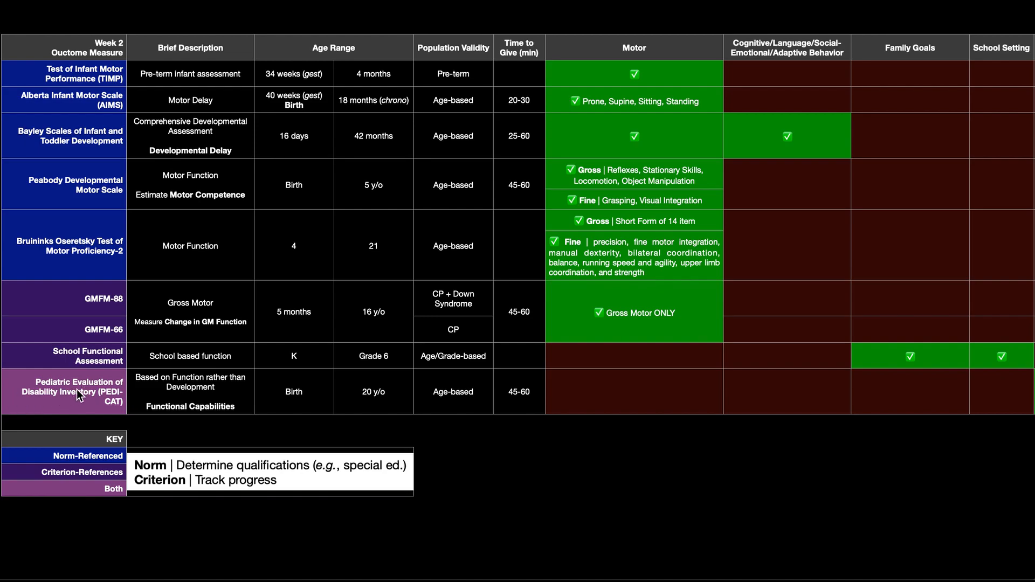
mouse_move(355, 414)
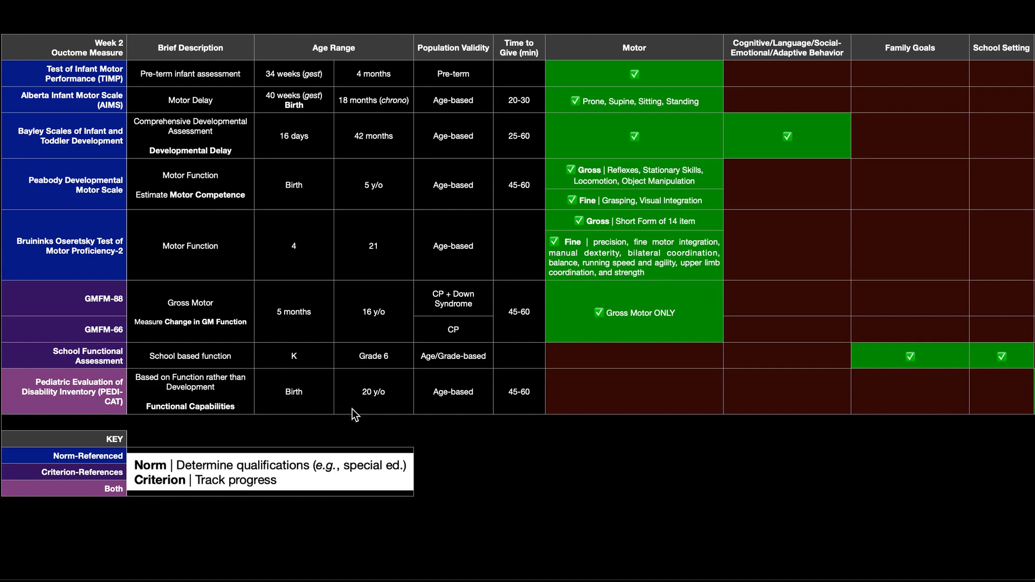
mouse_move(369, 404)
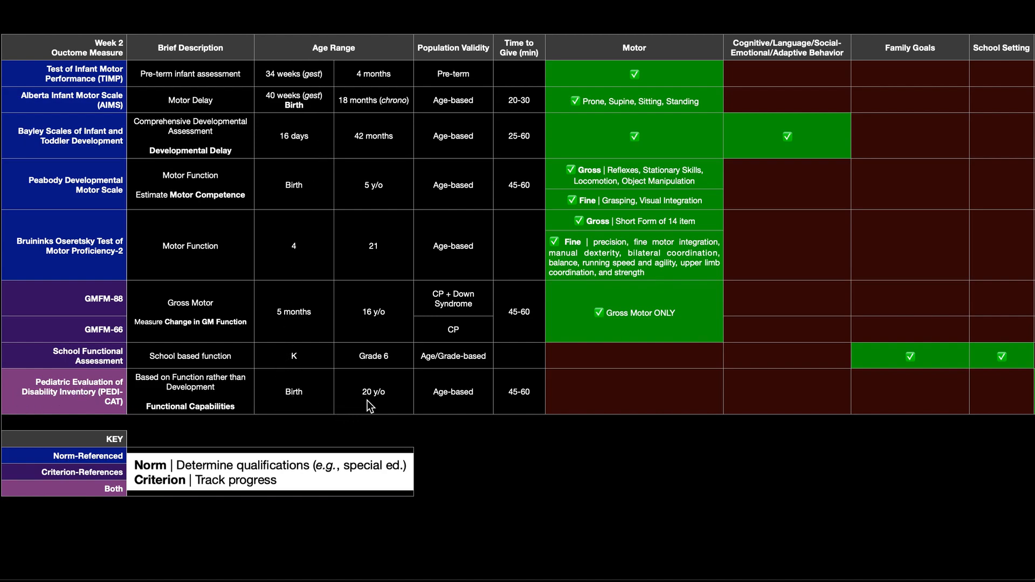
mouse_move(526, 404)
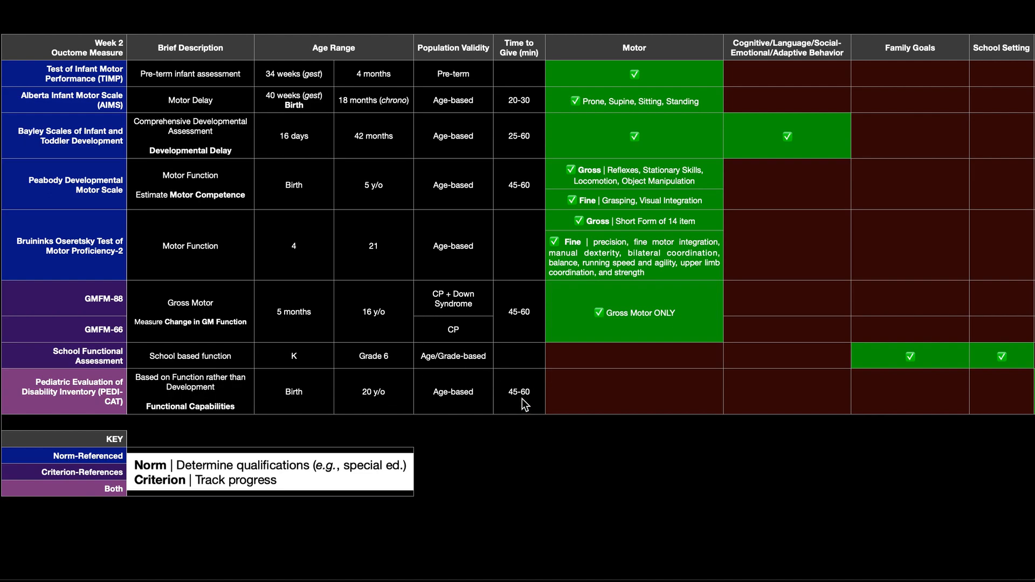
mouse_move(304, 404)
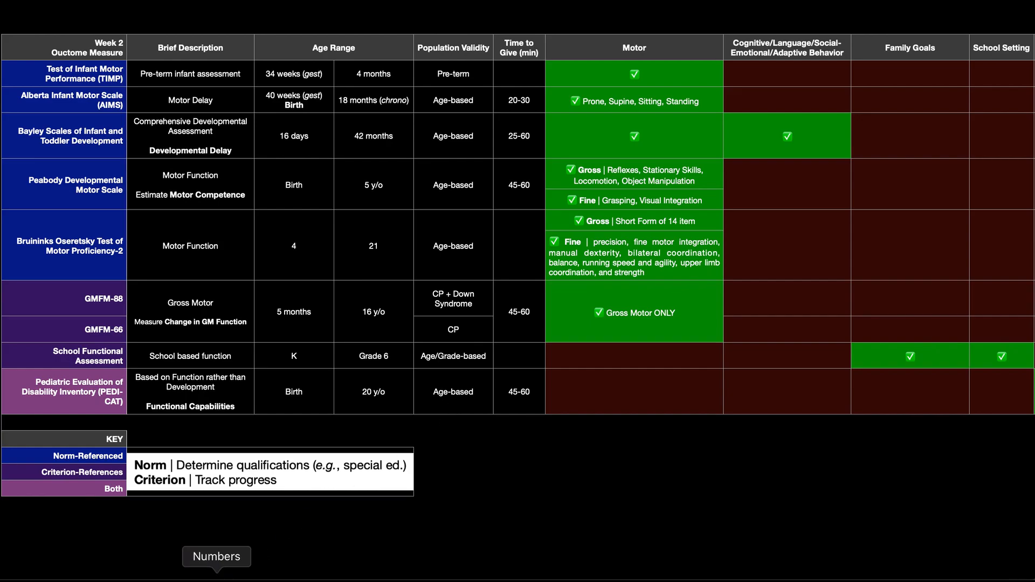
Switch back to Keynote's timeline slide showing the PEDI-CAT bar from 40 weeks to 20 years
left_click(216, 557)
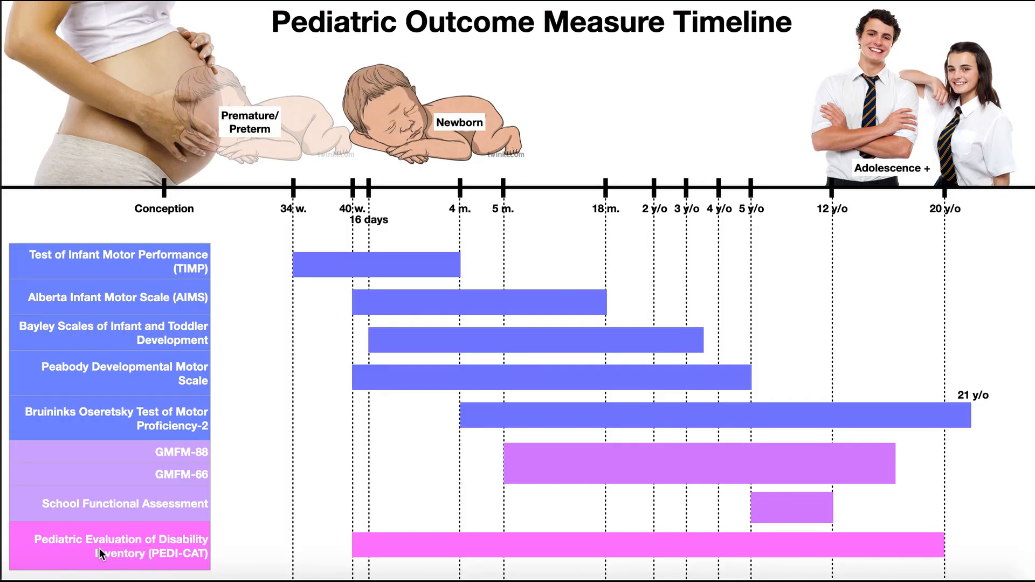
mouse_move(335, 304)
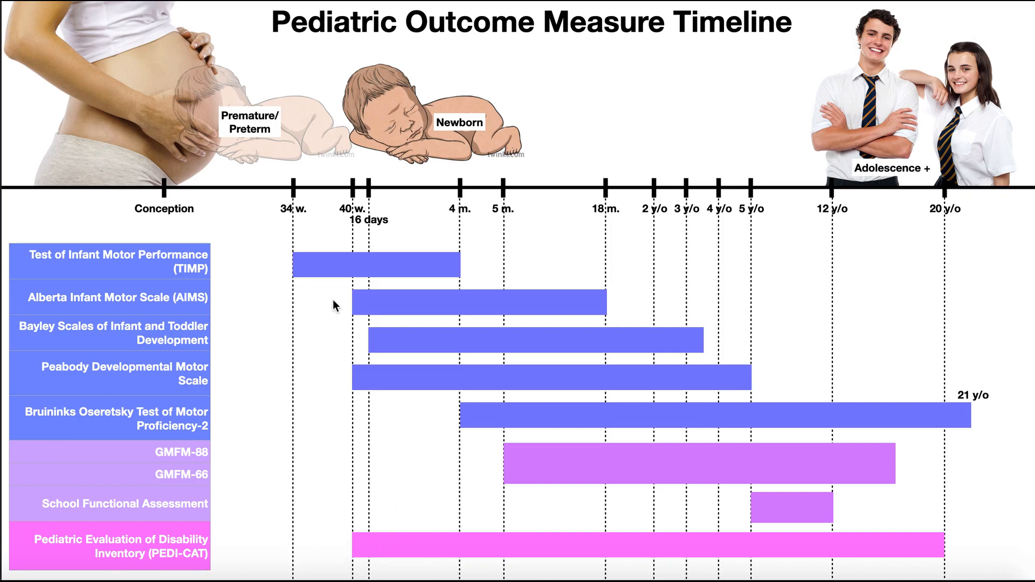
mouse_move(943, 552)
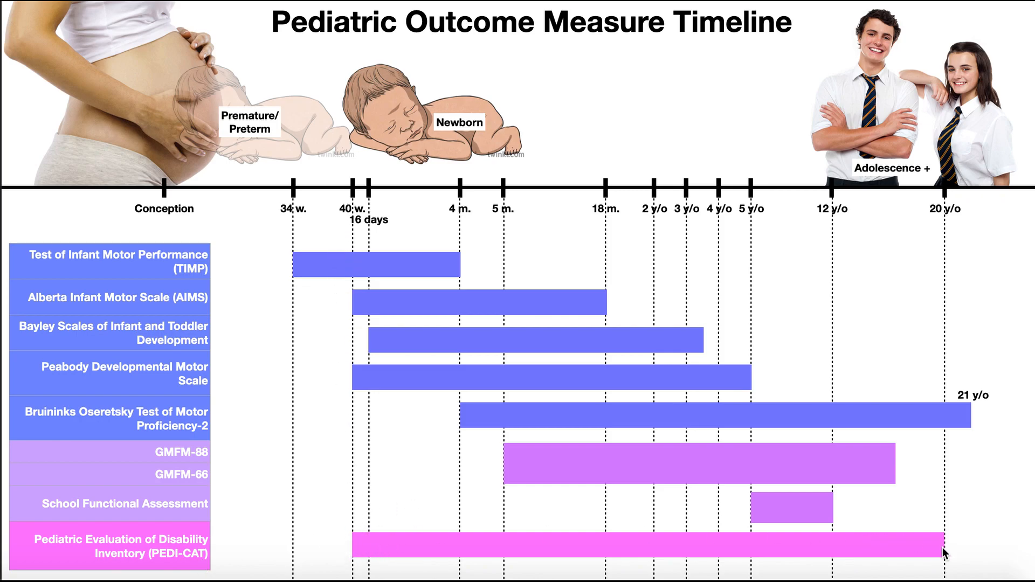